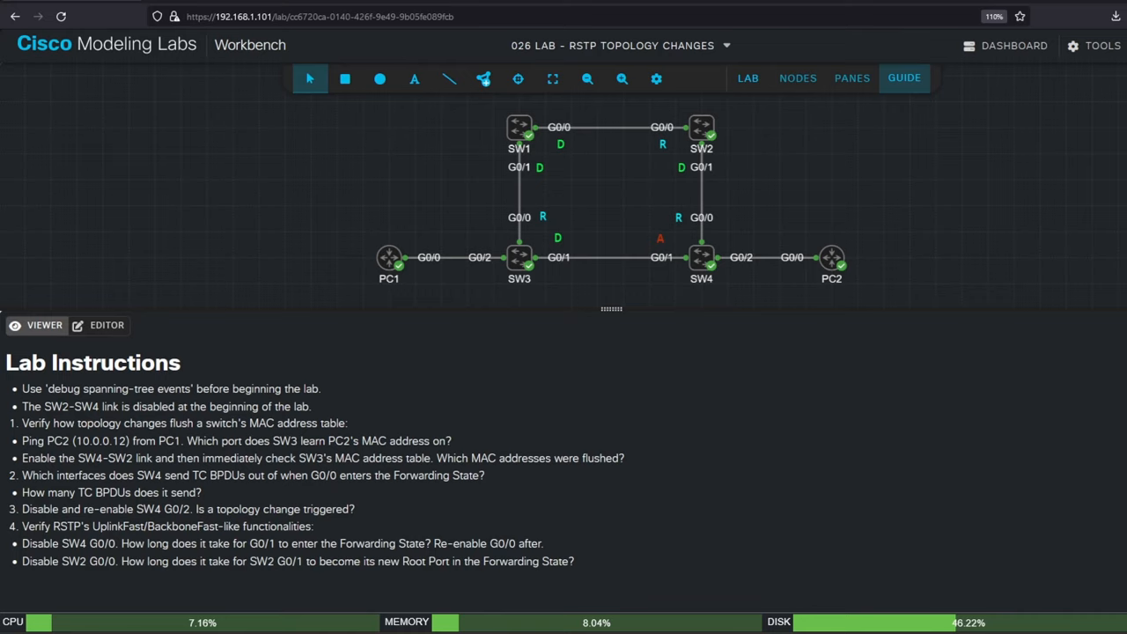
pyautogui.moveTo(935, 257)
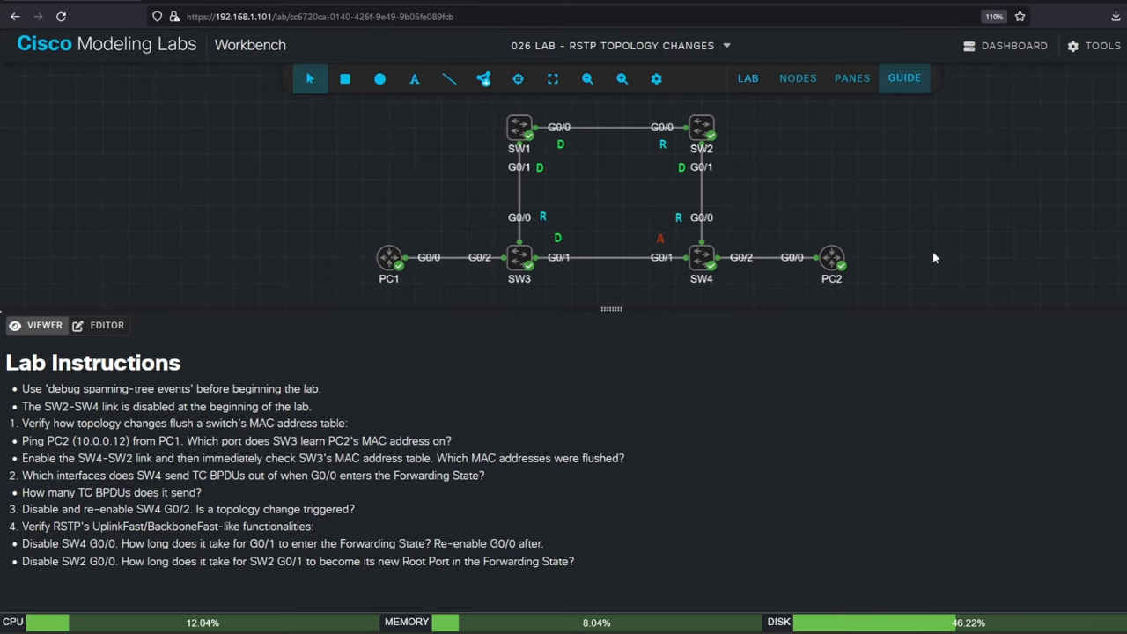
pyautogui.moveTo(571, 189)
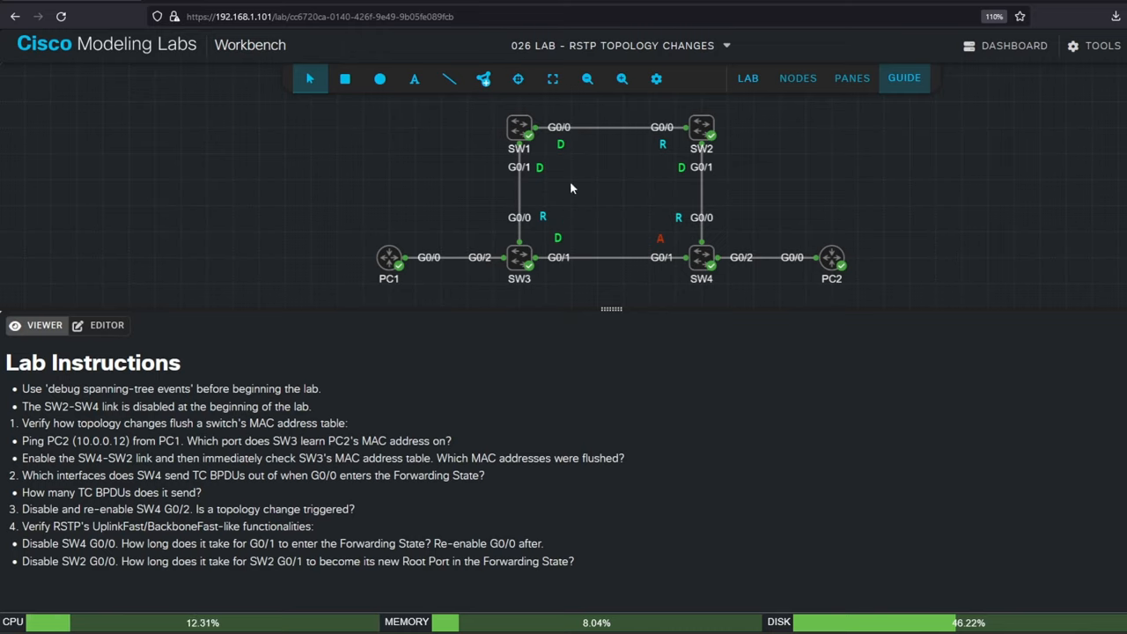
pyautogui.moveTo(49, 409)
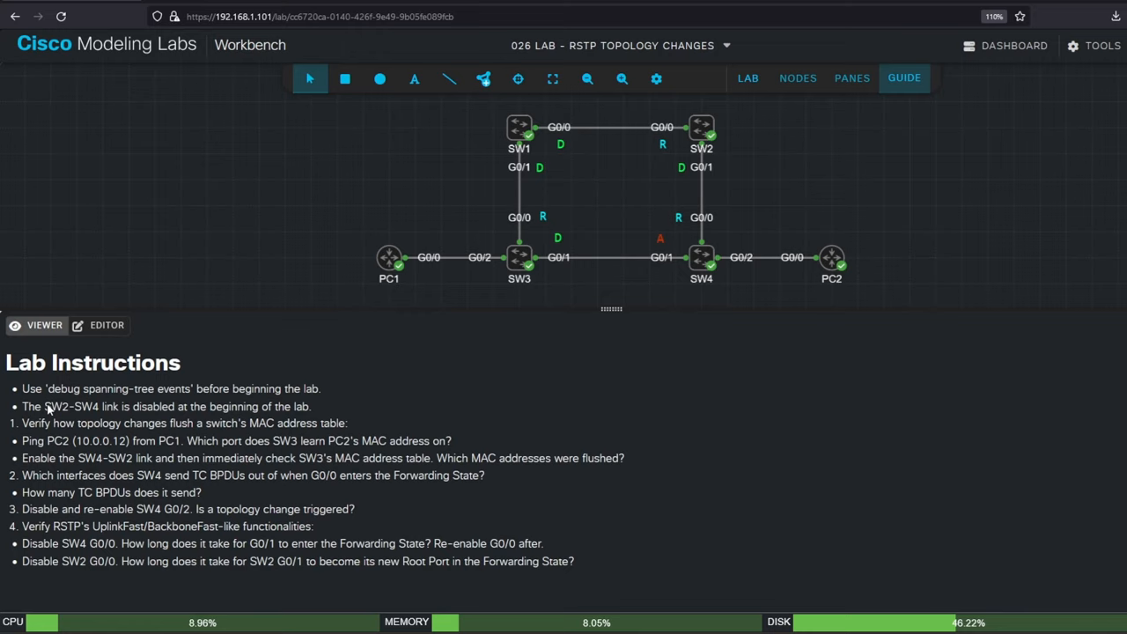
# Step: Review the guide notes on the disabled SW2–SW4 link, spanning-tree debug, MAC flush and ping steps
pyautogui.moveTo(46, 405); pyautogui.dragTo(288, 405)
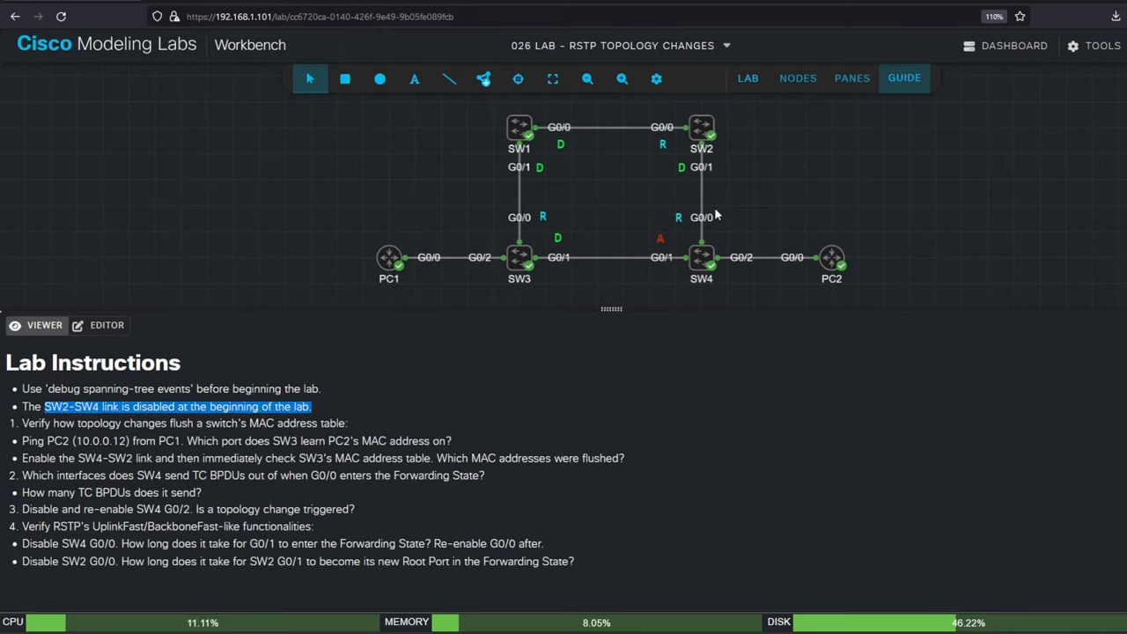
pyautogui.moveTo(631, 164)
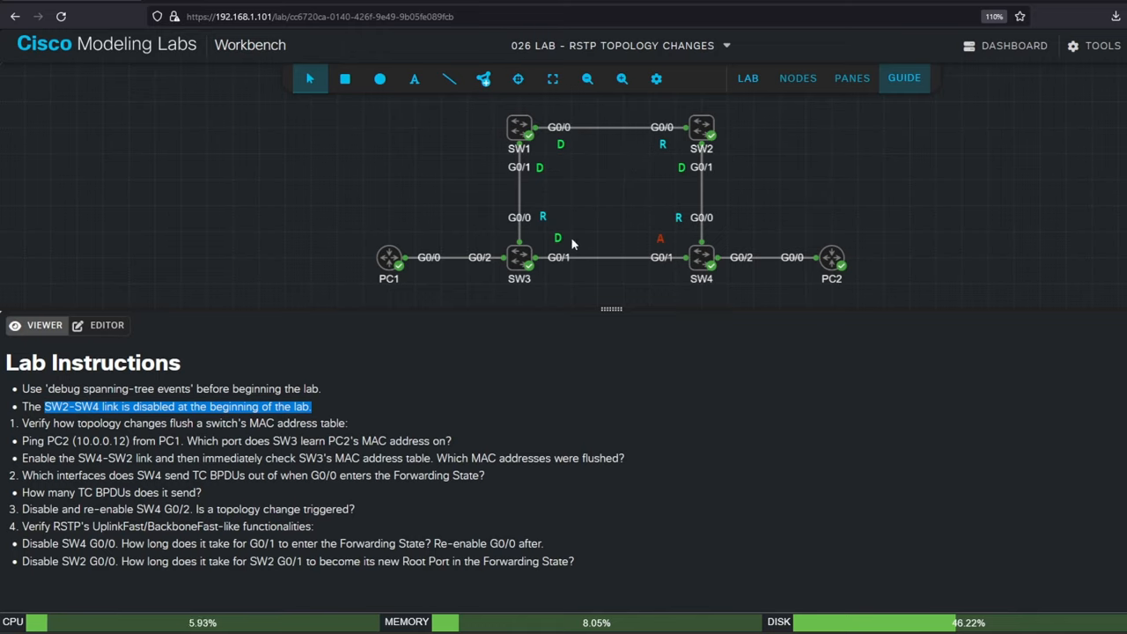
pyautogui.moveTo(562, 289)
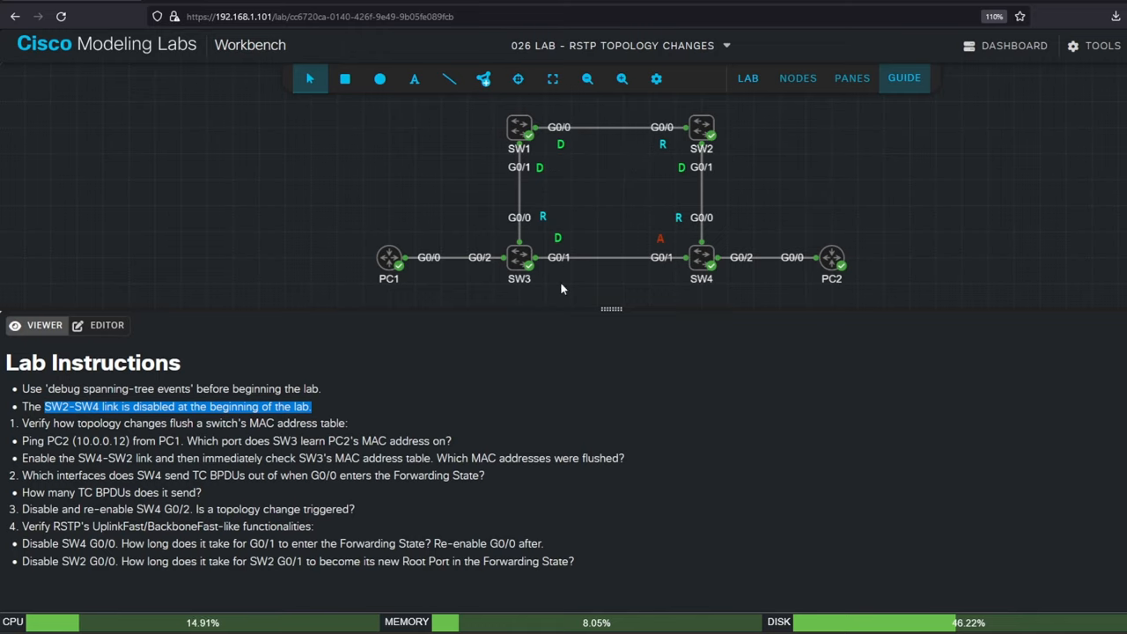
pyautogui.click(539, 440)
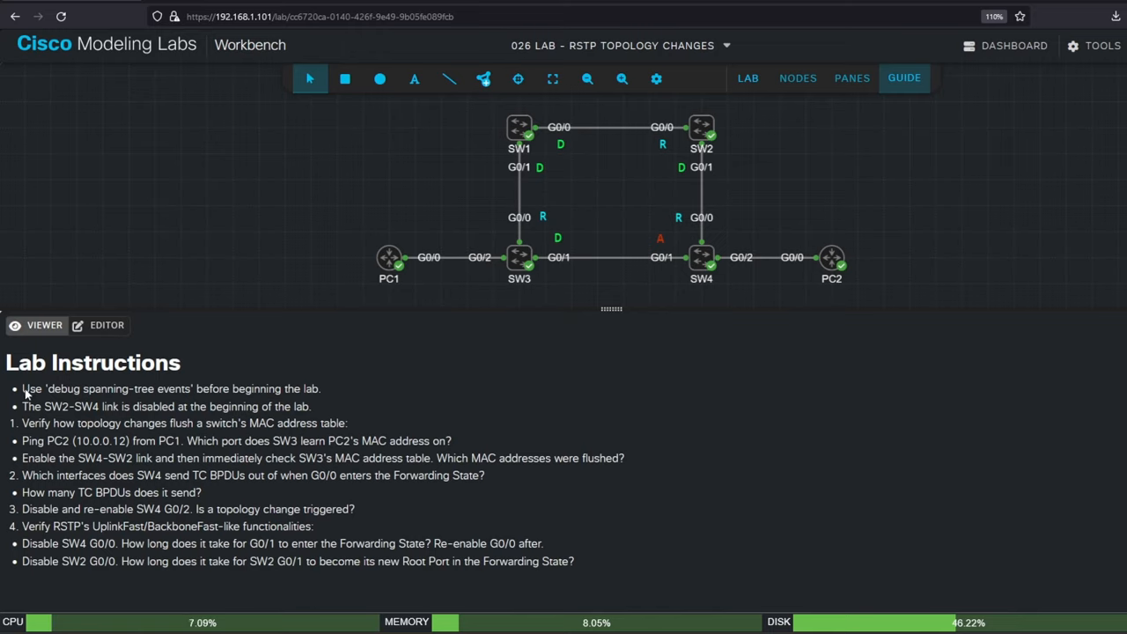
pyautogui.tripleClick(172, 389)
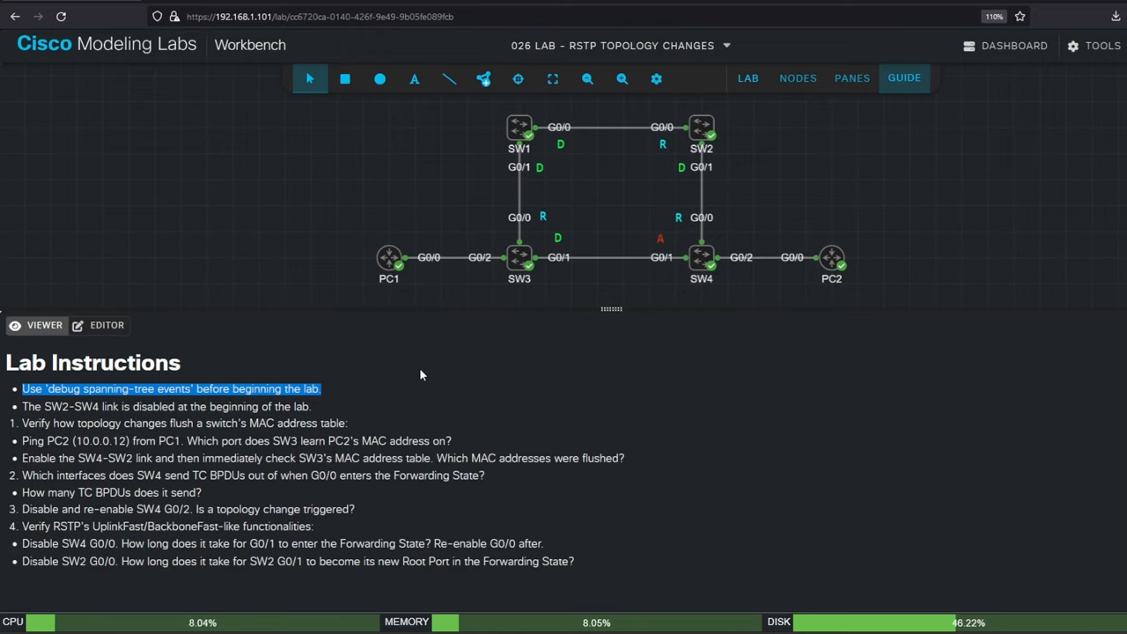
pyautogui.moveTo(444, 384)
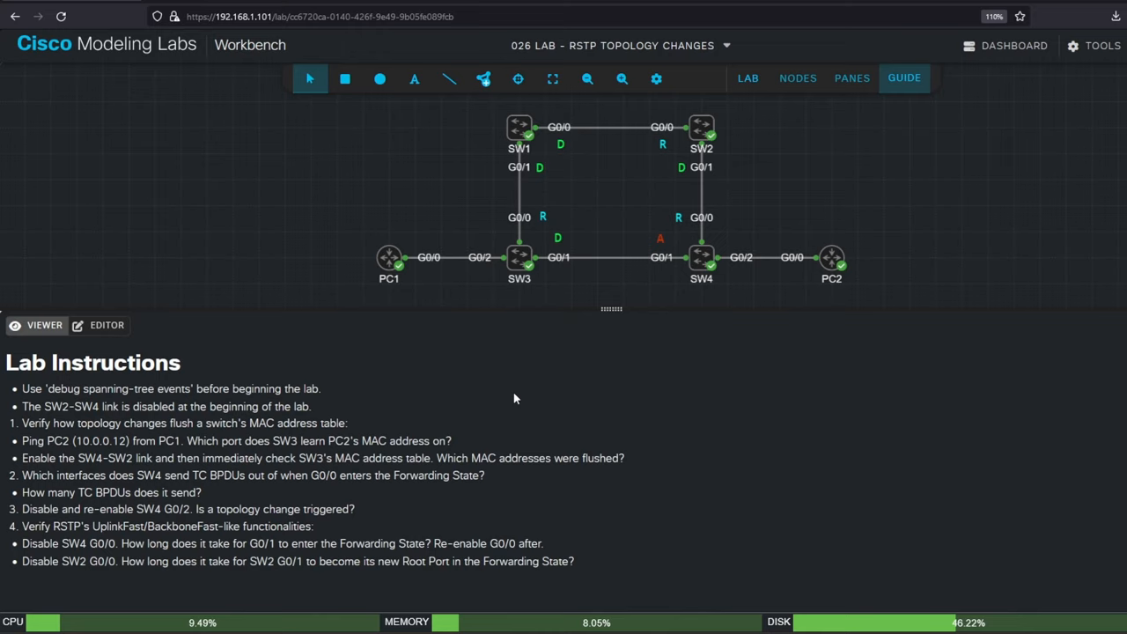
pyautogui.moveTo(39, 429)
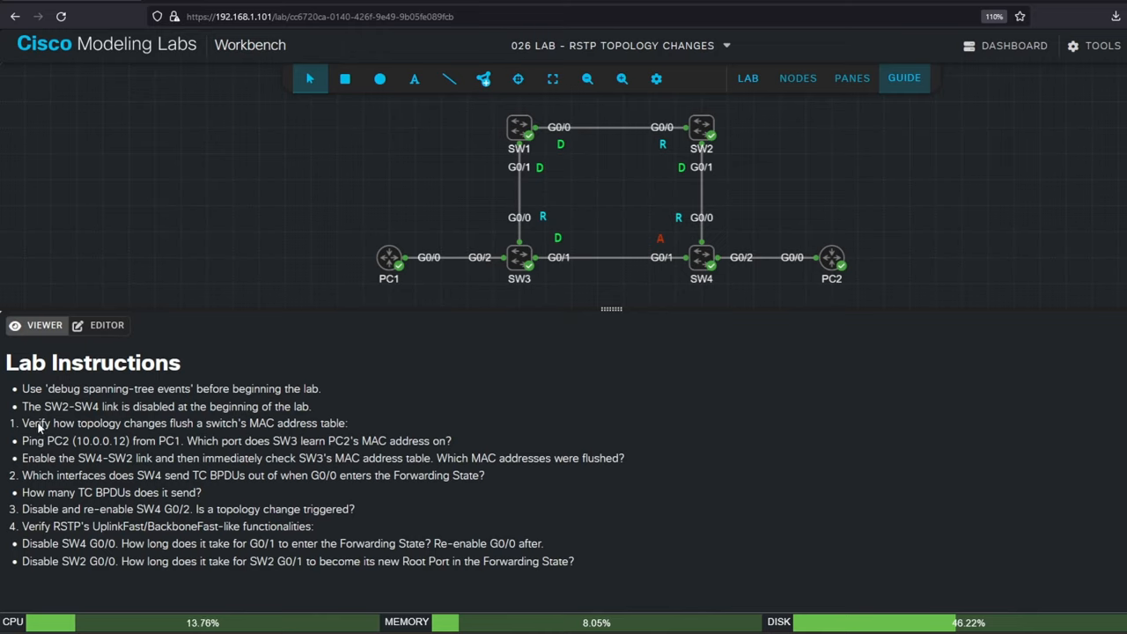
pyautogui.moveTo(21, 422); pyautogui.dragTo(349, 423)
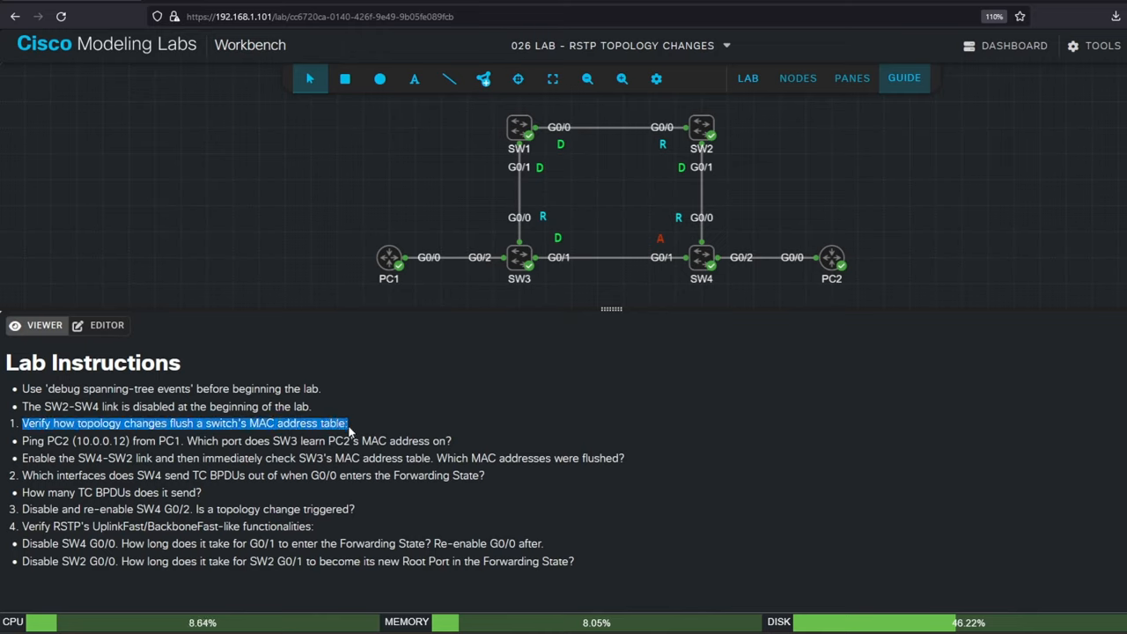
pyautogui.click(18, 447)
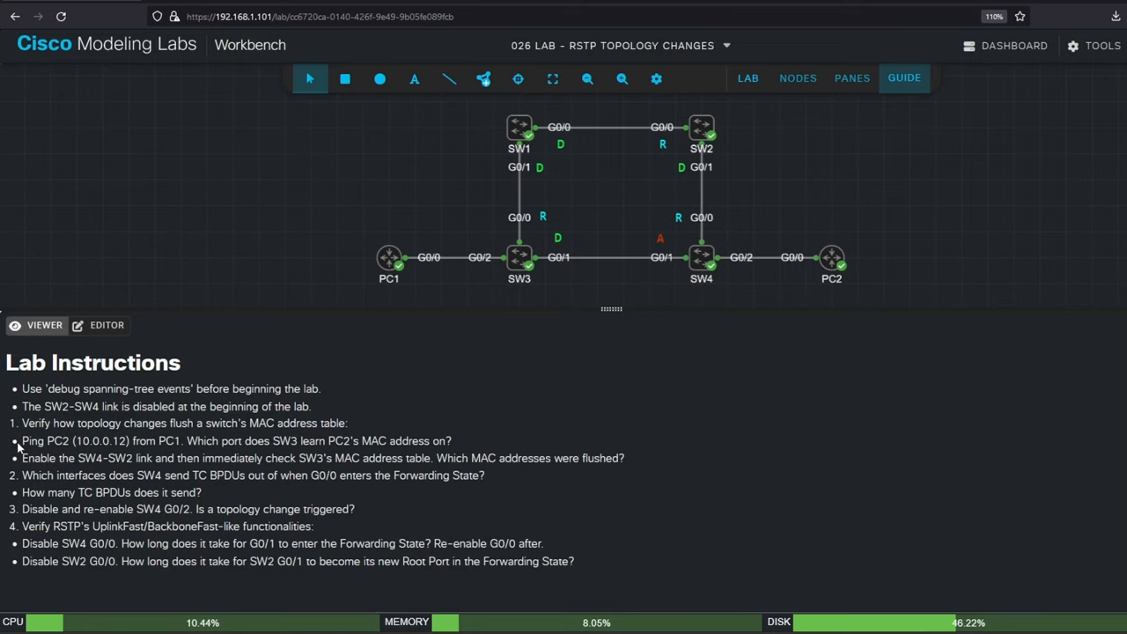
pyautogui.moveTo(21, 440); pyautogui.dragTo(176, 441)
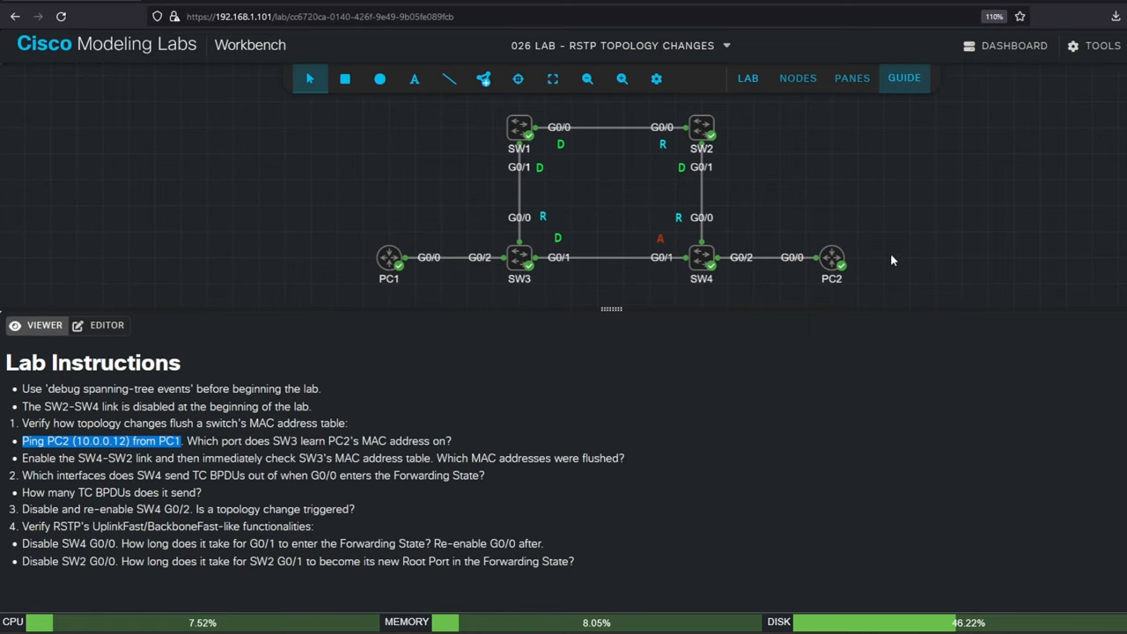
pyautogui.moveTo(184, 440); pyautogui.dragTo(451, 440)
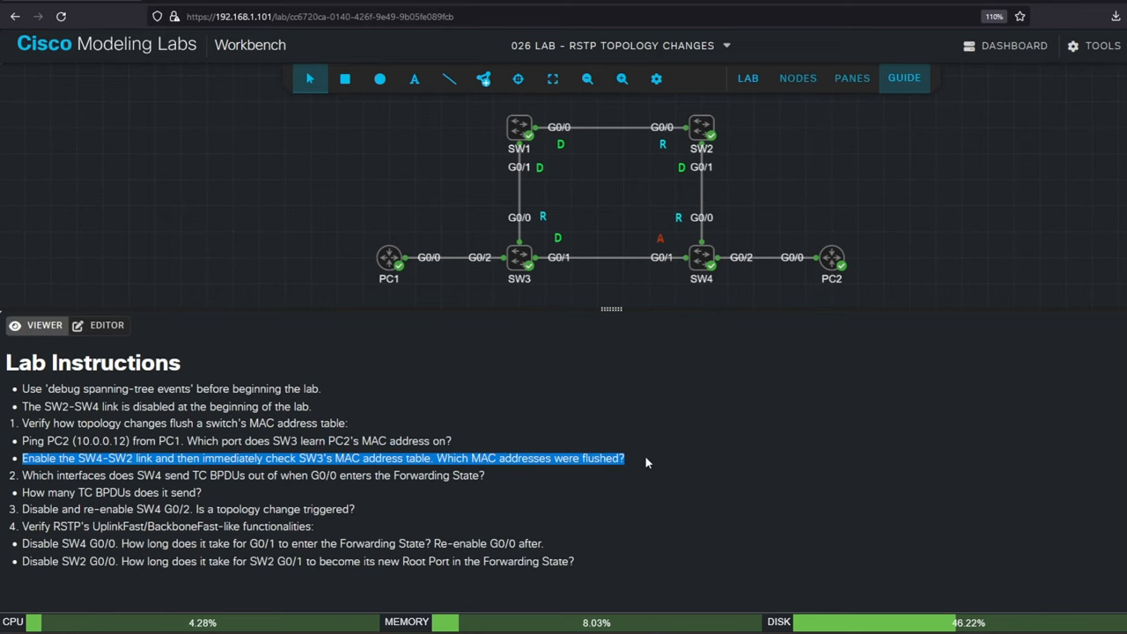
# Step: From PC1's console, ping PC2 at 10.0.0.12 (4 of 5 replies succeed)
pyautogui.click(687, 428)
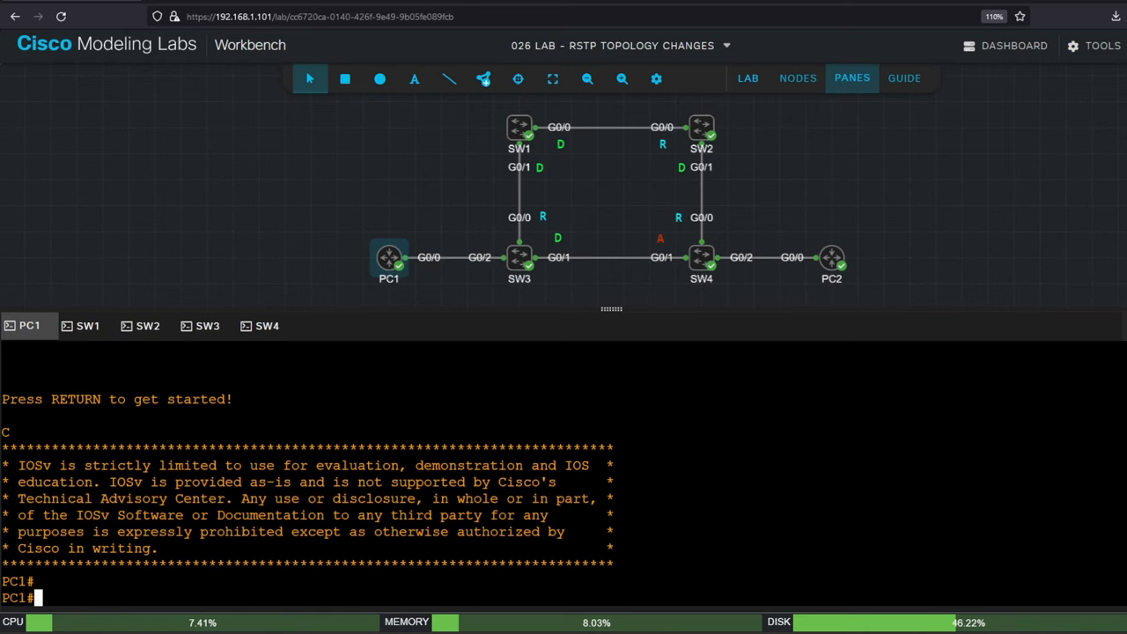
pyautogui.write('ping 1')
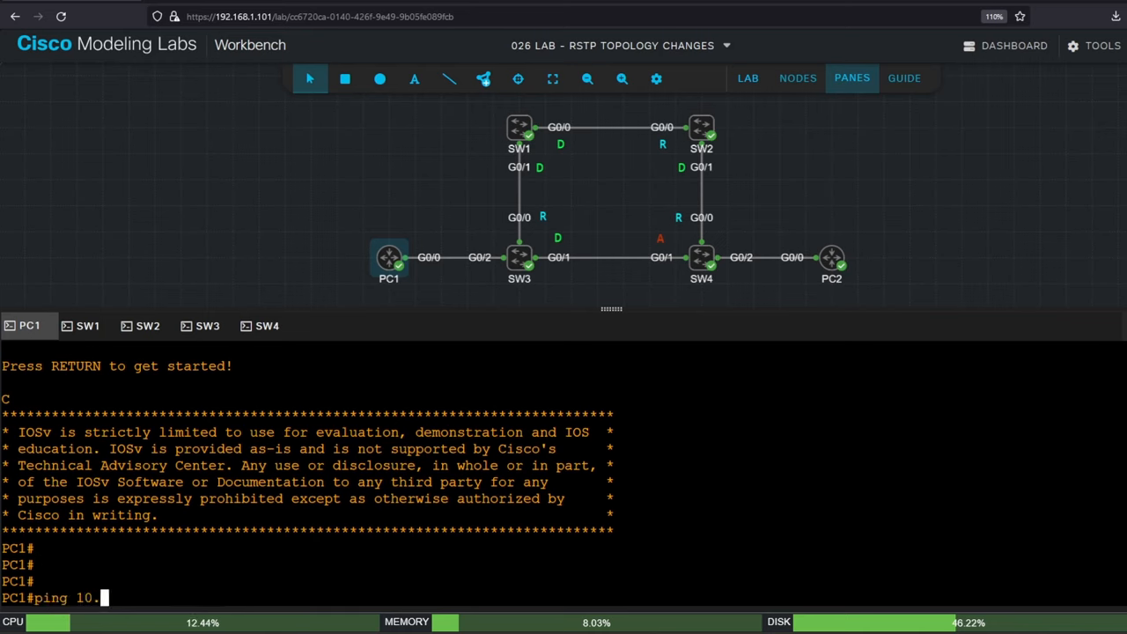
pyautogui.write('0.0.12')
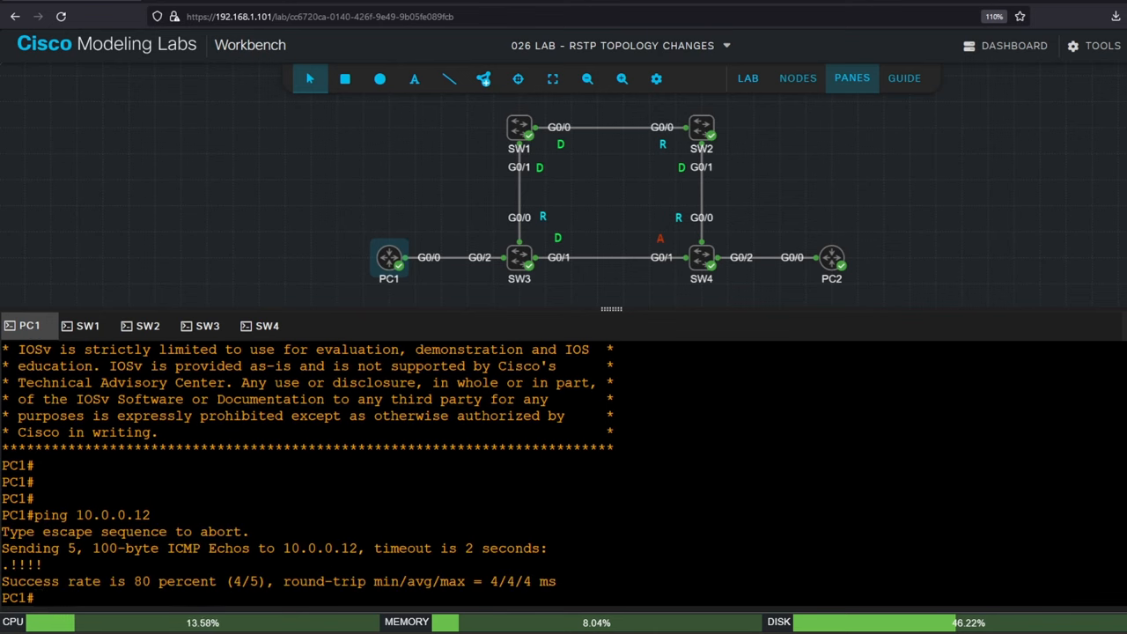
# Step: On SW3, show the MAC address table with three dynamic entries on Gi0/1, Gi0/0 and Gi0/2
pyautogui.click(206, 325)
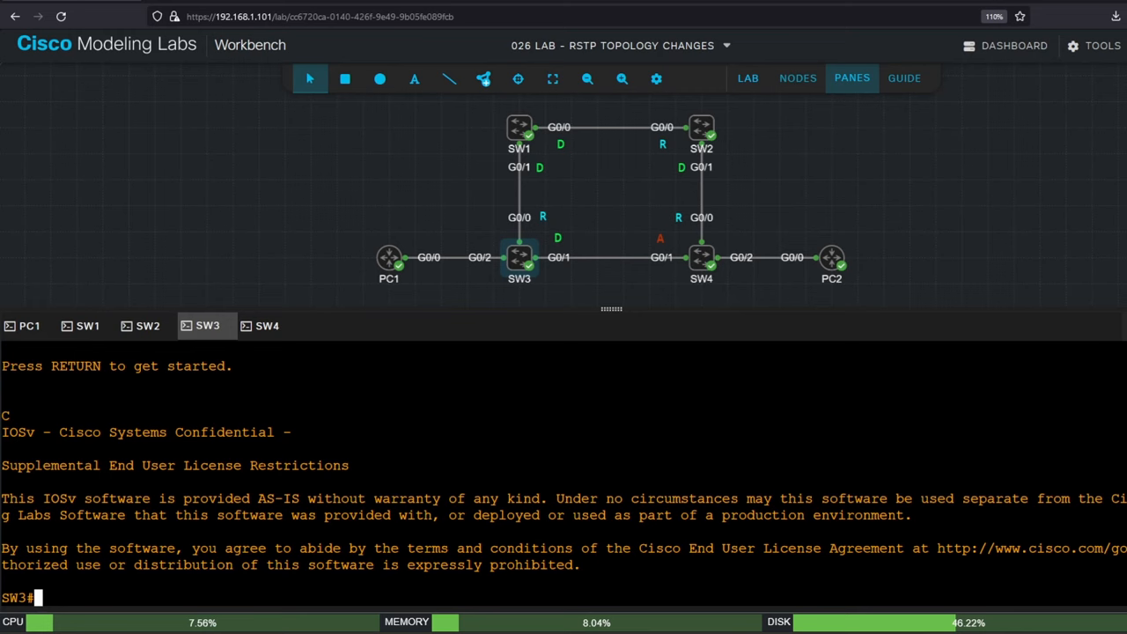
pyautogui.write('show mac address-table')
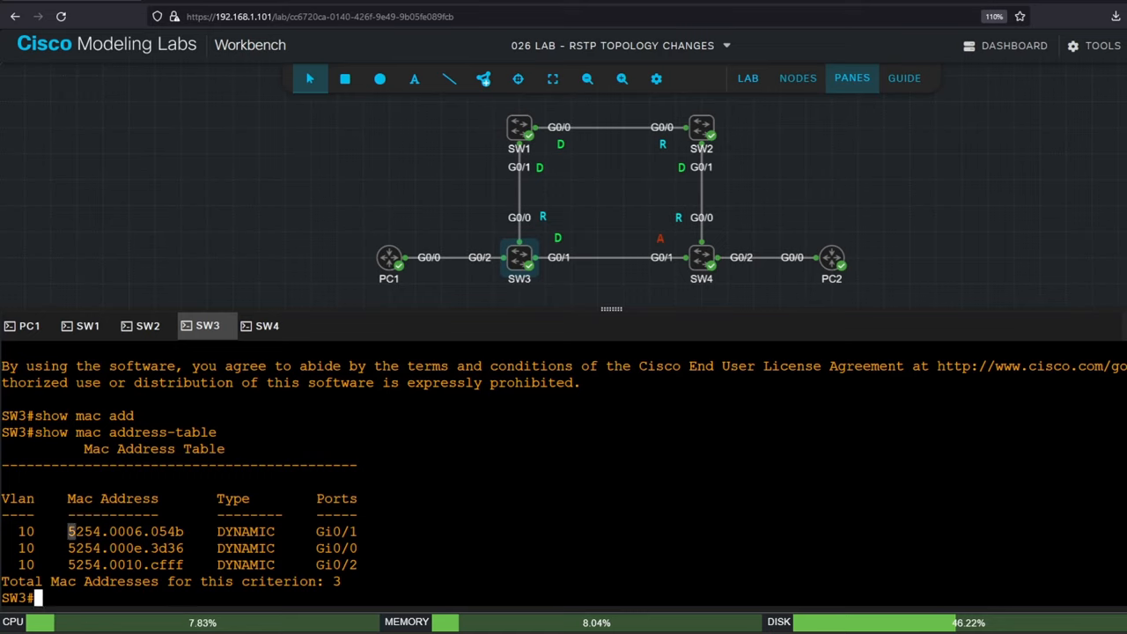
pyautogui.doubleClick(126, 532)
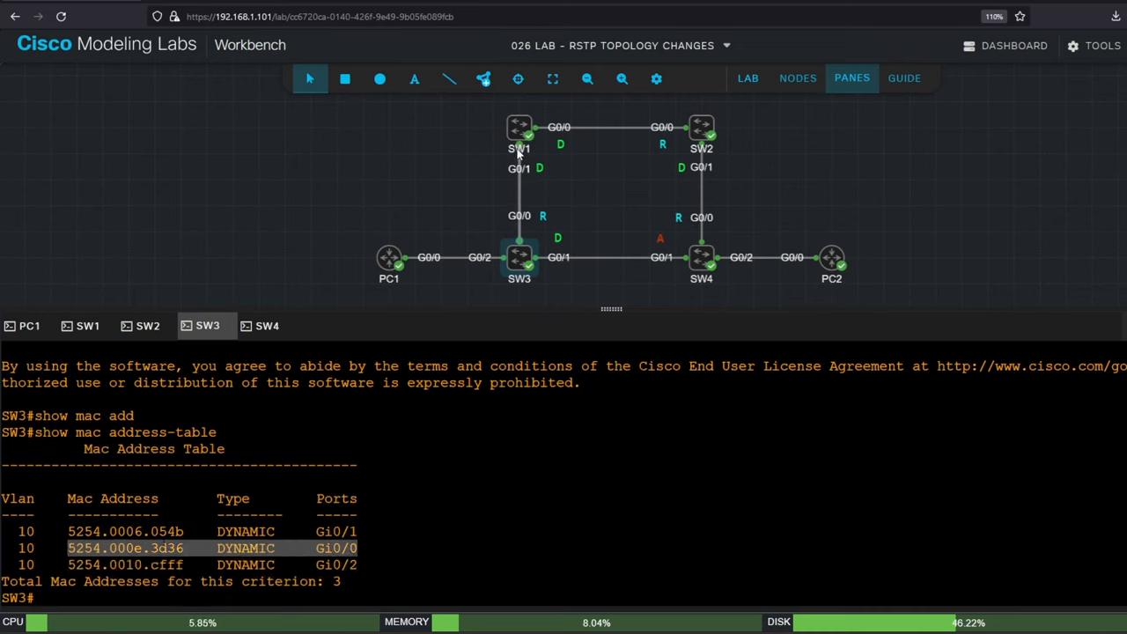
pyautogui.moveTo(502, 227)
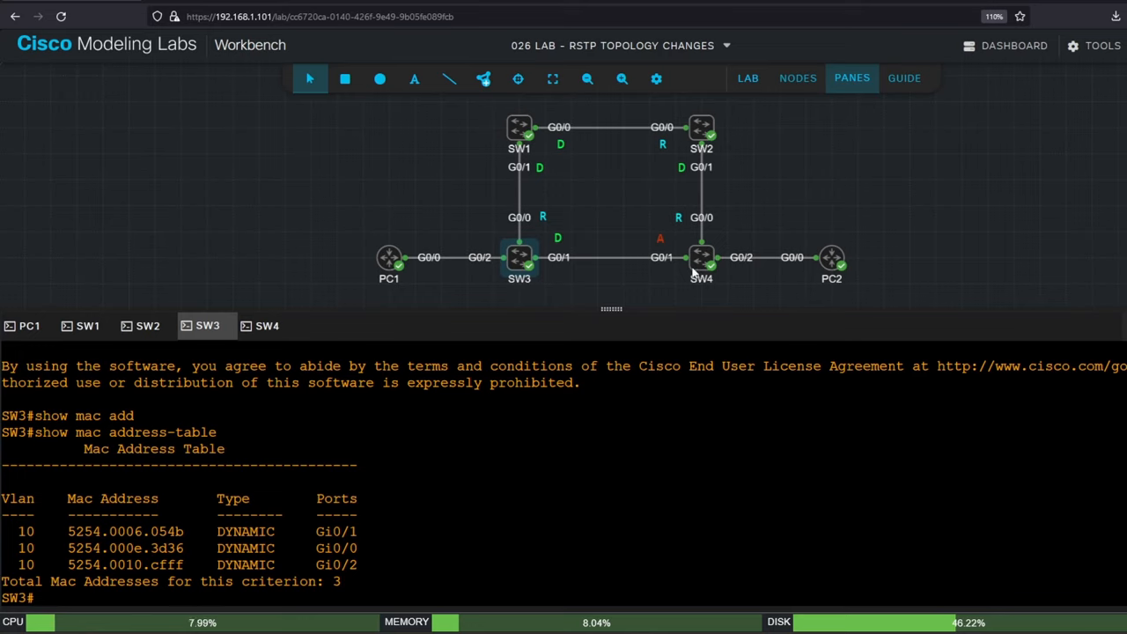
pyautogui.moveTo(606, 331)
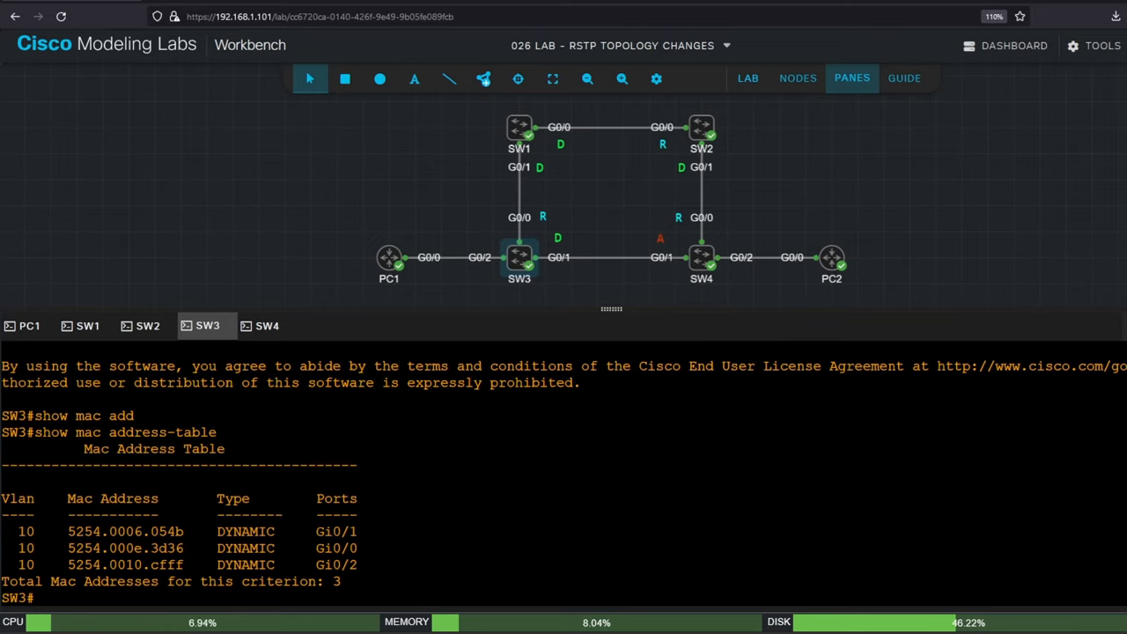
# Step: On SW4, re-enable interface G0/0 and watch RSTP debug show it synced with Gi0/1 alternate
pyautogui.click(148, 326)
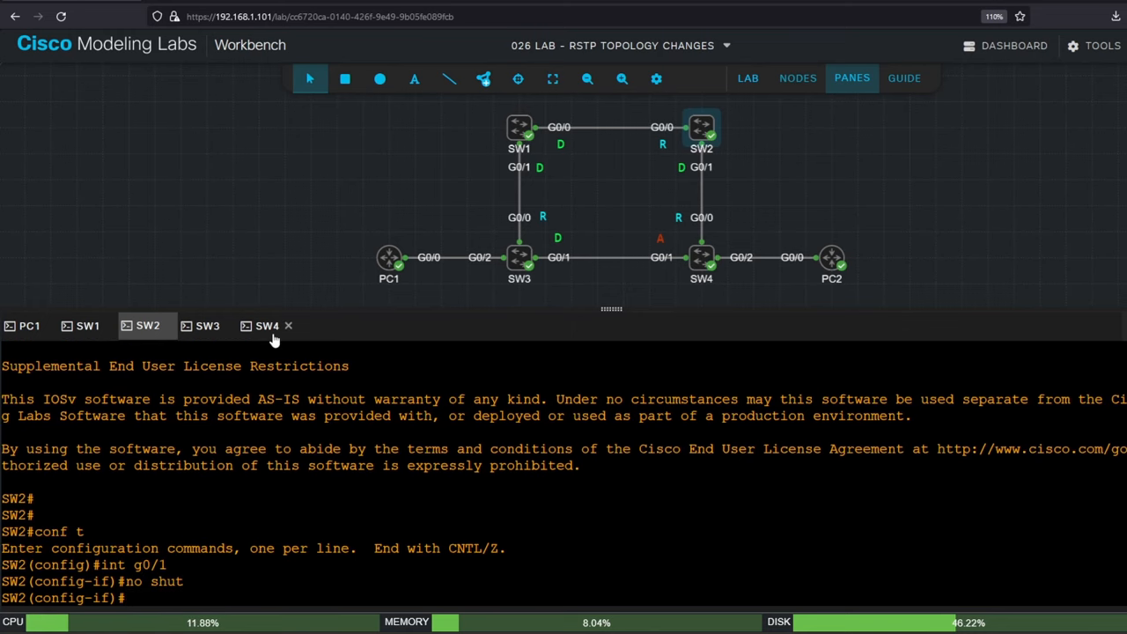
pyautogui.click(266, 326)
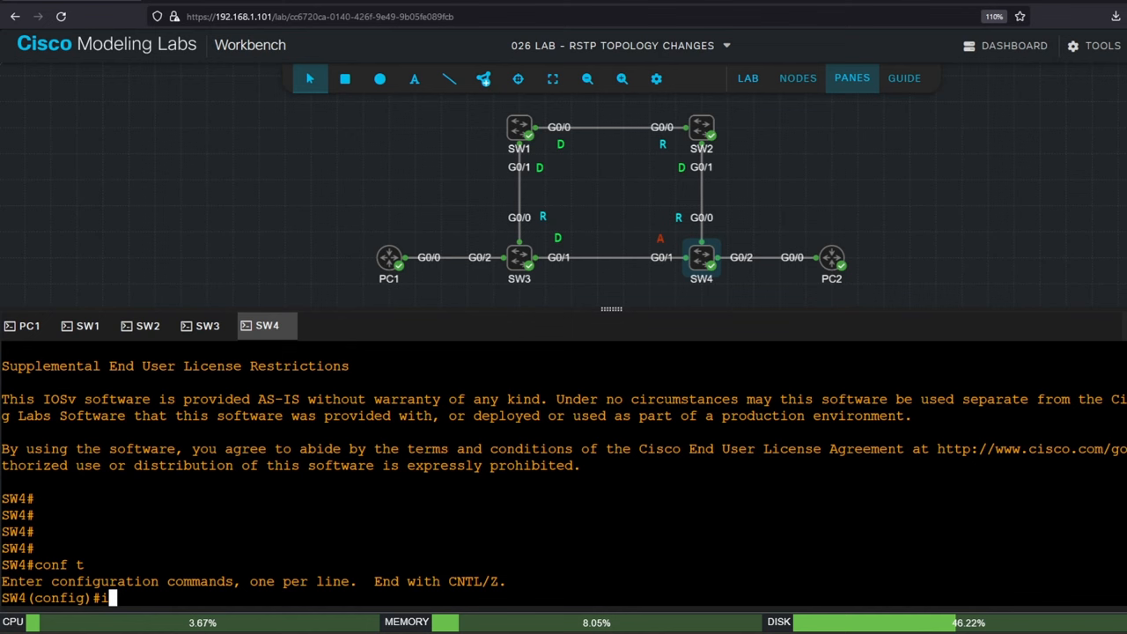
pyautogui.write('nt g0/0')
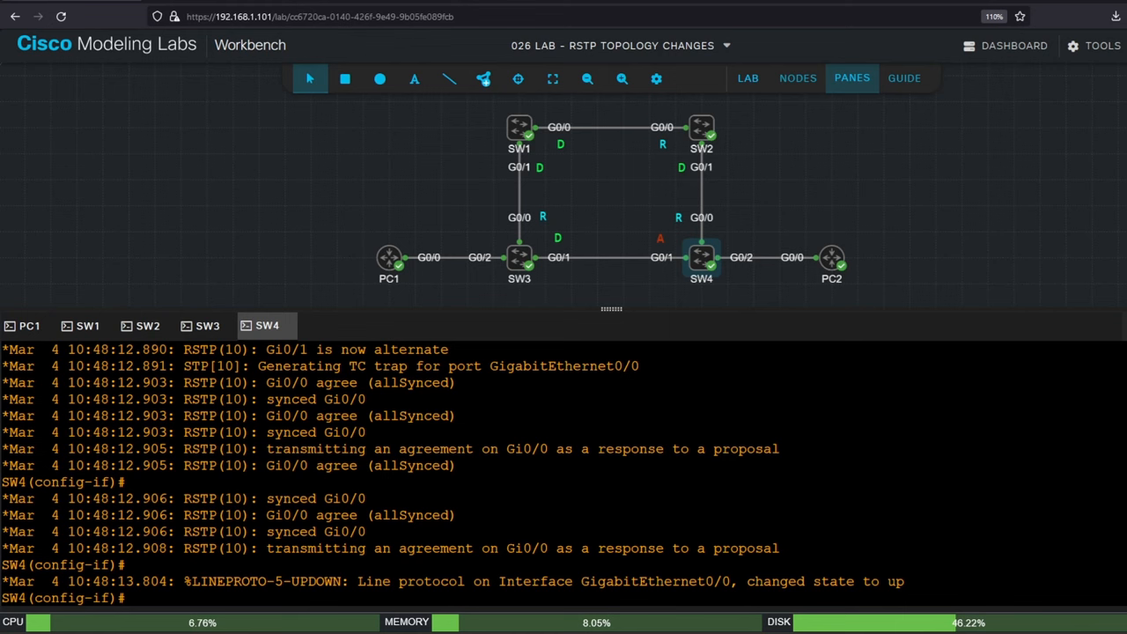
# Step: Re-check SW3's MAC address table, now reduced to two dynamic entries on Gi0/0 and Gi0/2
pyautogui.click(208, 326)
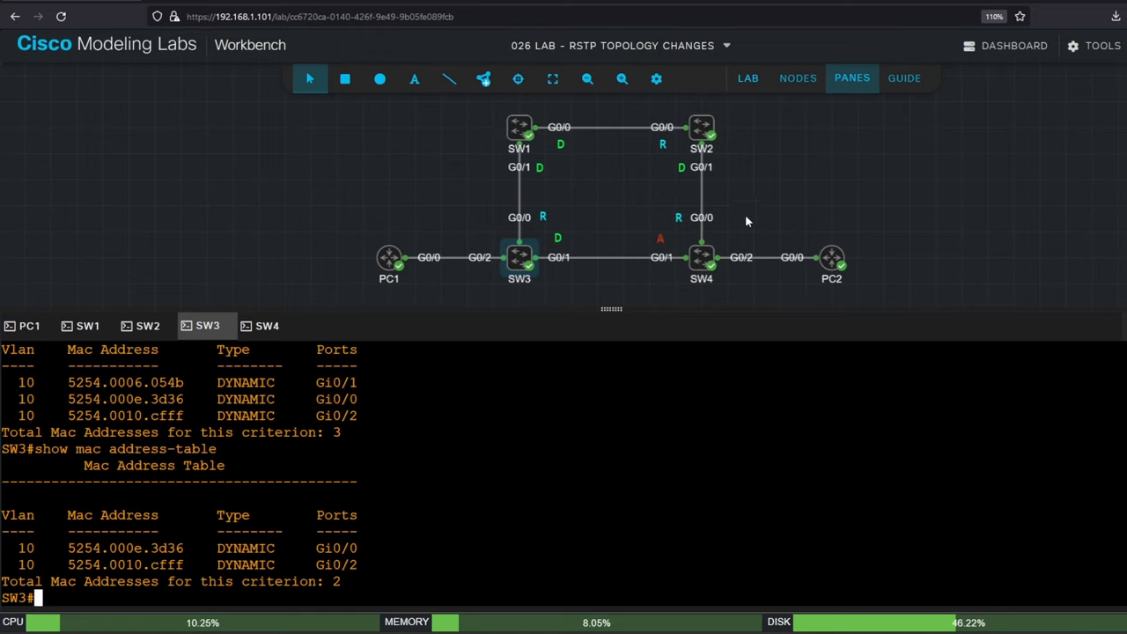
pyautogui.moveTo(701, 125)
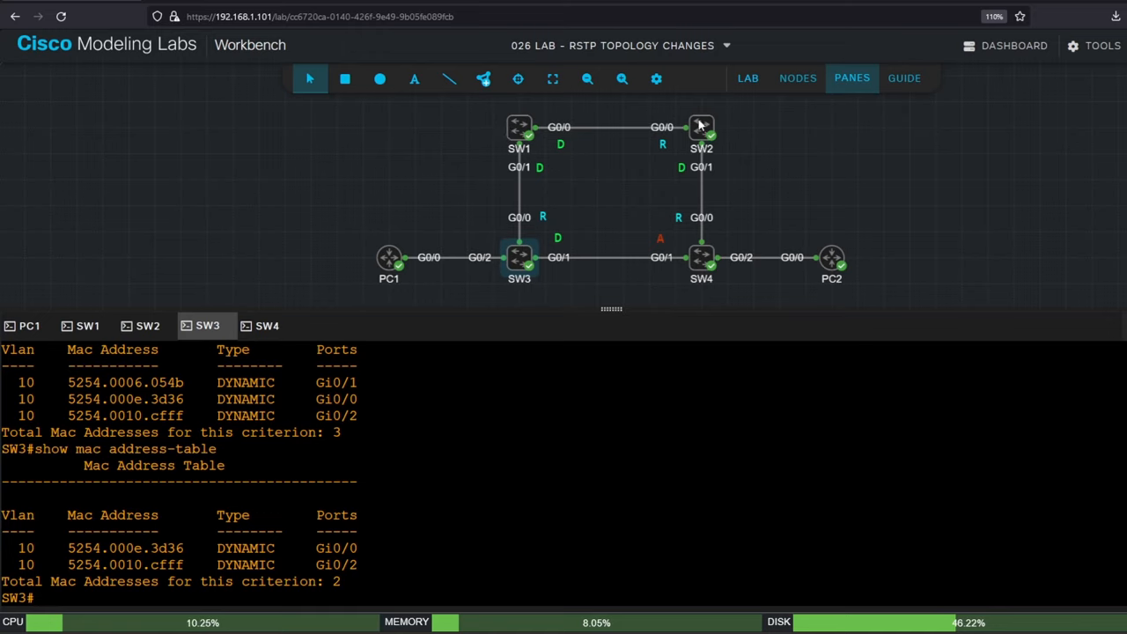
pyautogui.moveTo(507, 246)
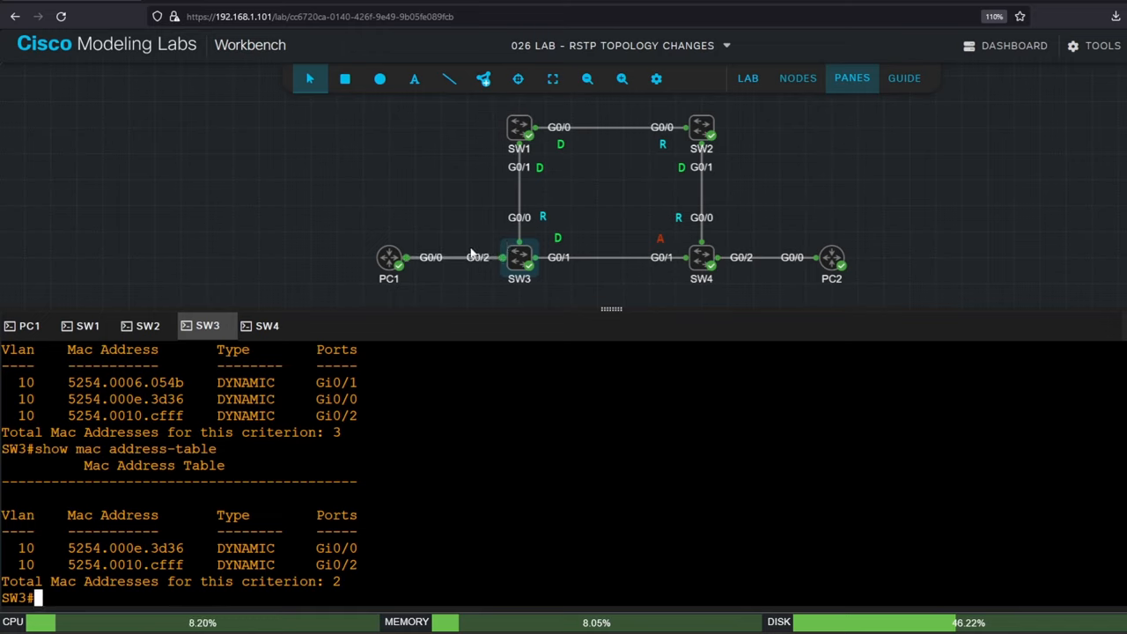
pyautogui.moveTo(588, 274)
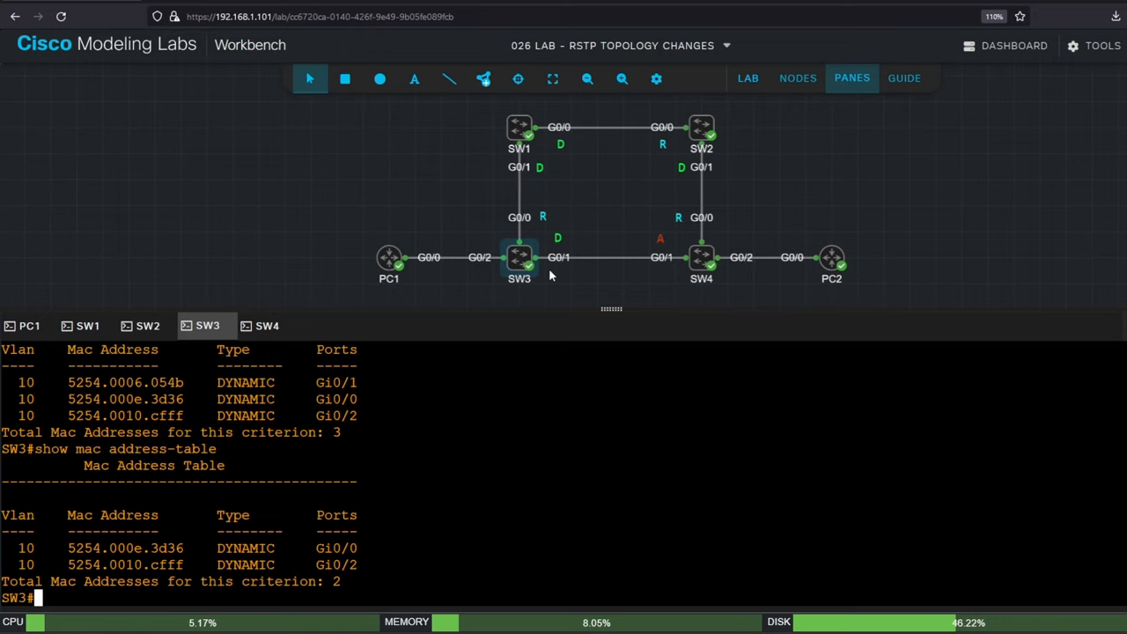
pyautogui.moveTo(666, 278)
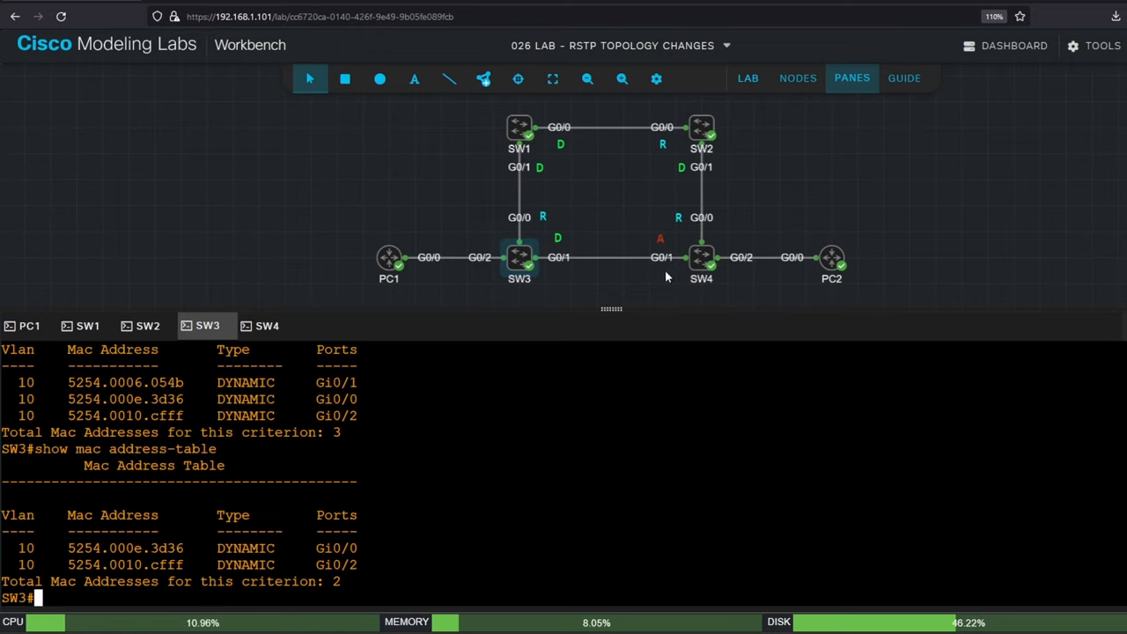
pyautogui.moveTo(705, 280)
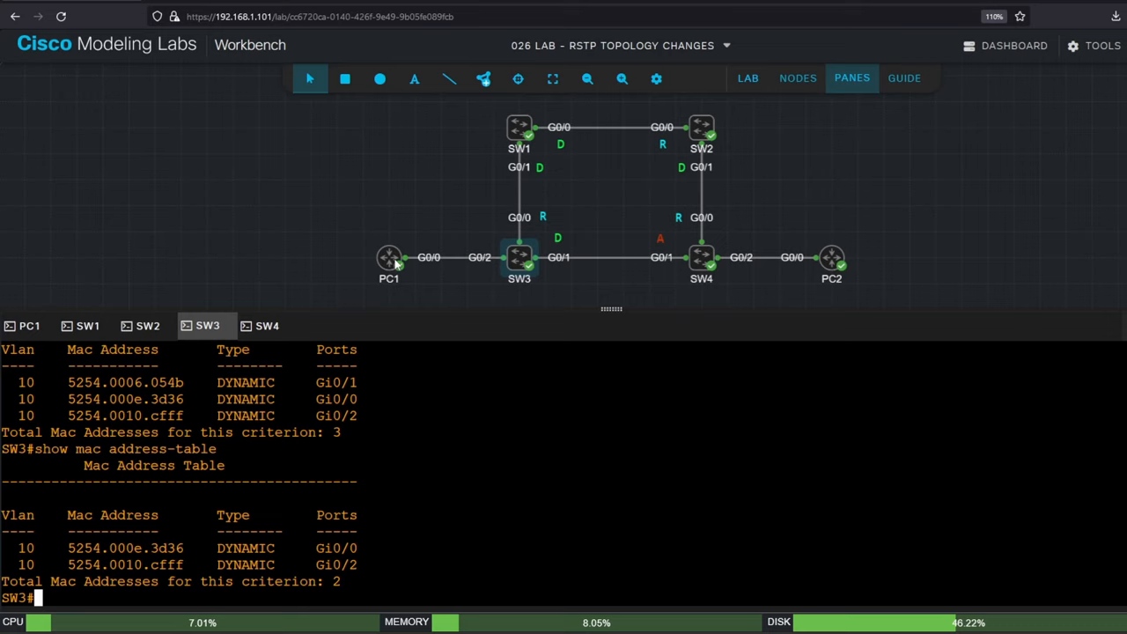
pyautogui.moveTo(592, 220)
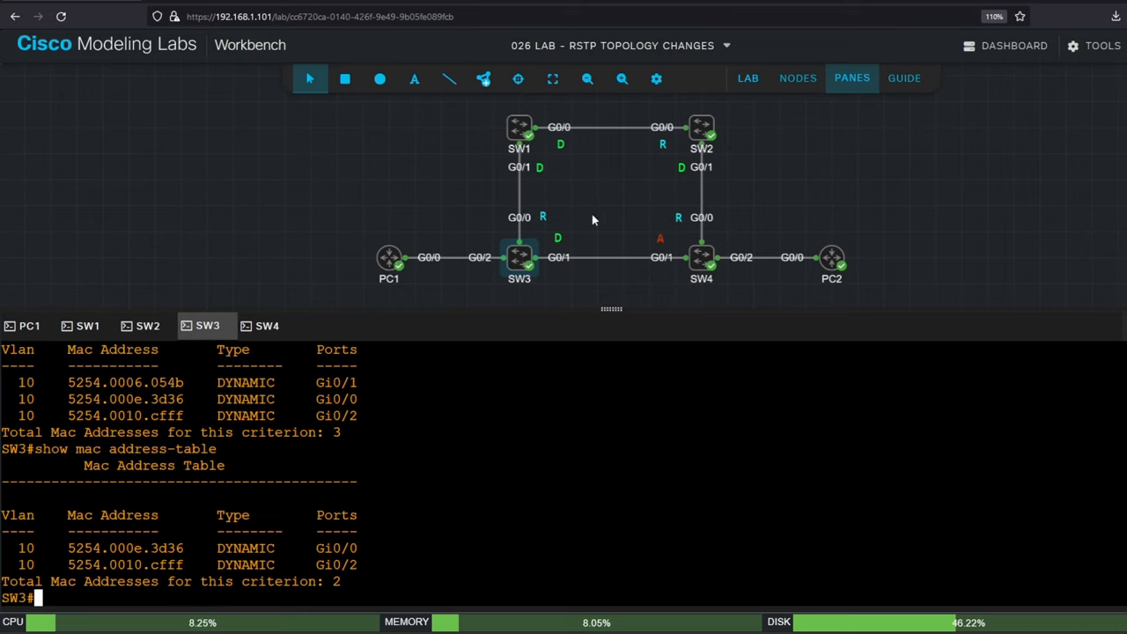
pyautogui.moveTo(676, 243)
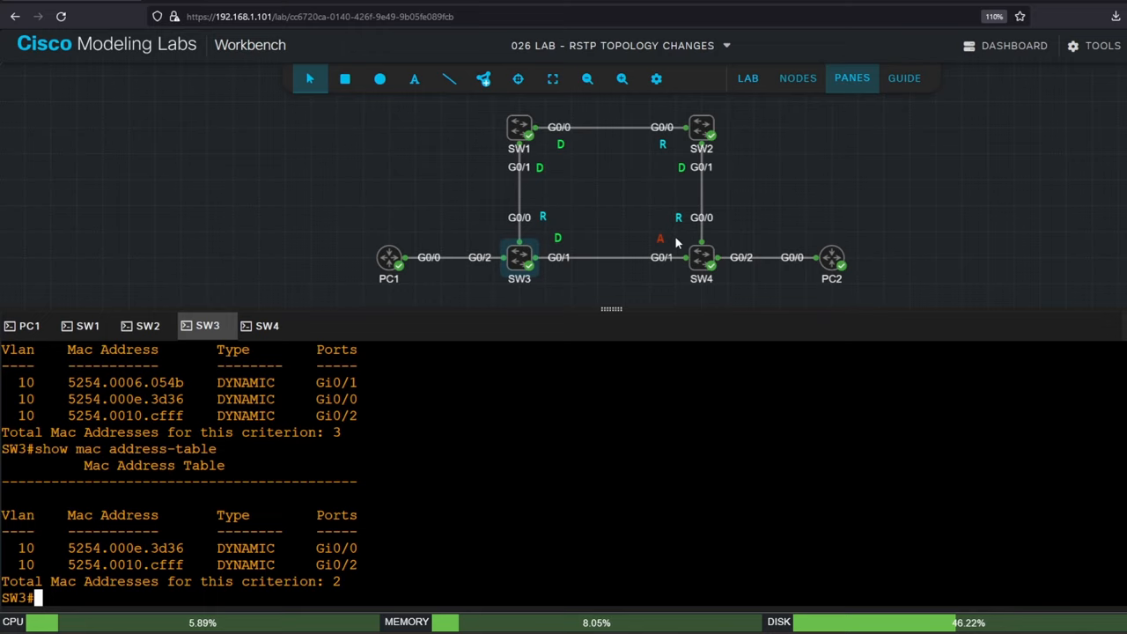
pyautogui.moveTo(660, 229)
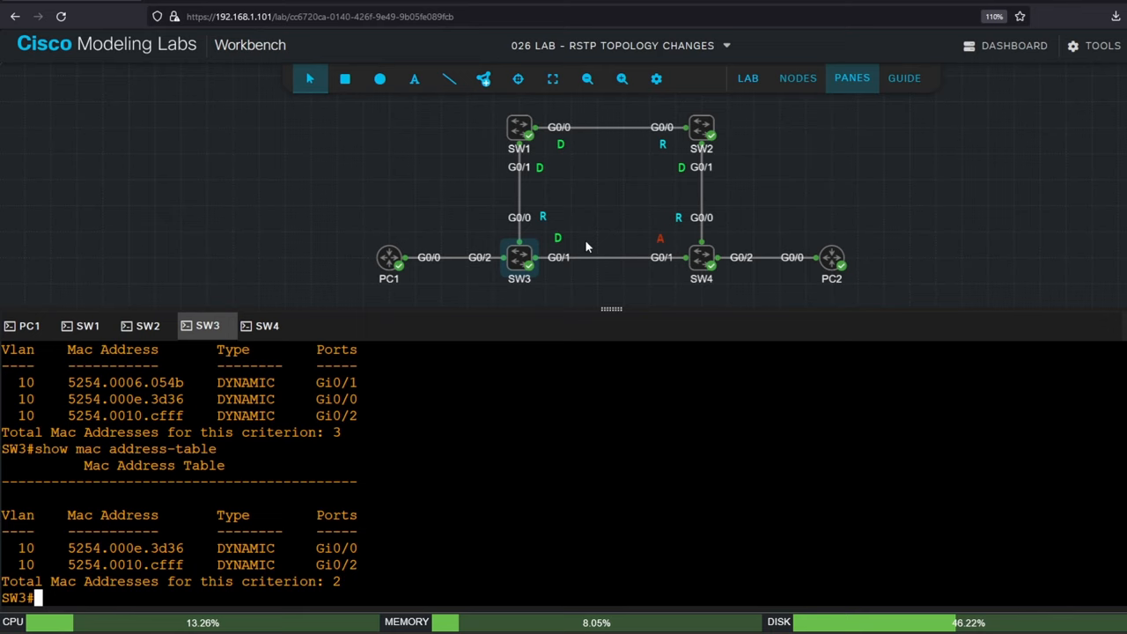
pyautogui.moveTo(502, 229)
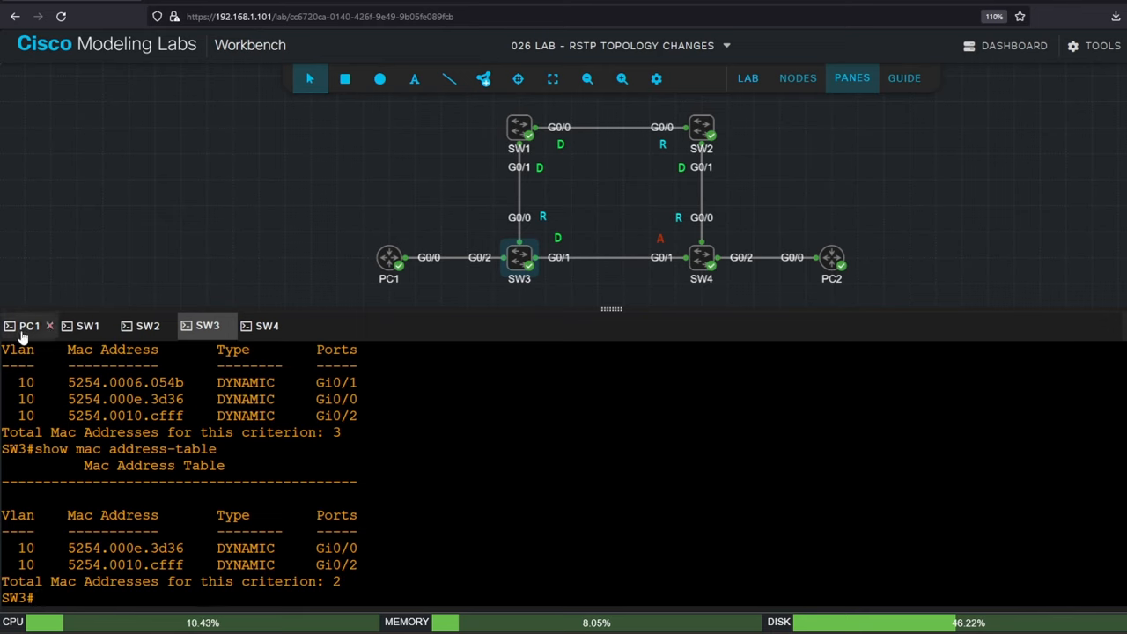
# Step: Ping 10.0.0.12 from PC1 again, then confirm SW3's MAC table lists three entries once more
pyautogui.click(29, 325)
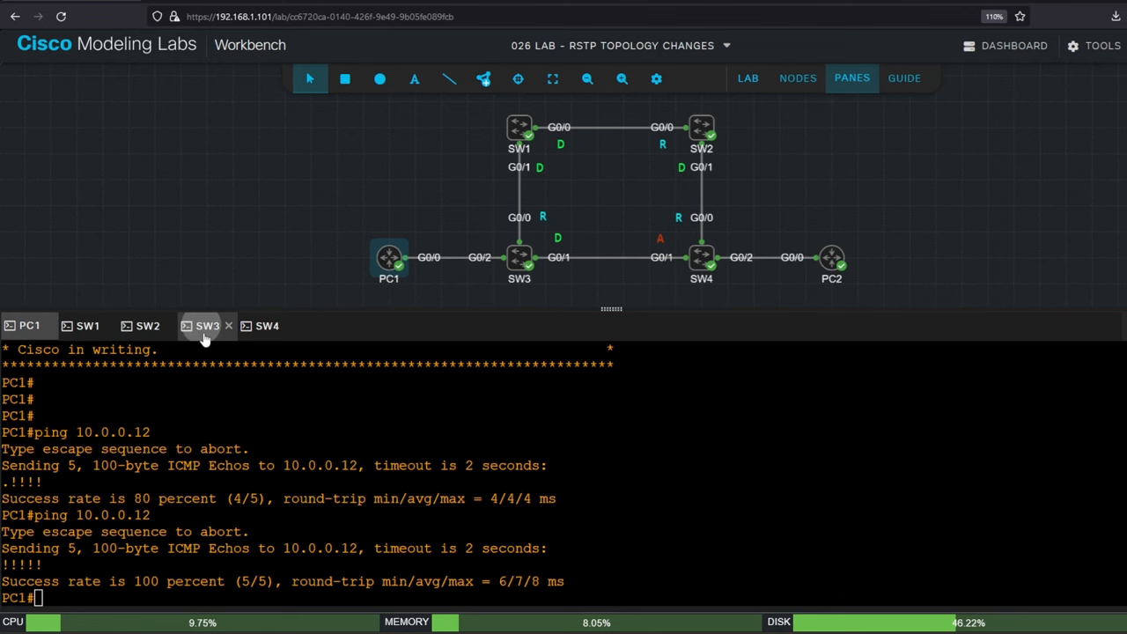
pyautogui.click(208, 326)
pyautogui.write('show mac address-table')
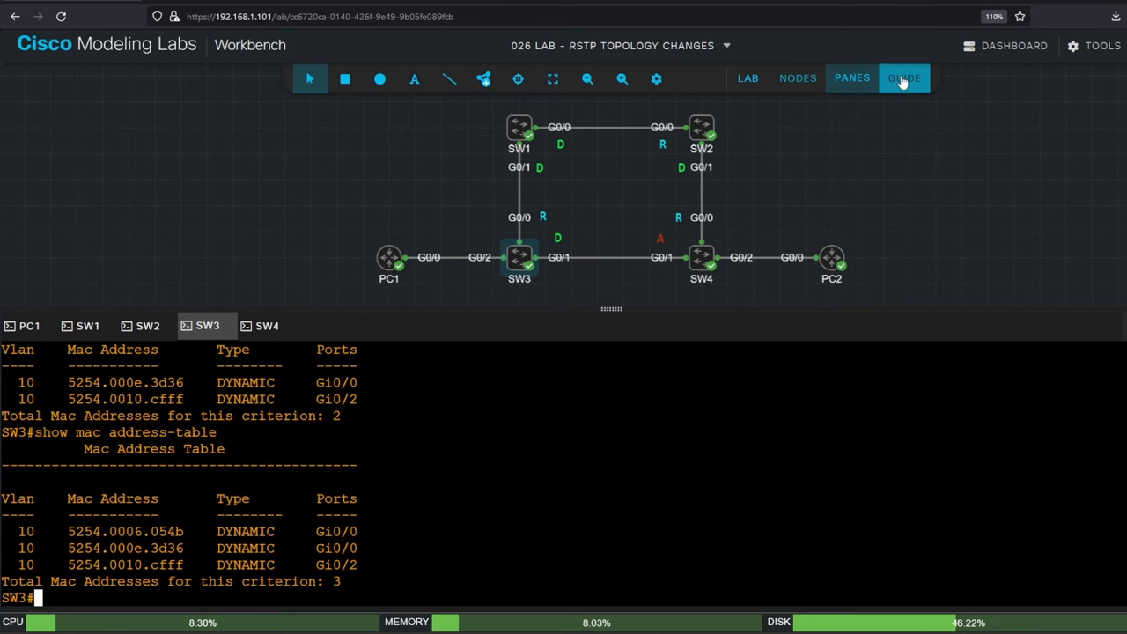
# Step: Show the lab guide and highlight step 2's questions about SW4's TC BPDUs
pyautogui.click(904, 78)
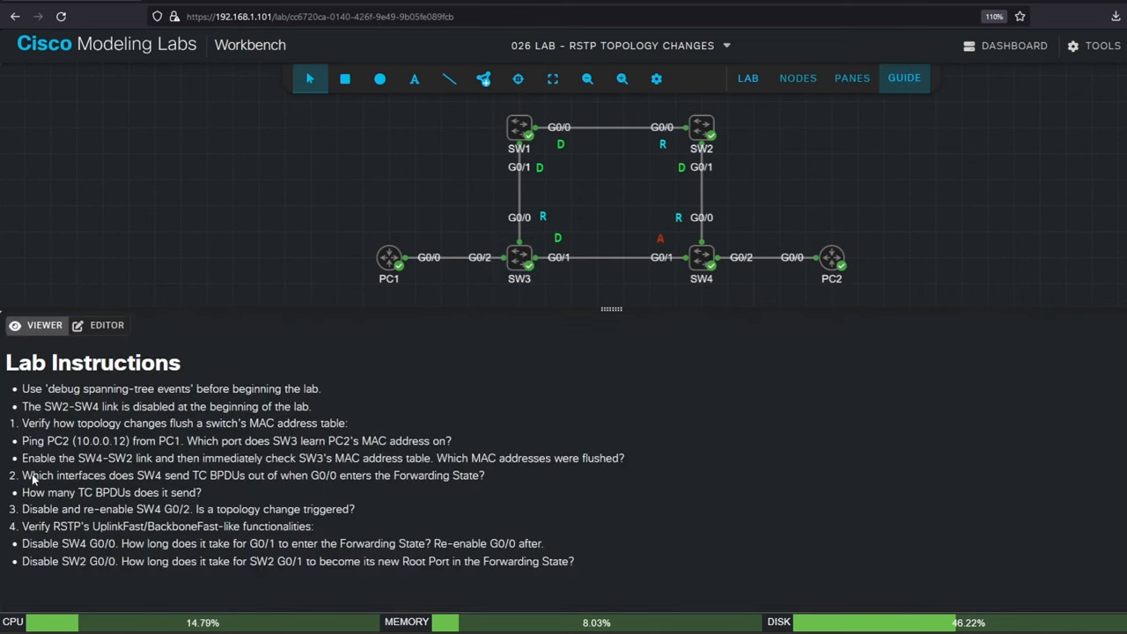
pyautogui.moveTo(21, 476); pyautogui.dragTo(391, 475)
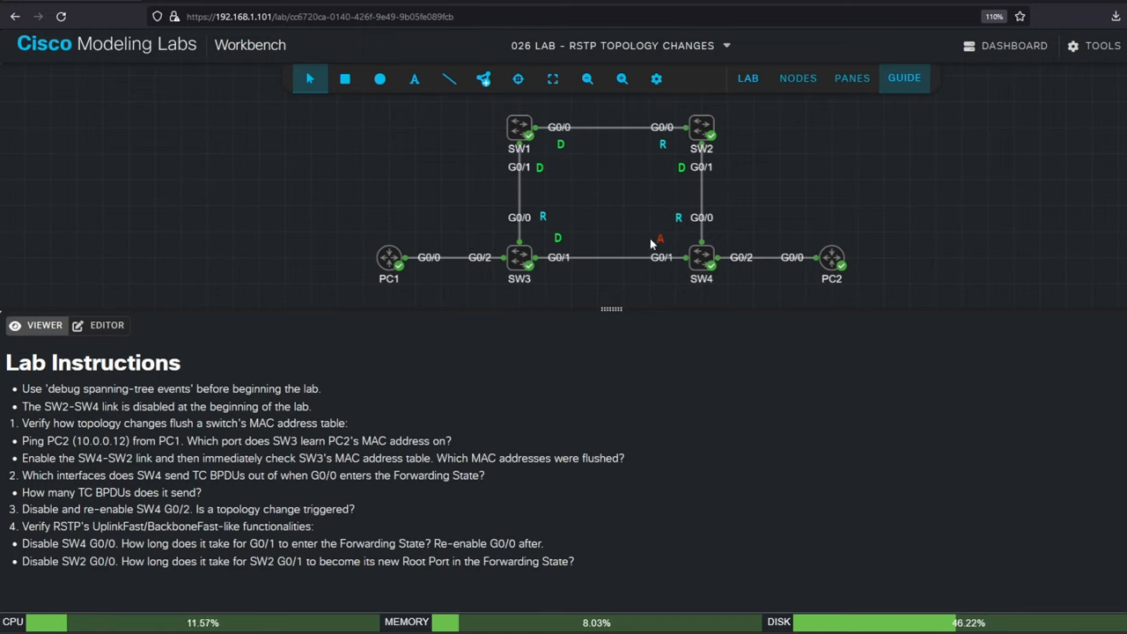
pyautogui.moveTo(676, 243)
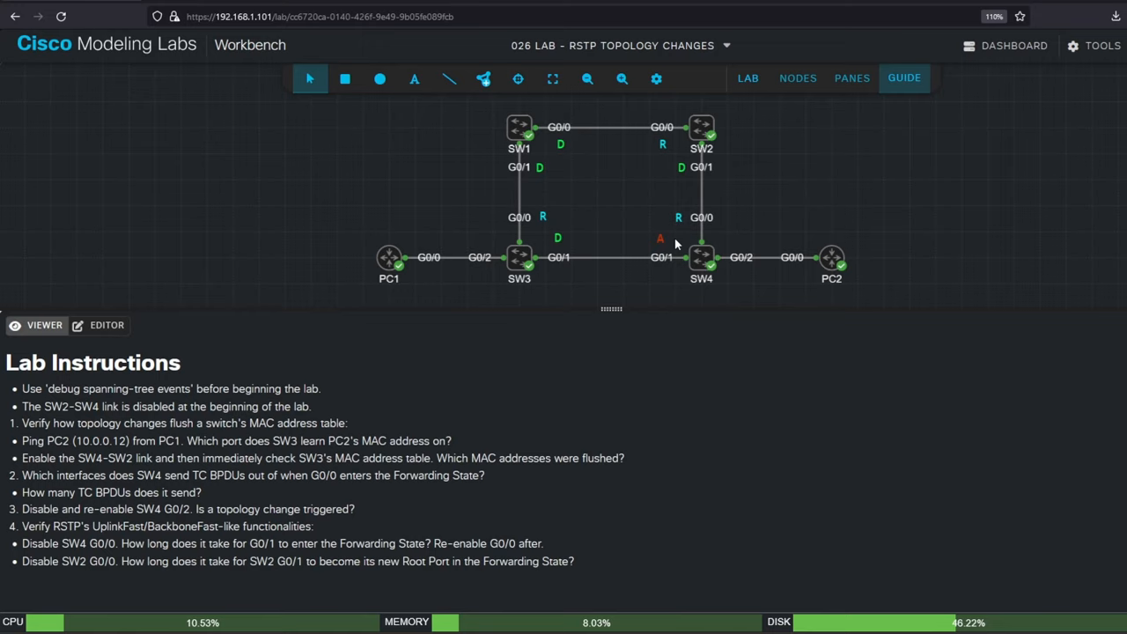
pyautogui.moveTo(736, 253)
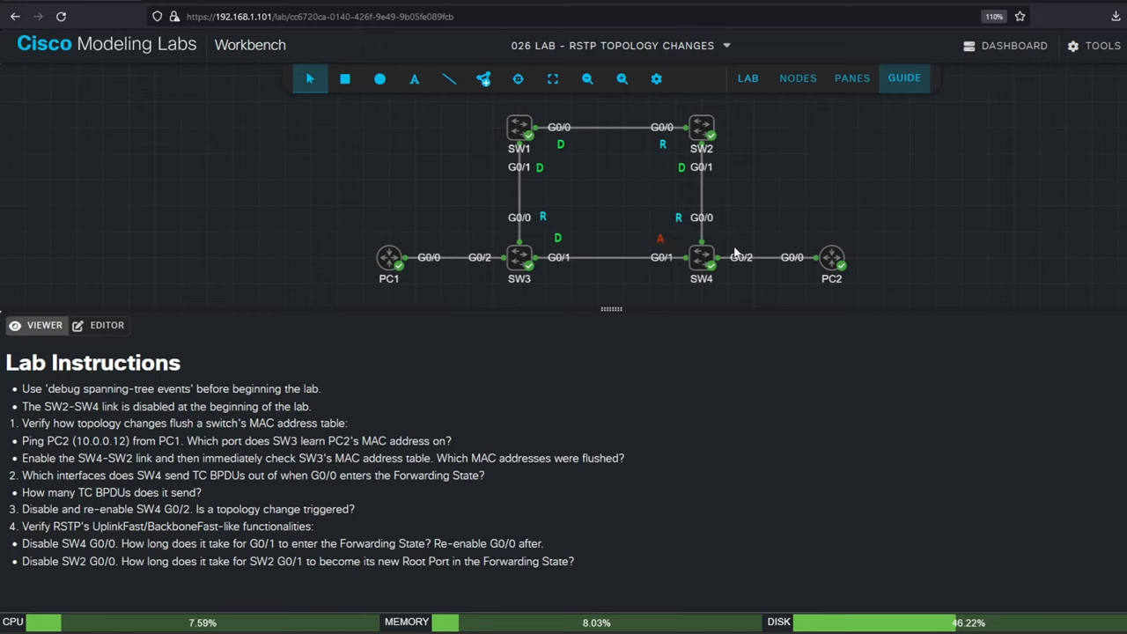
pyautogui.moveTo(747, 253)
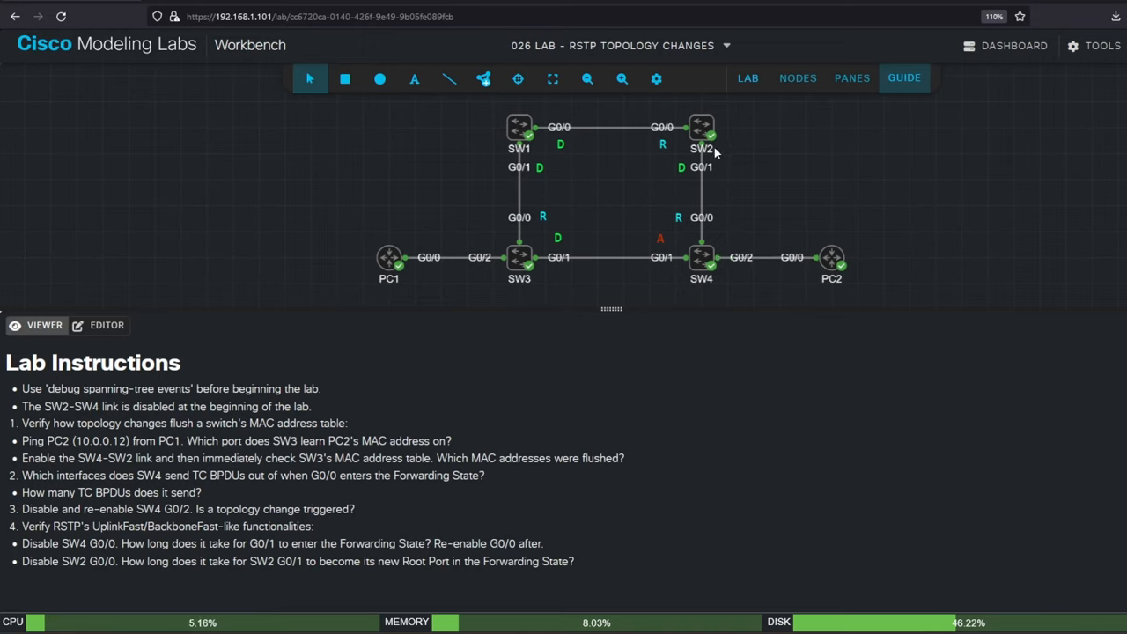
pyautogui.moveTo(950, 181)
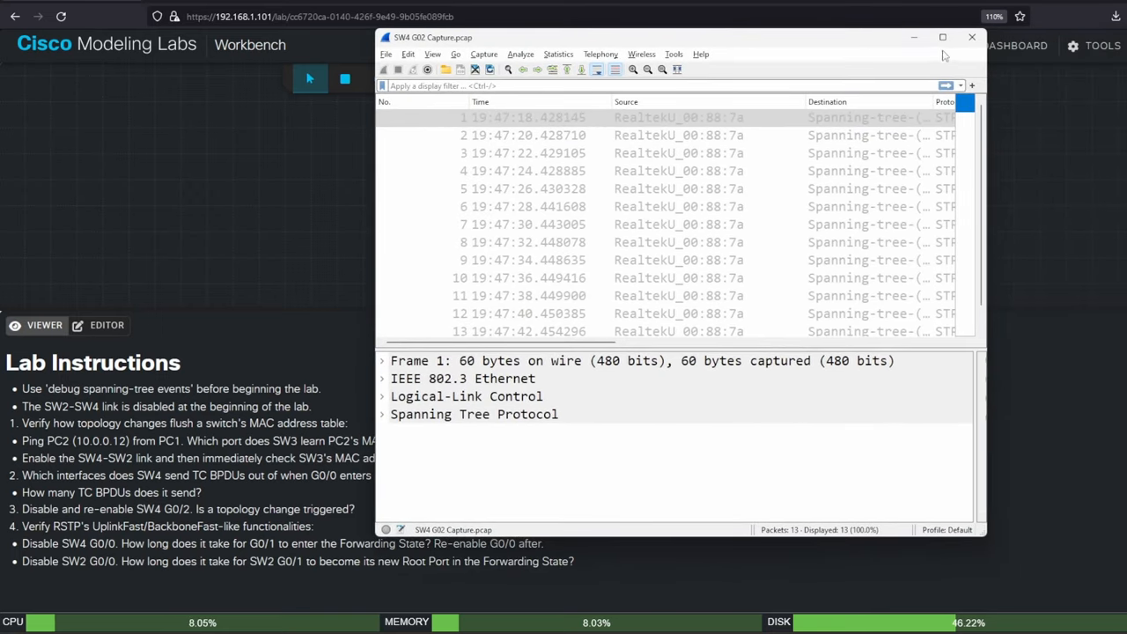
# Step: Maximize the capture and expand frame 3's BPDU flags to confirm Topology Change: No
pyautogui.click(942, 37)
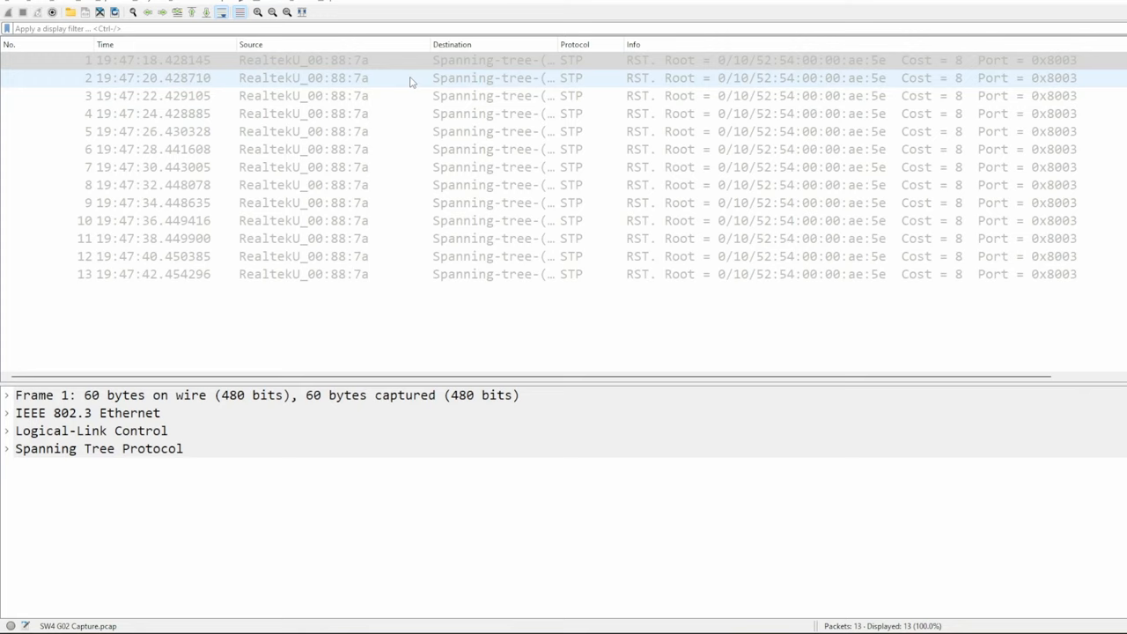
pyautogui.click(162, 95)
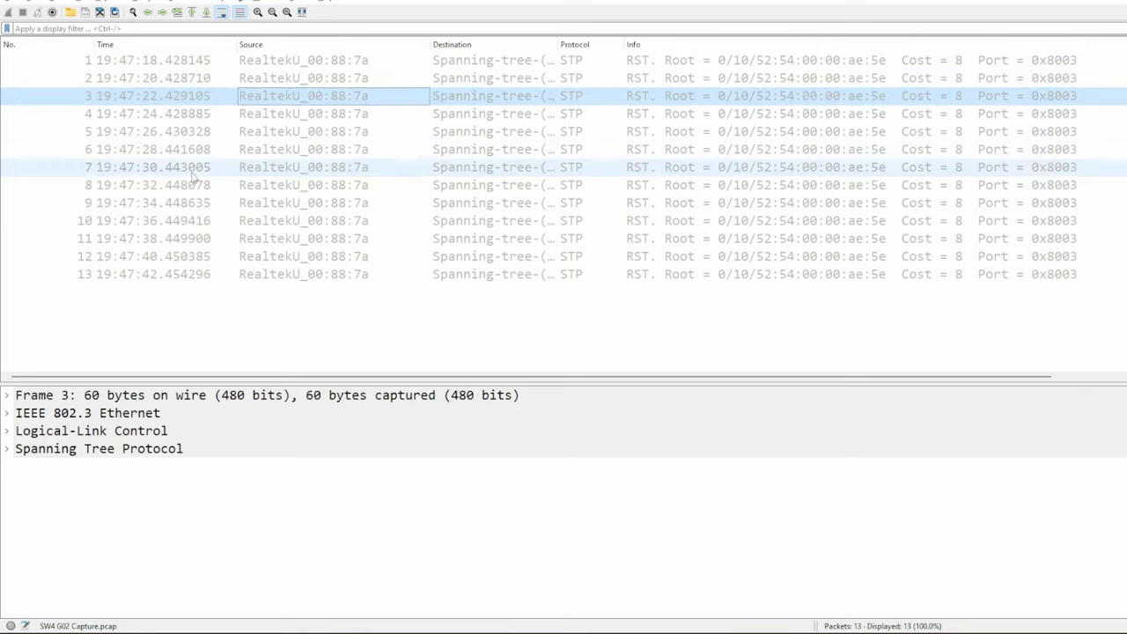
pyautogui.click(7, 449)
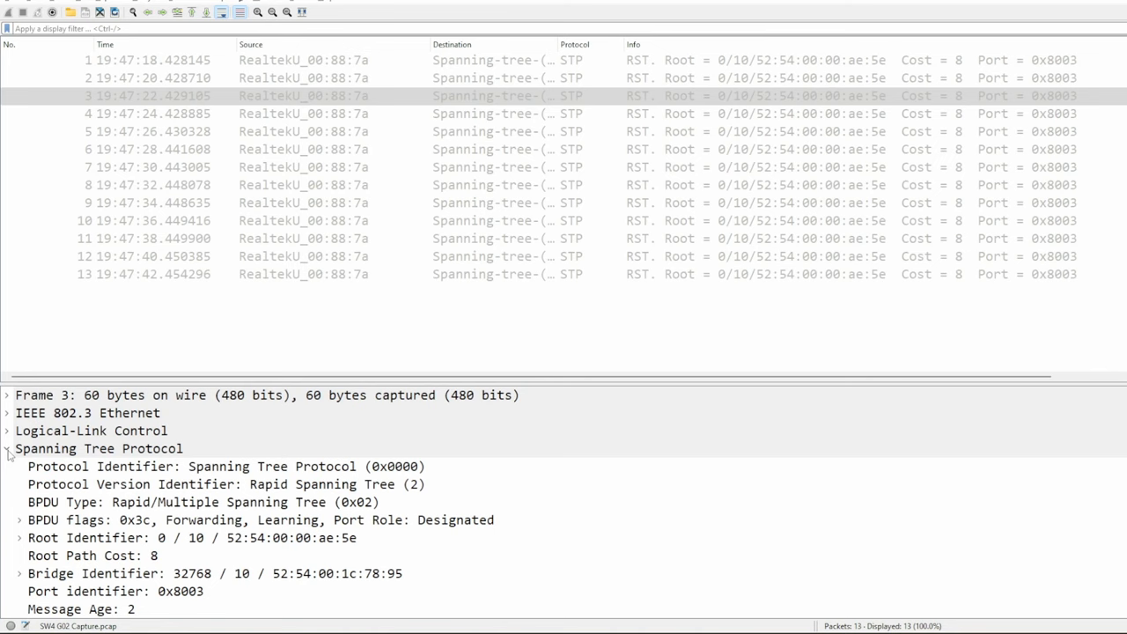
pyautogui.click(226, 467)
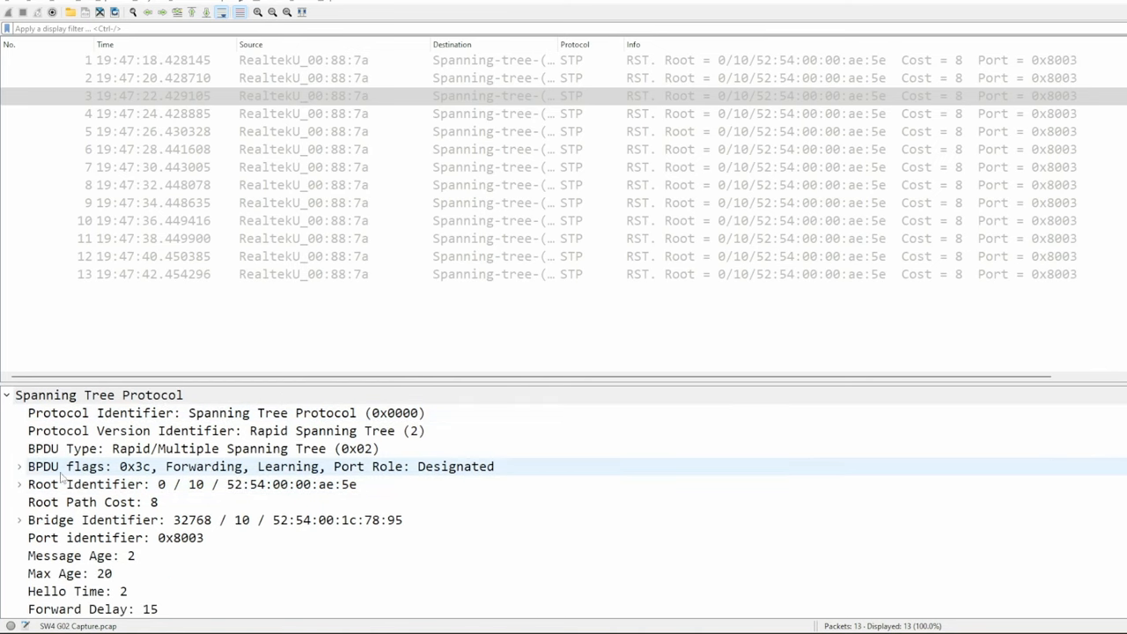
pyautogui.click(19, 465)
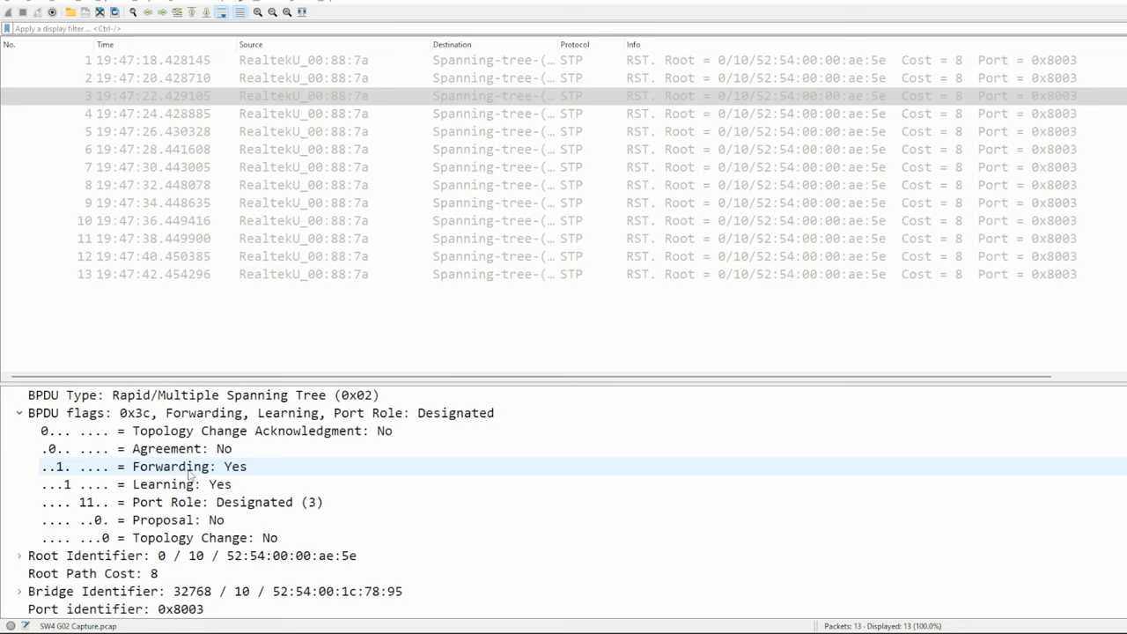
pyautogui.click(158, 539)
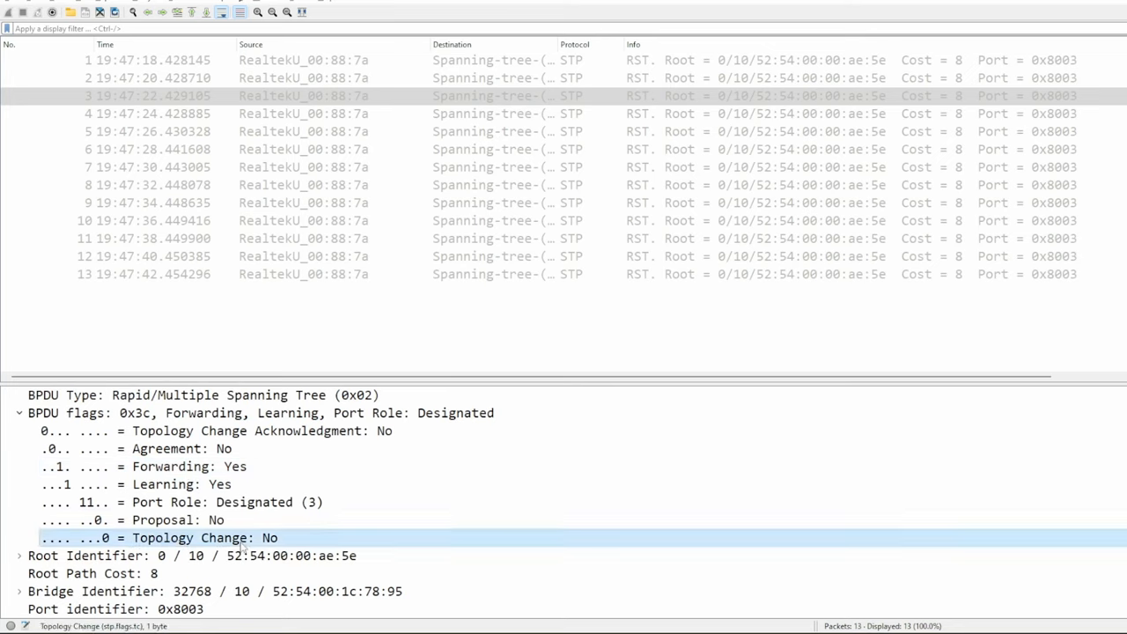
# Step: Check the BPDU flags on the following RST BPDU frames
pyautogui.click(352, 112)
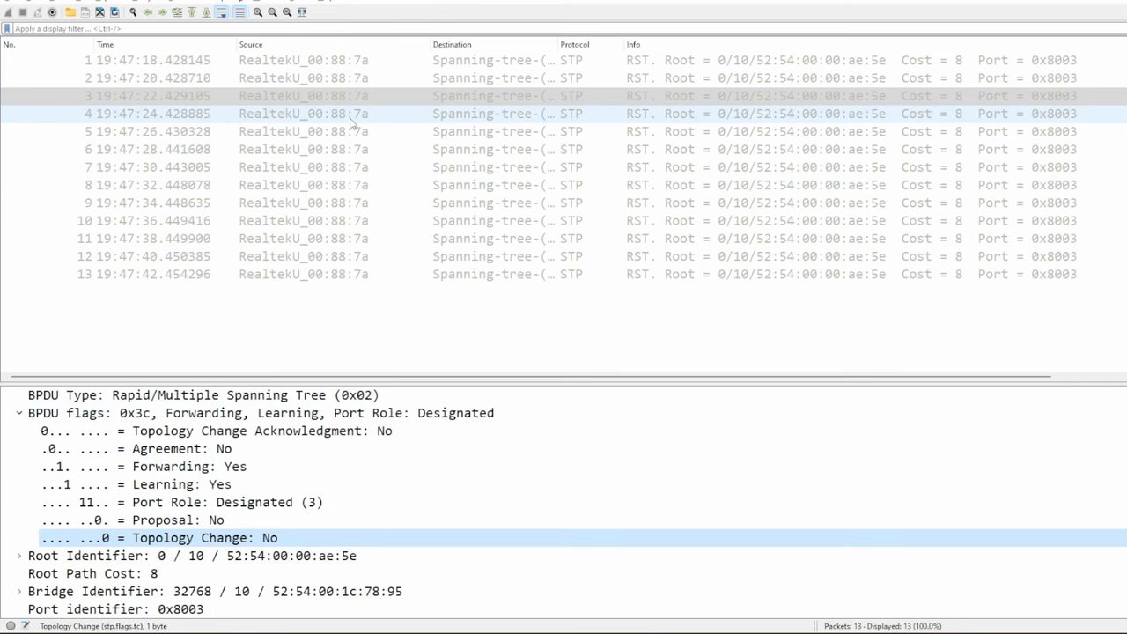
pyautogui.click(303, 185)
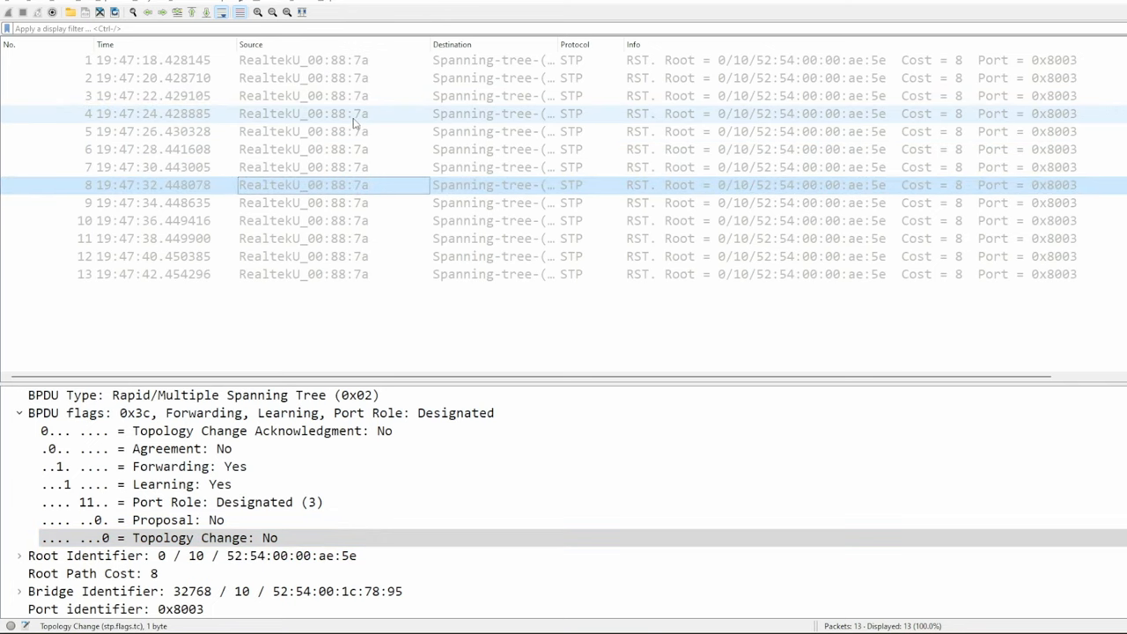
pyautogui.click(303, 257)
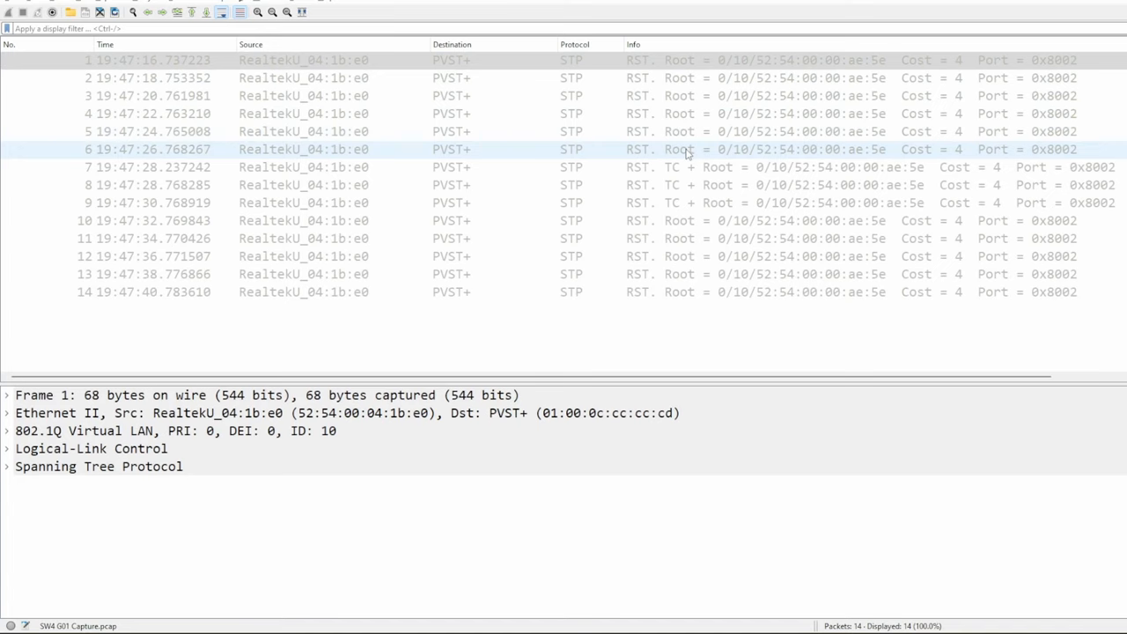
# Step: Review the TC BPDUs in frames 7–9 of the SW4 G01 capture, ending on frame 9's details
pyautogui.click(687, 167)
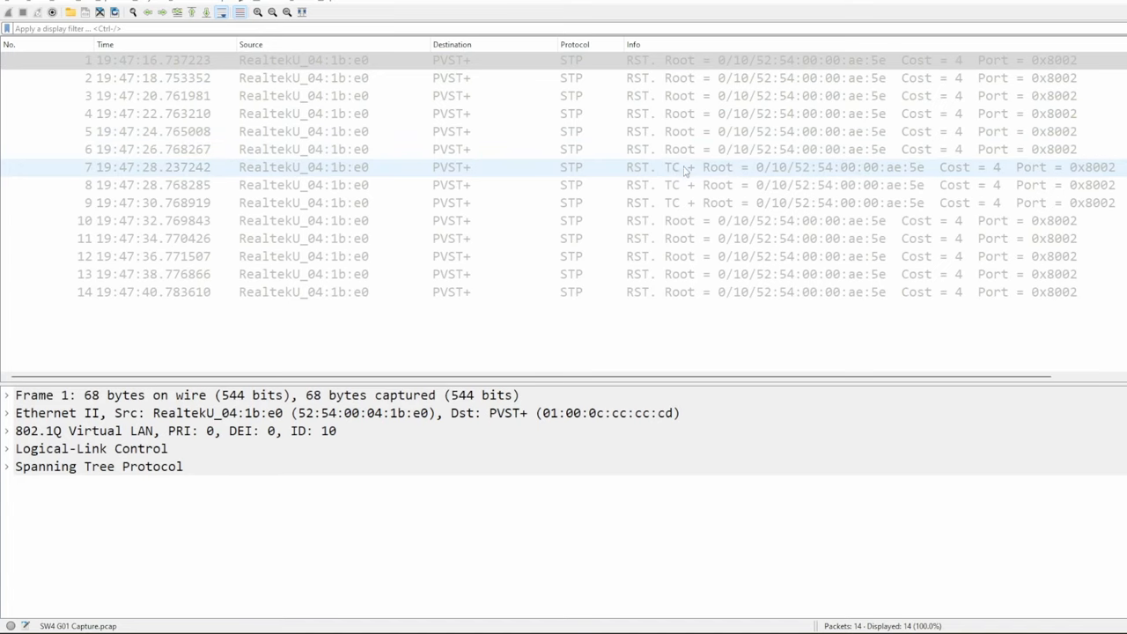
pyautogui.click(670, 202)
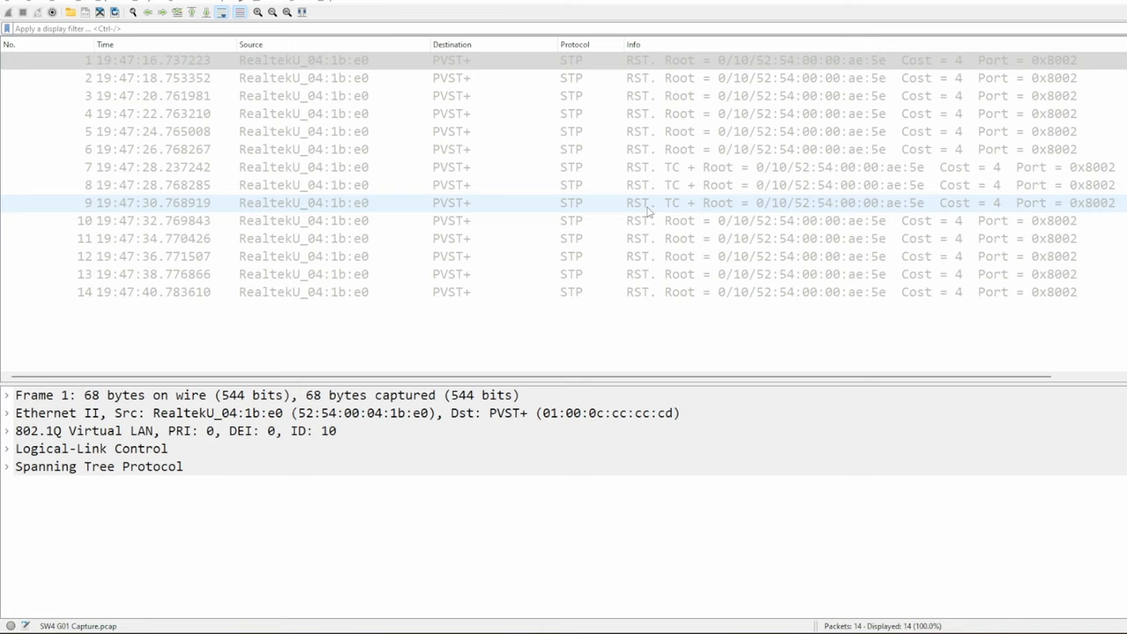
pyautogui.moveTo(666, 214)
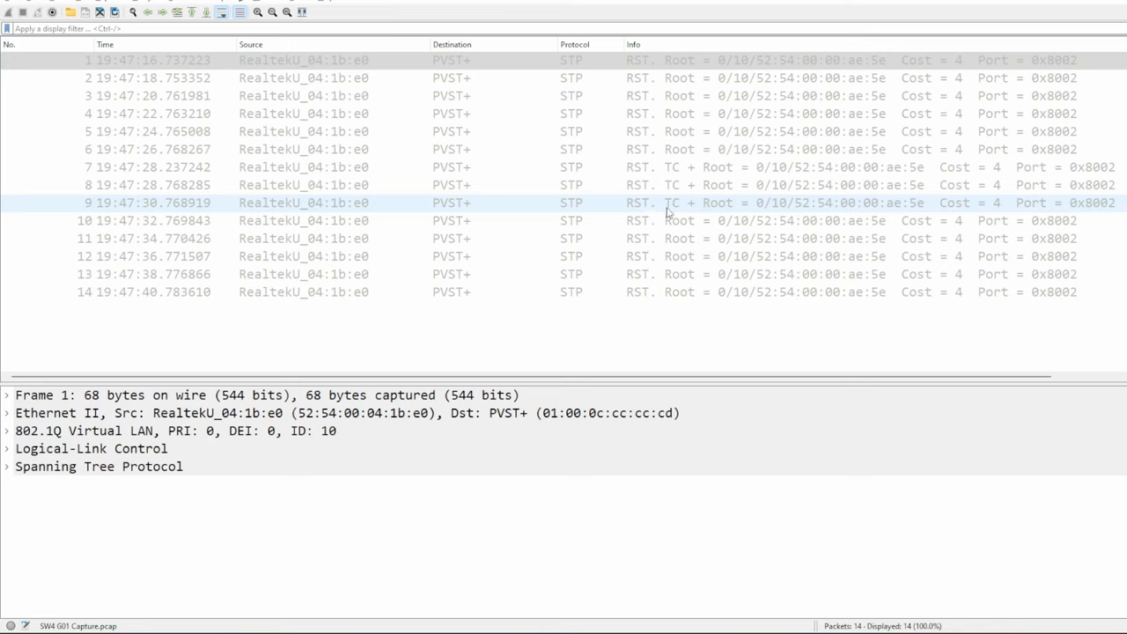
pyautogui.moveTo(671, 208)
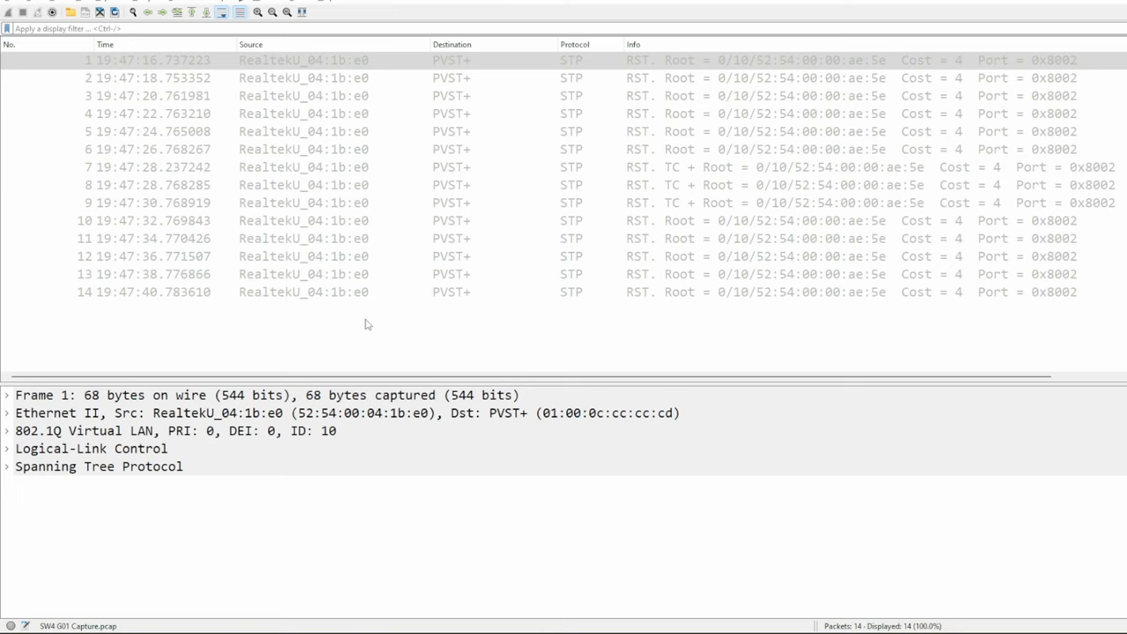
pyautogui.moveTo(408, 314)
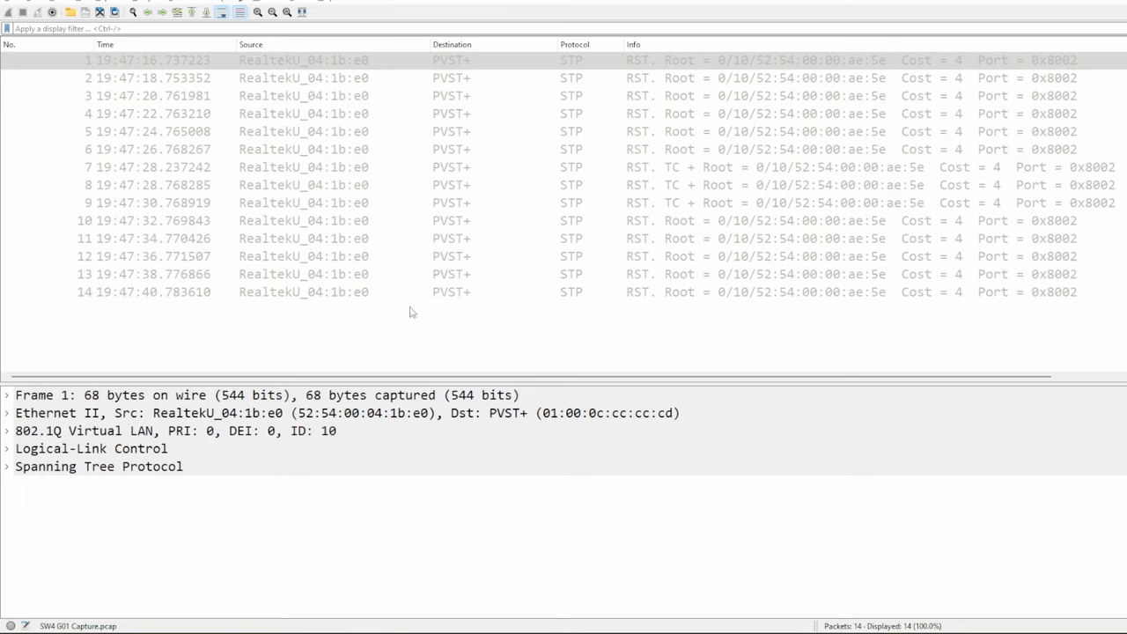
pyautogui.click(573, 203)
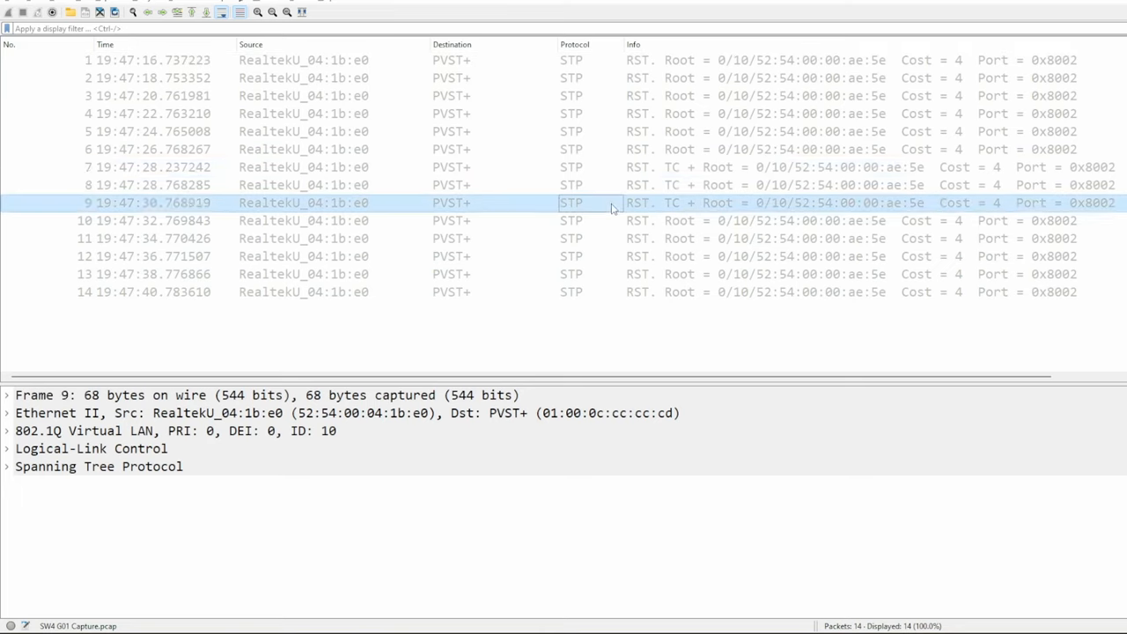
pyautogui.moveTo(687, 356)
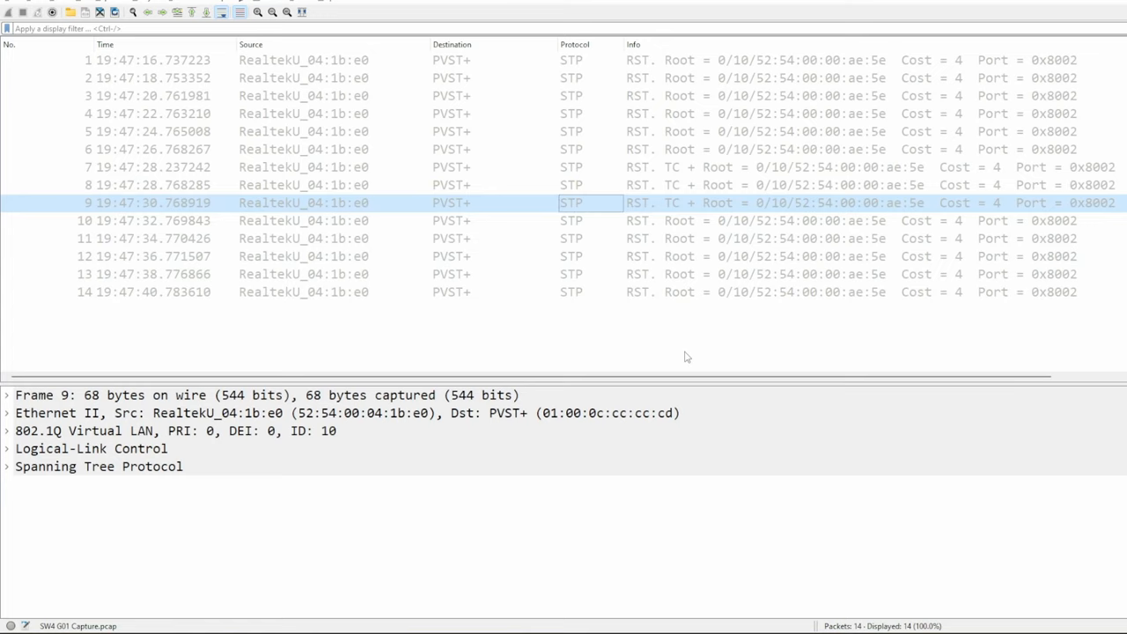
pyautogui.moveTo(700, 342)
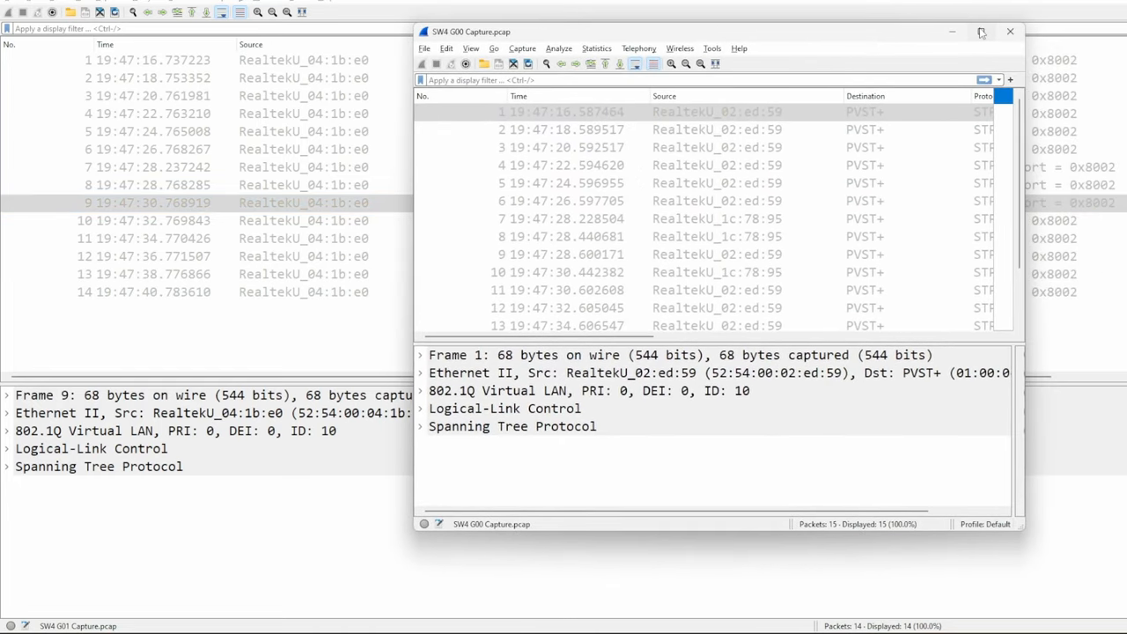
# Step: Maximize the SW4 G00 capture and colorize frame 7's Ethernet conversation with Color 1
pyautogui.click(979, 32)
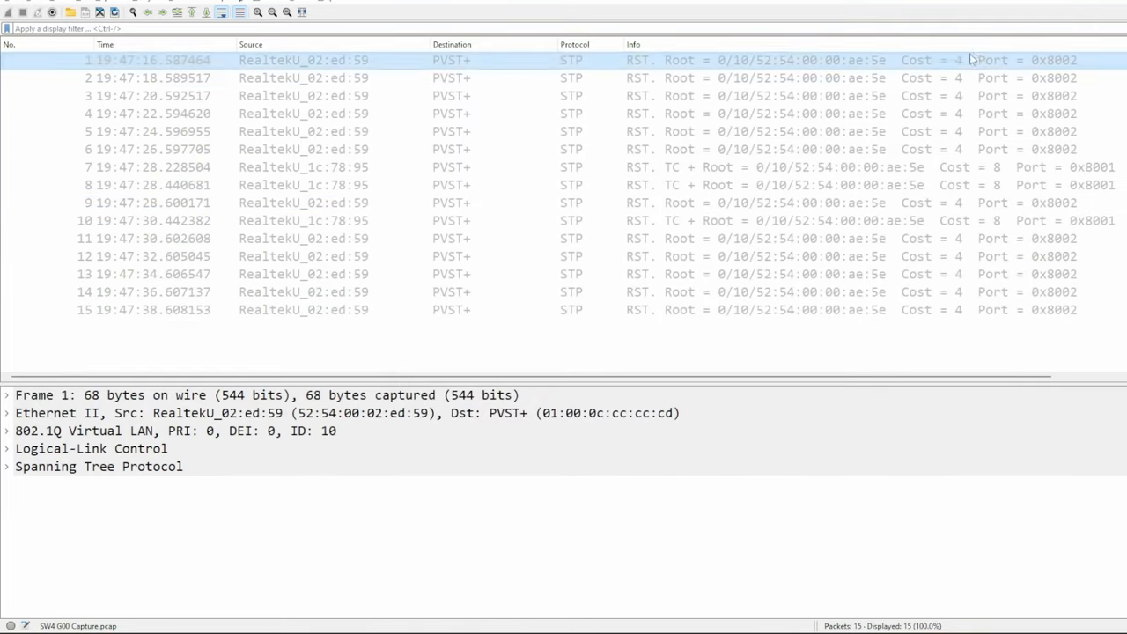
pyautogui.click(373, 148)
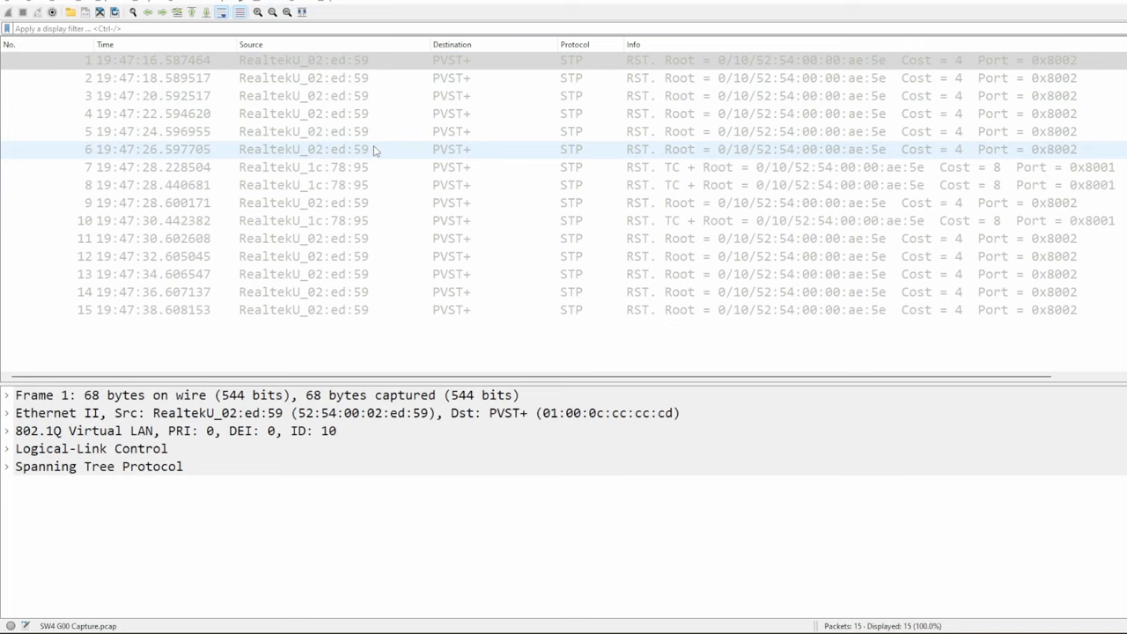
pyautogui.click(303, 166)
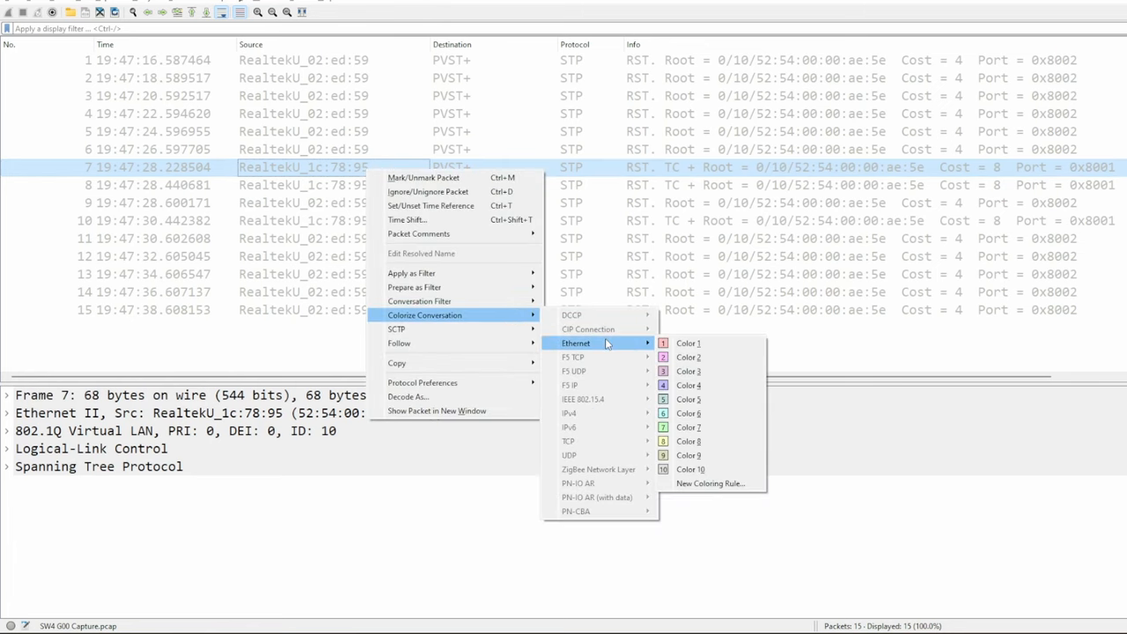
pyautogui.click(687, 342)
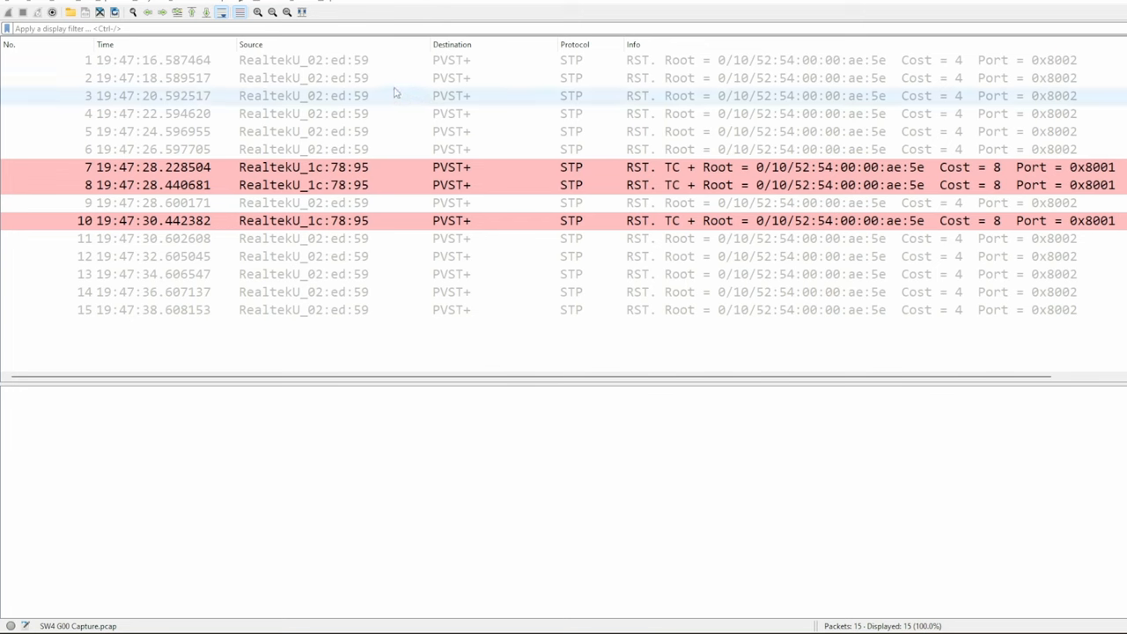
# Step: Inspect the highlighted TC BPDU frames 7, 8 and 10 from RealtekU_1c:78:95
pyautogui.click(303, 95)
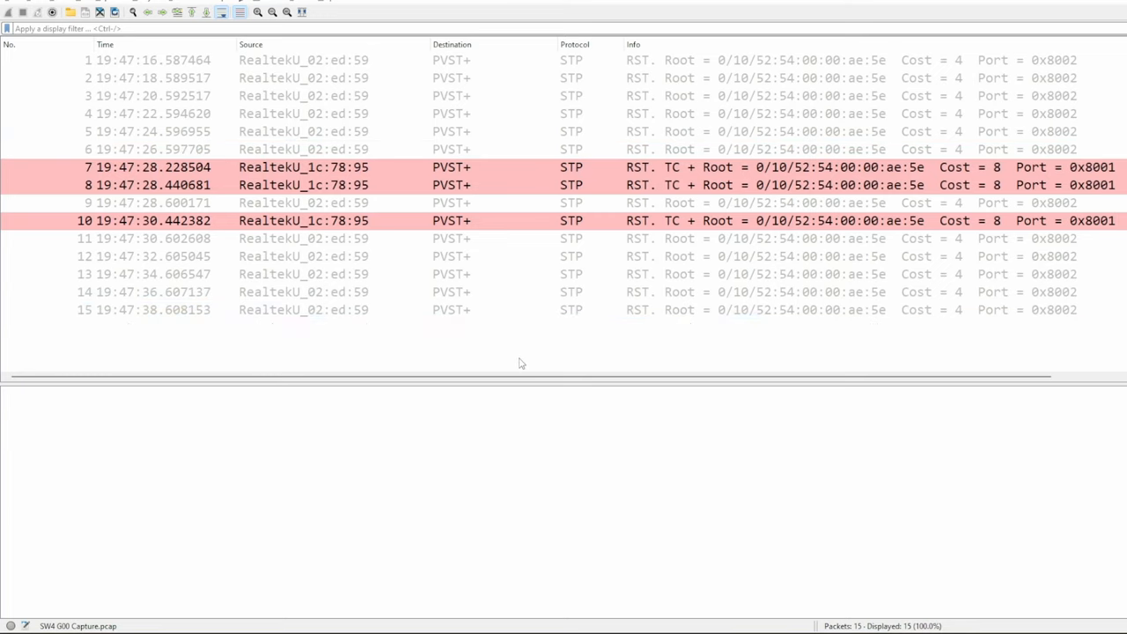
pyautogui.moveTo(483, 342)
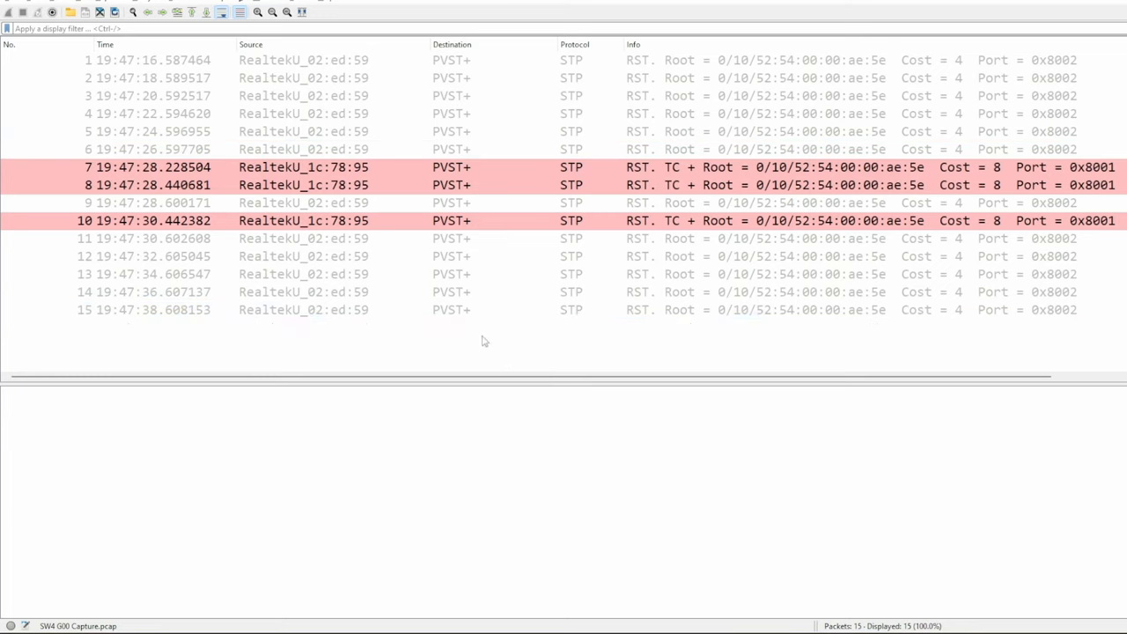
pyautogui.moveTo(476, 351)
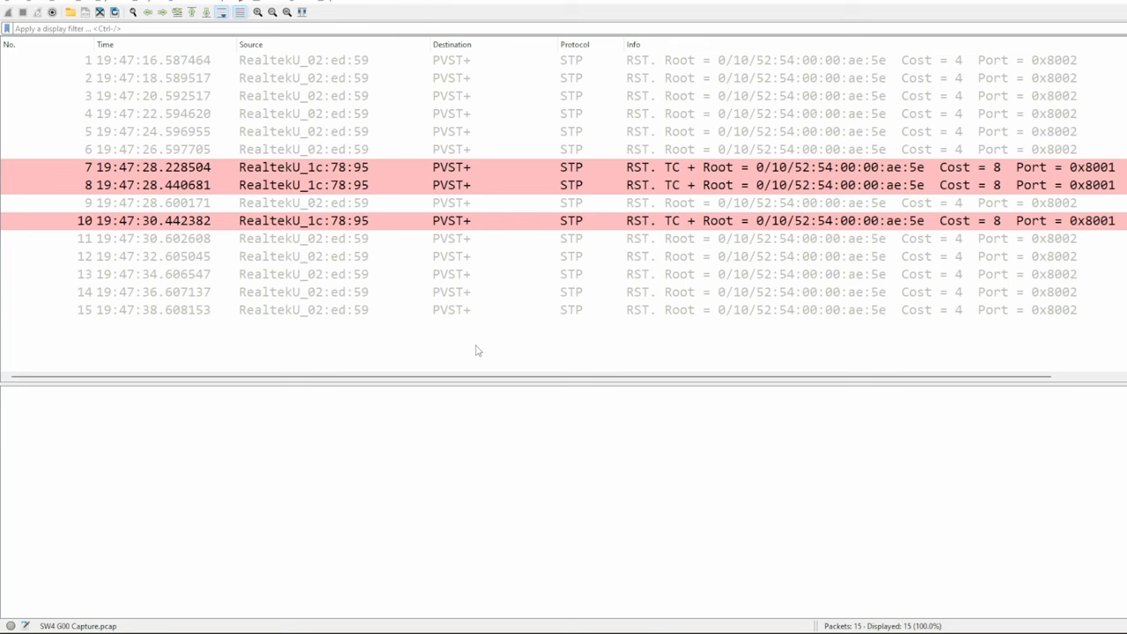
pyautogui.click(303, 165)
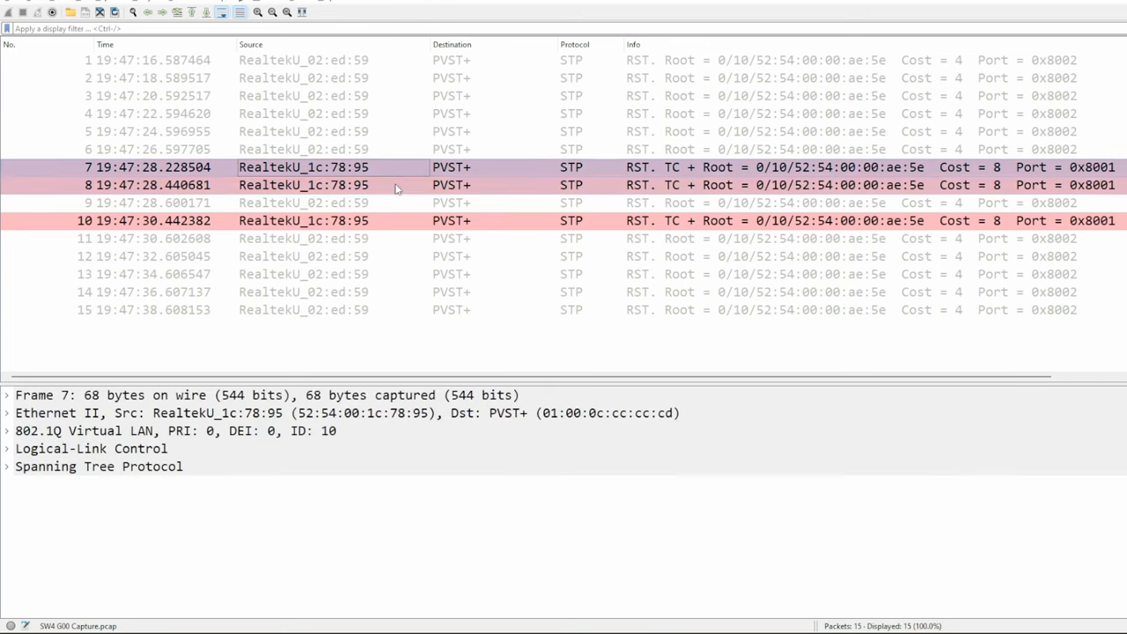
pyautogui.click(303, 220)
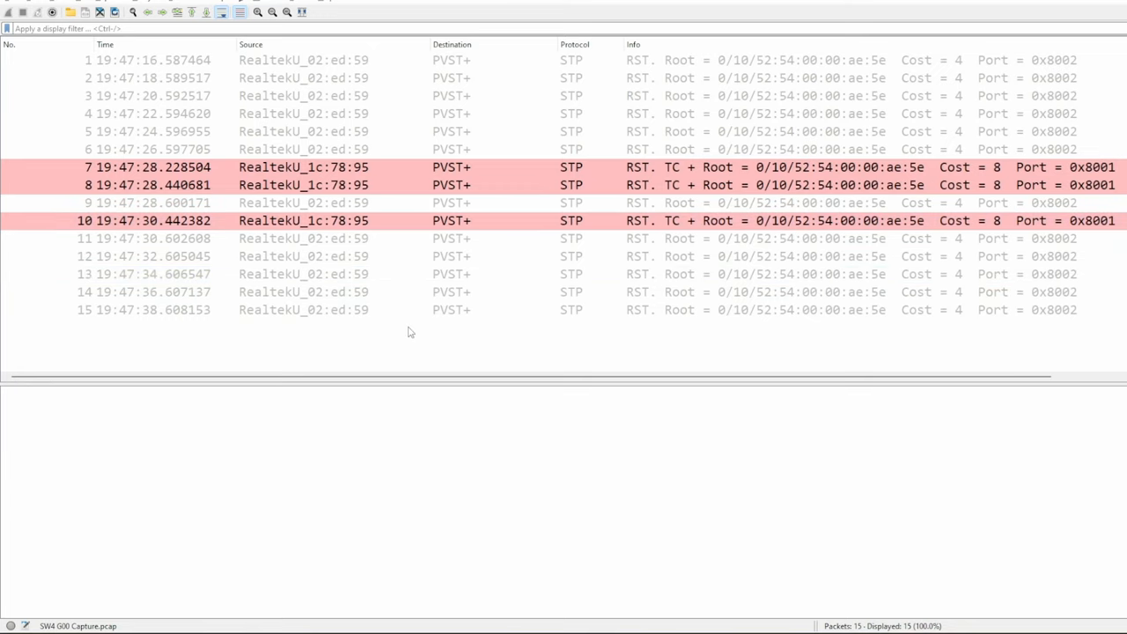
pyautogui.moveTo(395, 342)
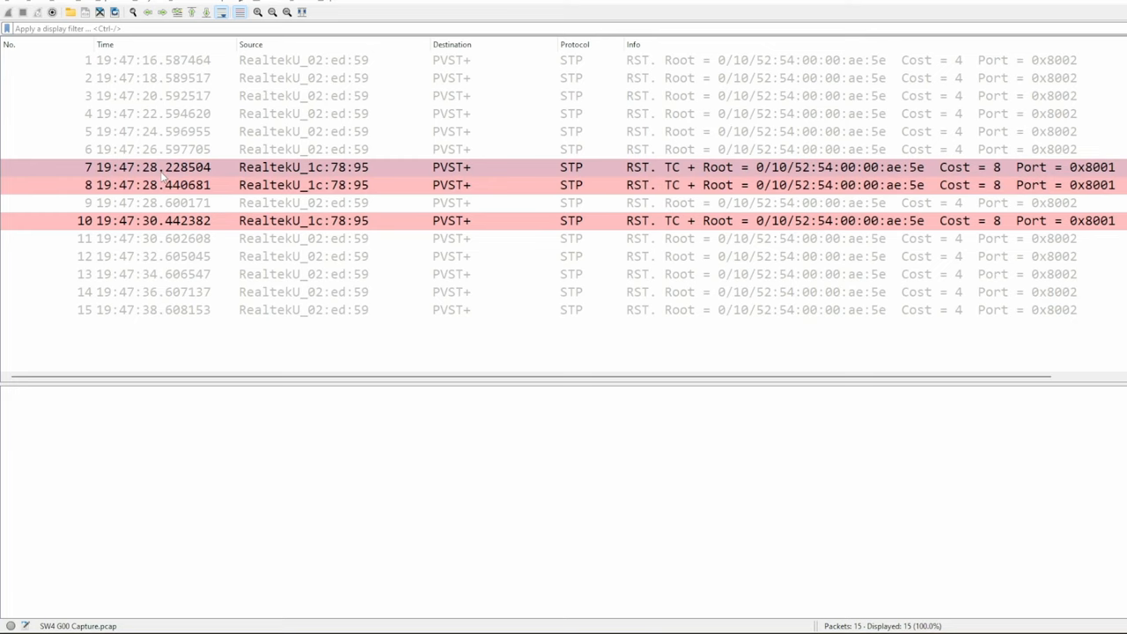
pyautogui.click(162, 222)
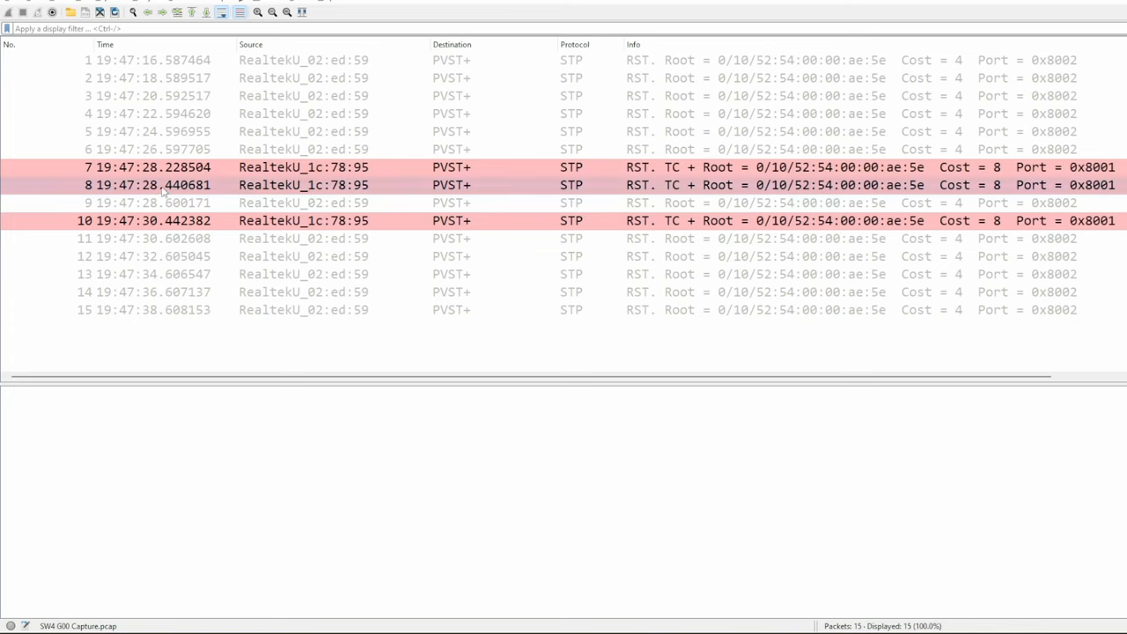
pyautogui.moveTo(173, 190)
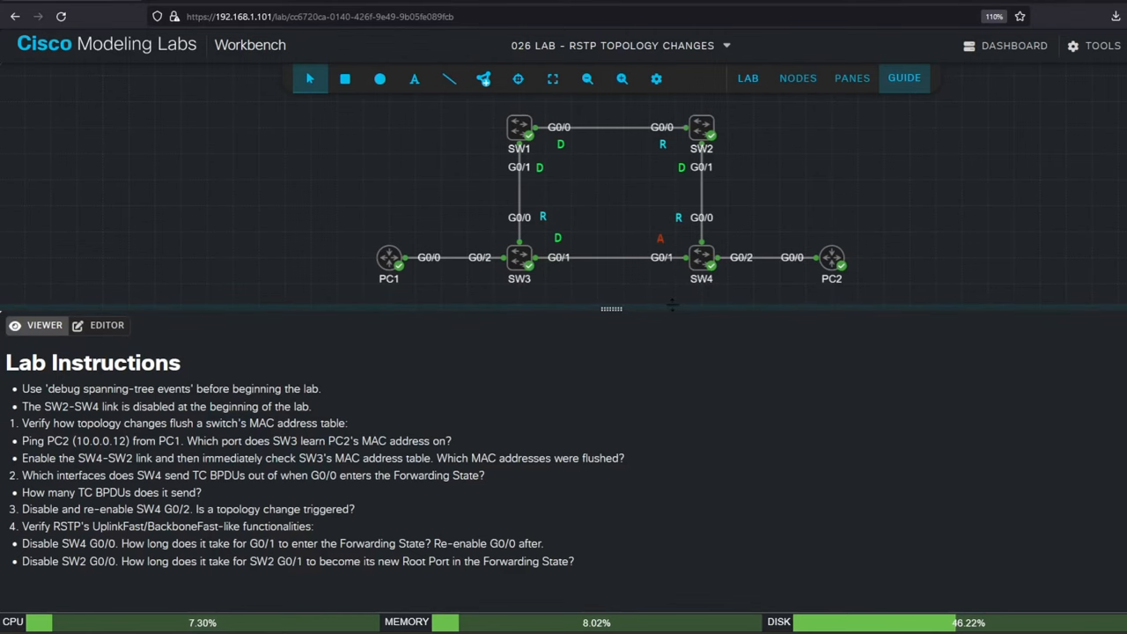
# Step: Highlight guide step 3 on re-enabling SW4 G0/2, then bring the device console panes back up
pyautogui.doubleClick(69, 509)
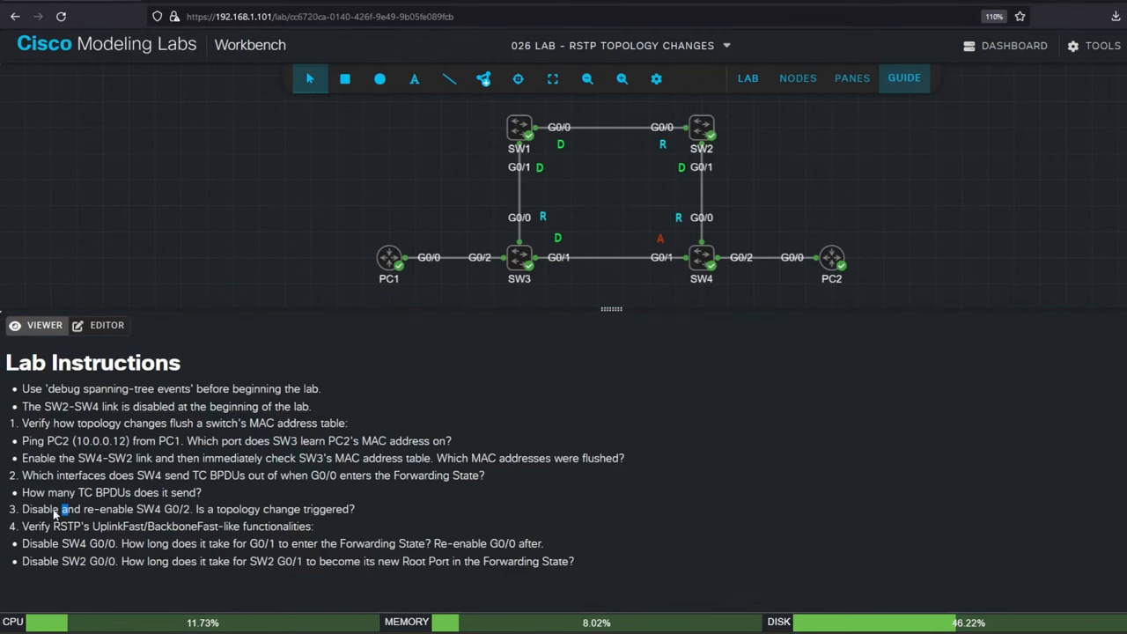
pyautogui.moveTo(22, 509); pyautogui.dragTo(338, 509)
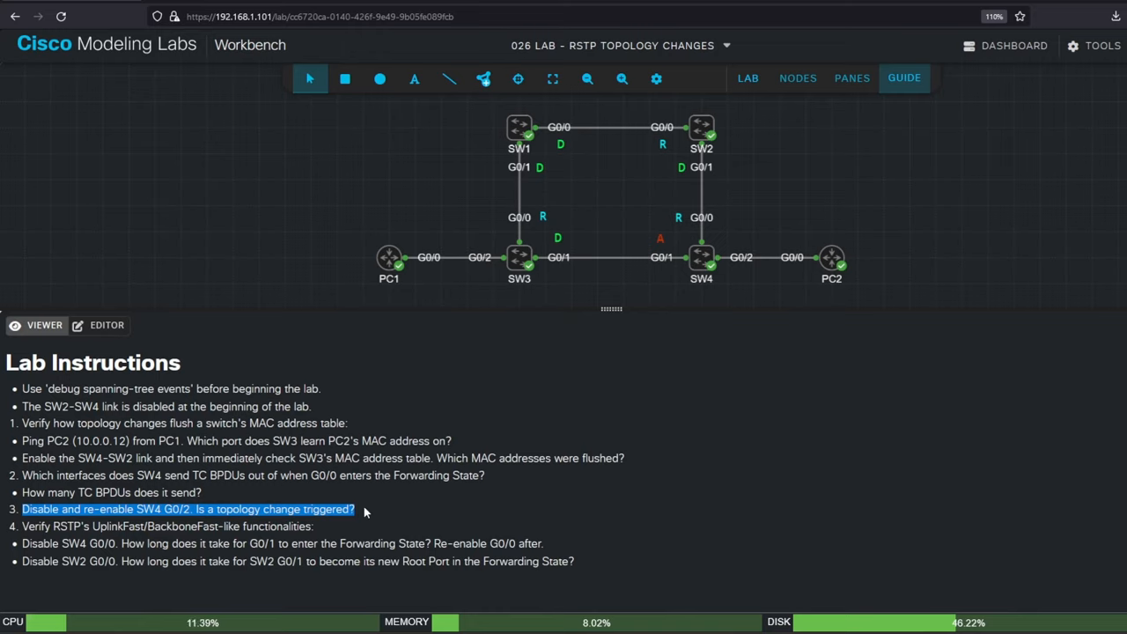
pyautogui.moveTo(750, 273)
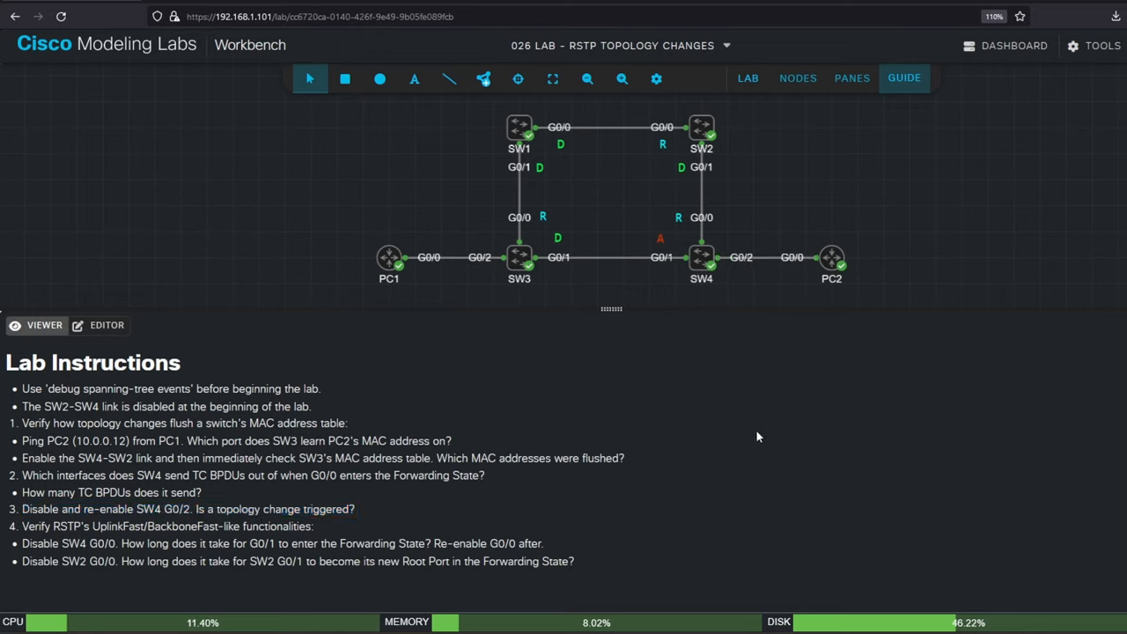
pyautogui.moveTo(766, 433)
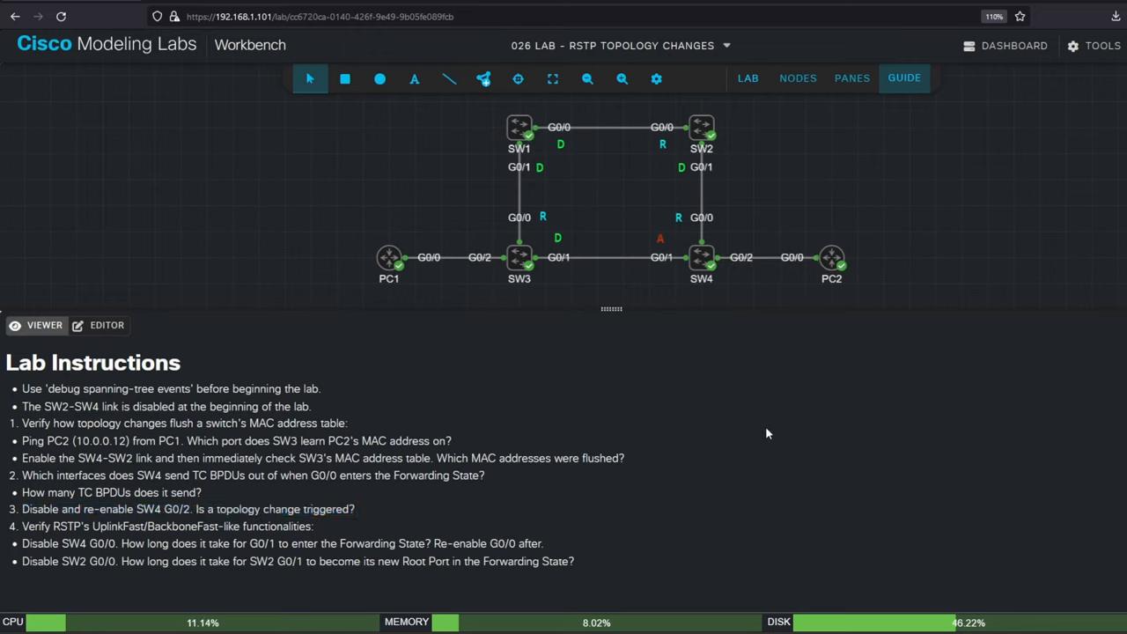
pyautogui.click(850, 77)
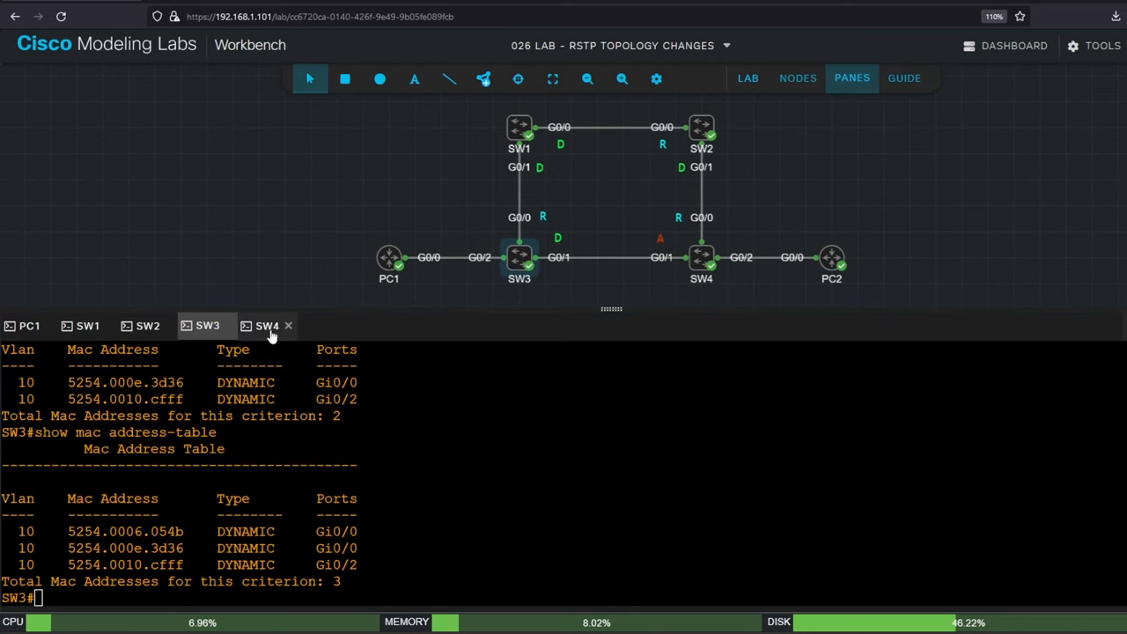
# Step: On SW4, shut and re-enable G0/2 so it returns as designated, then show the guide
pyautogui.click(266, 326)
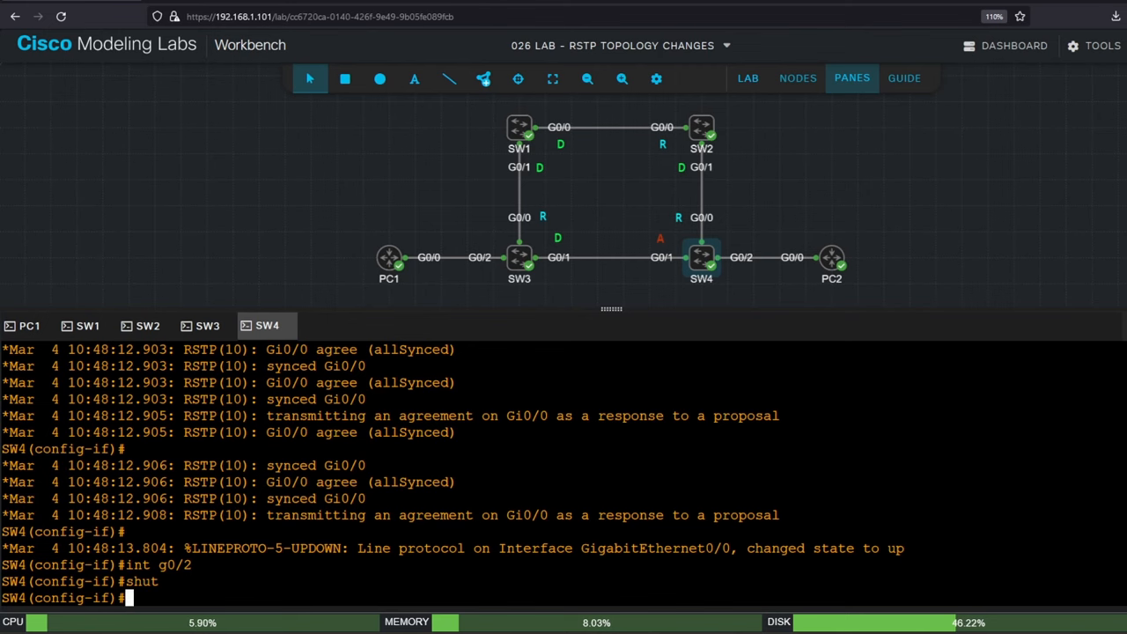
pyautogui.press('enter')
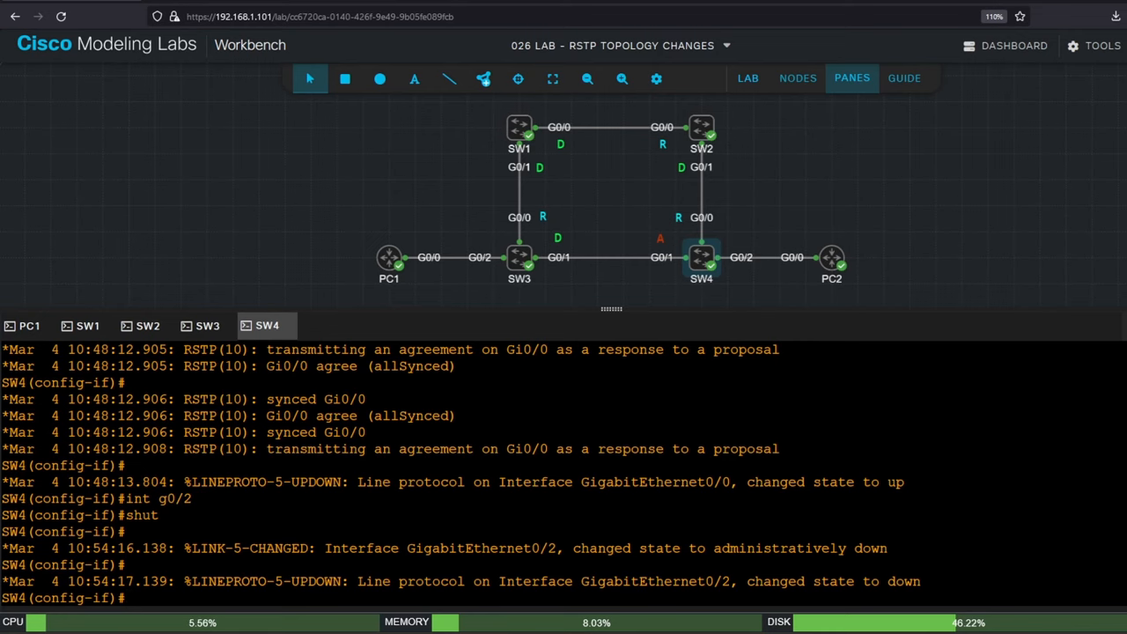
pyautogui.write('no shut')
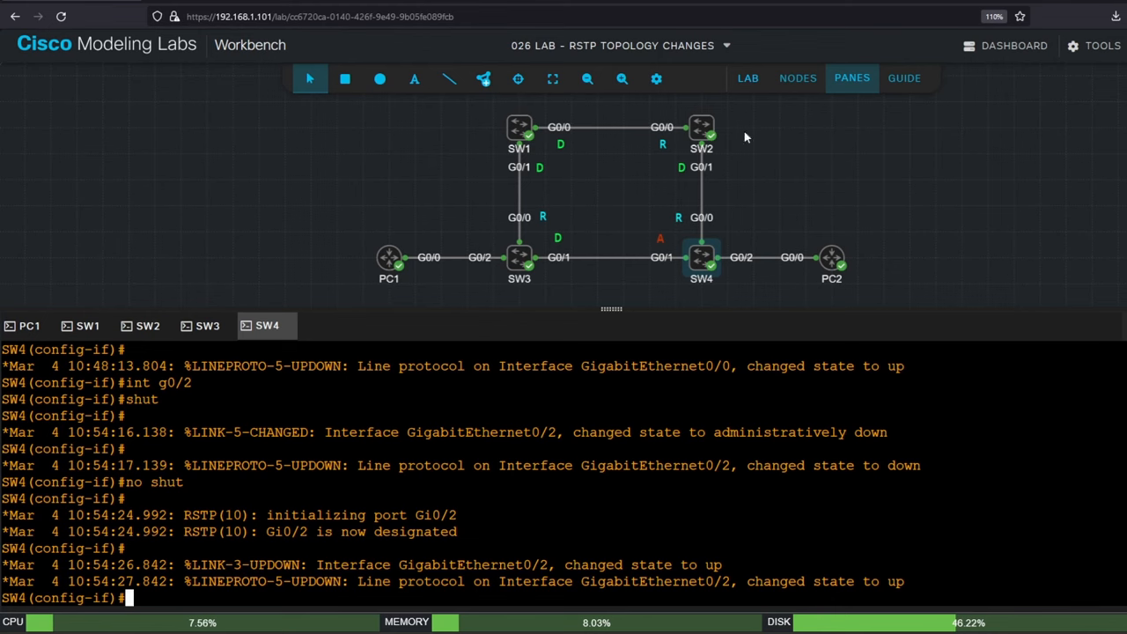
pyautogui.click(905, 78)
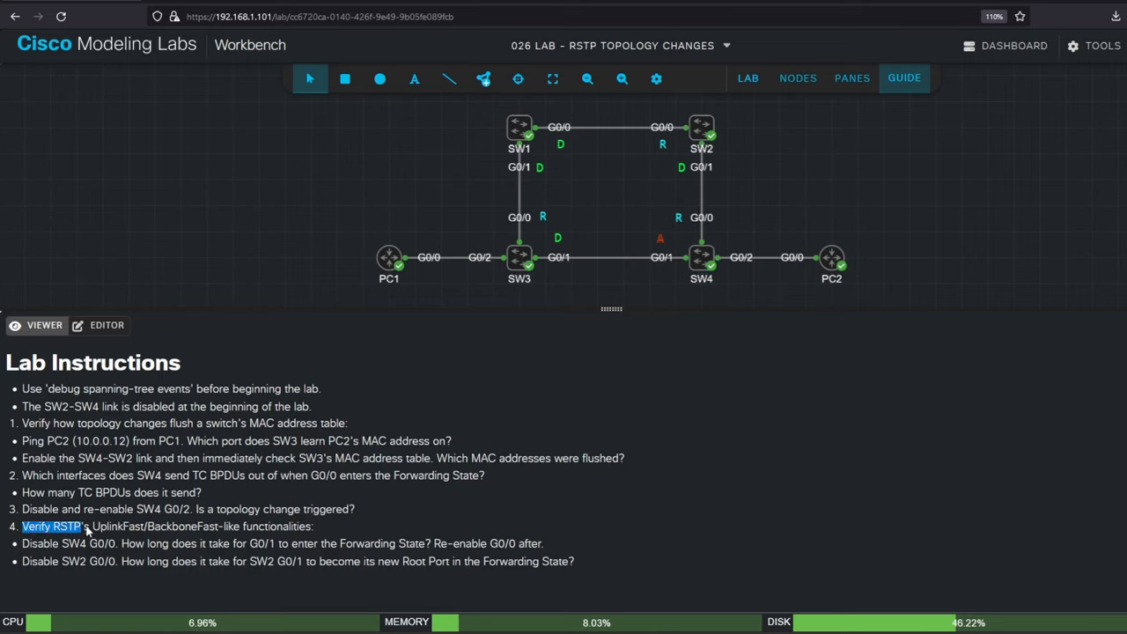
# Step: Highlight step 4 on UplinkFast/BackboneFast verification and return to the console panes
pyautogui.moveTo(85, 527); pyautogui.dragTo(313, 526)
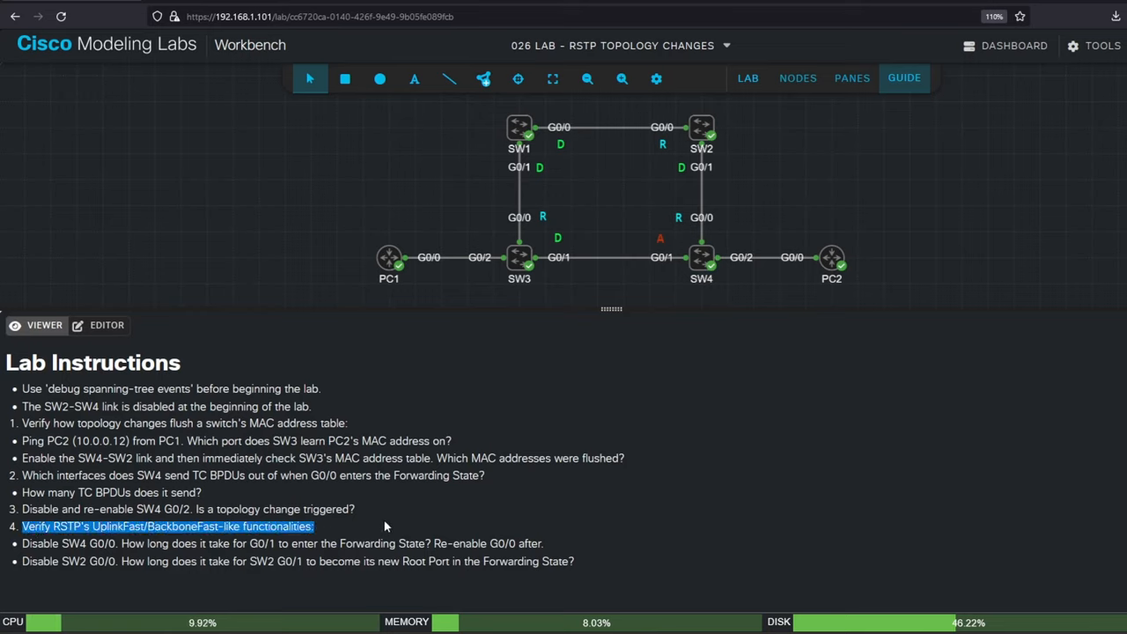
pyautogui.moveTo(380, 525)
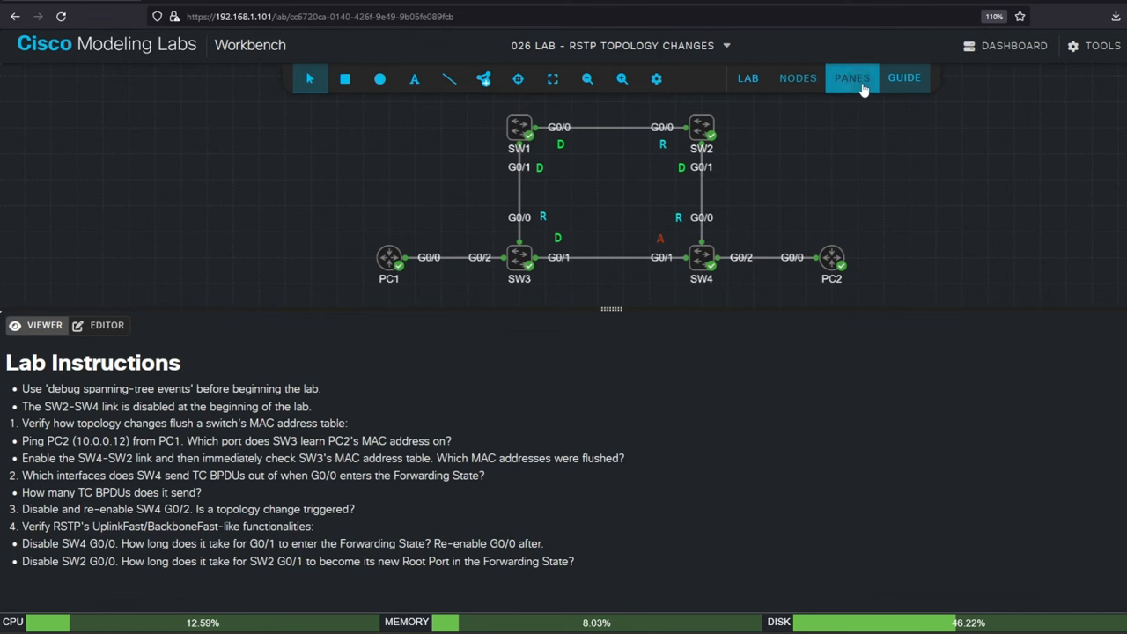
pyautogui.click(850, 78)
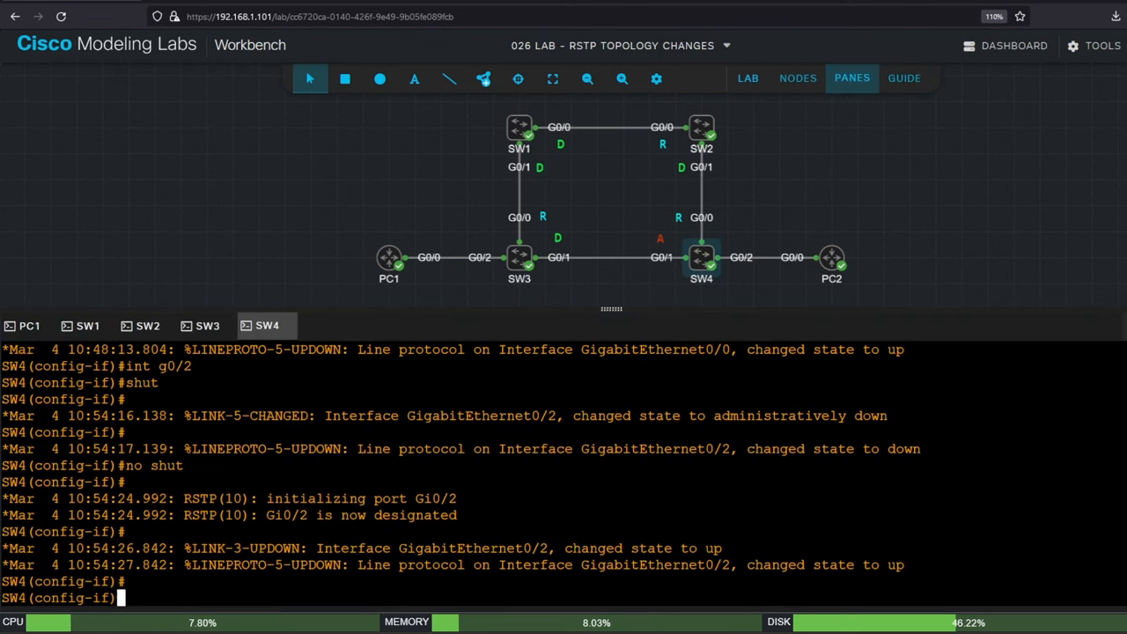
# Step: On SW4, shut G0/0 so Gi0/1 becomes root port, then re-enable it with 'no sh'
pyautogui.write('int g0/0')
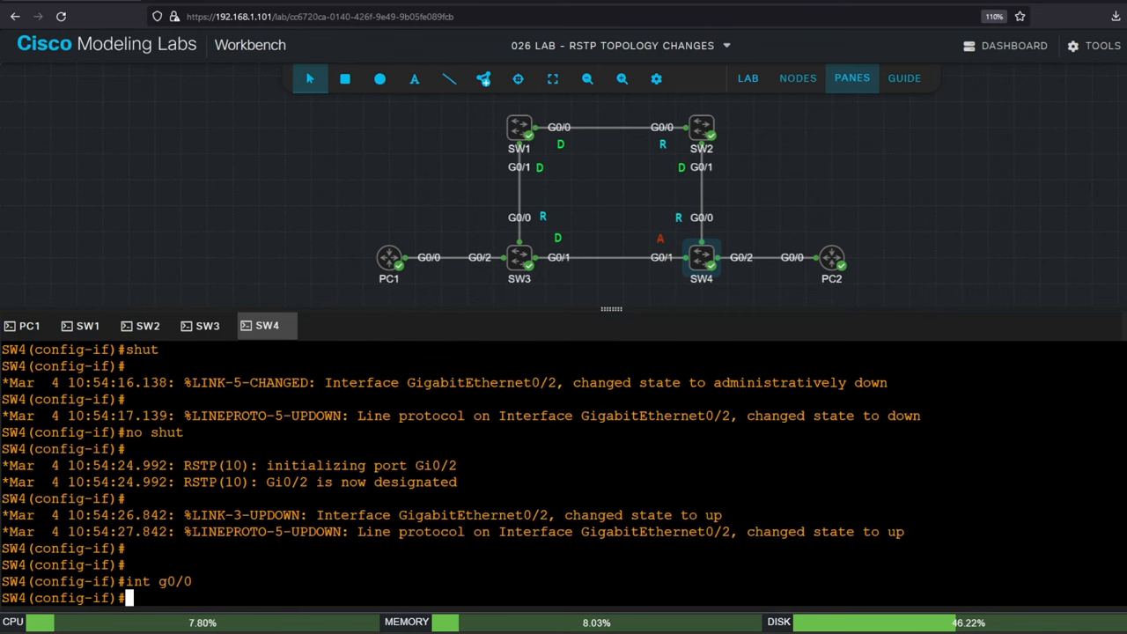
pyautogui.write('shut')
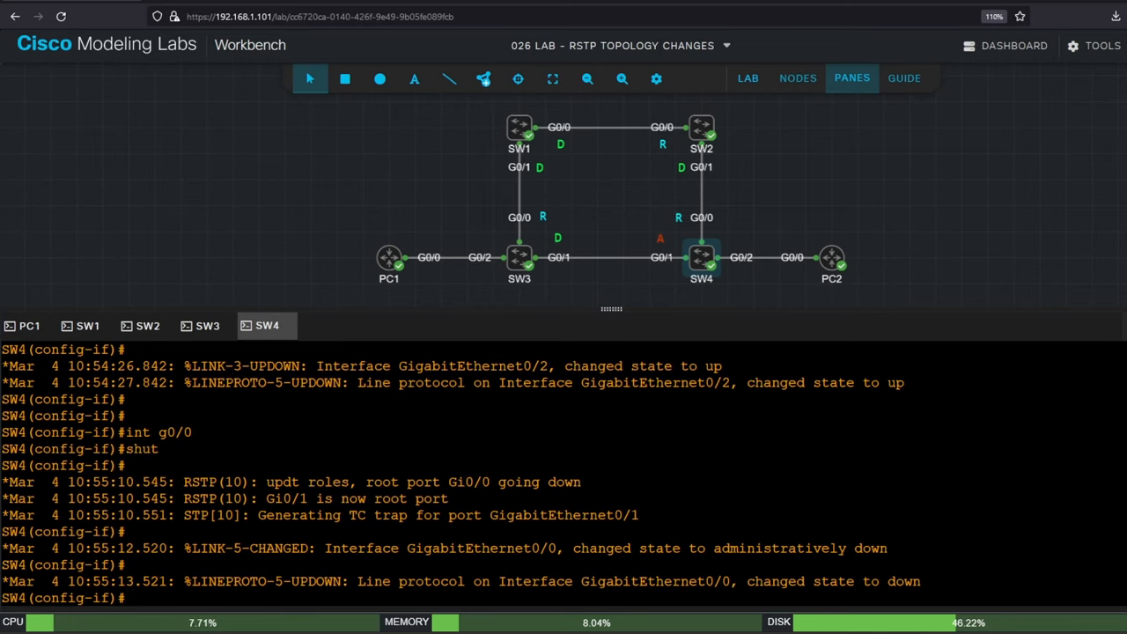
pyautogui.write('no shut')
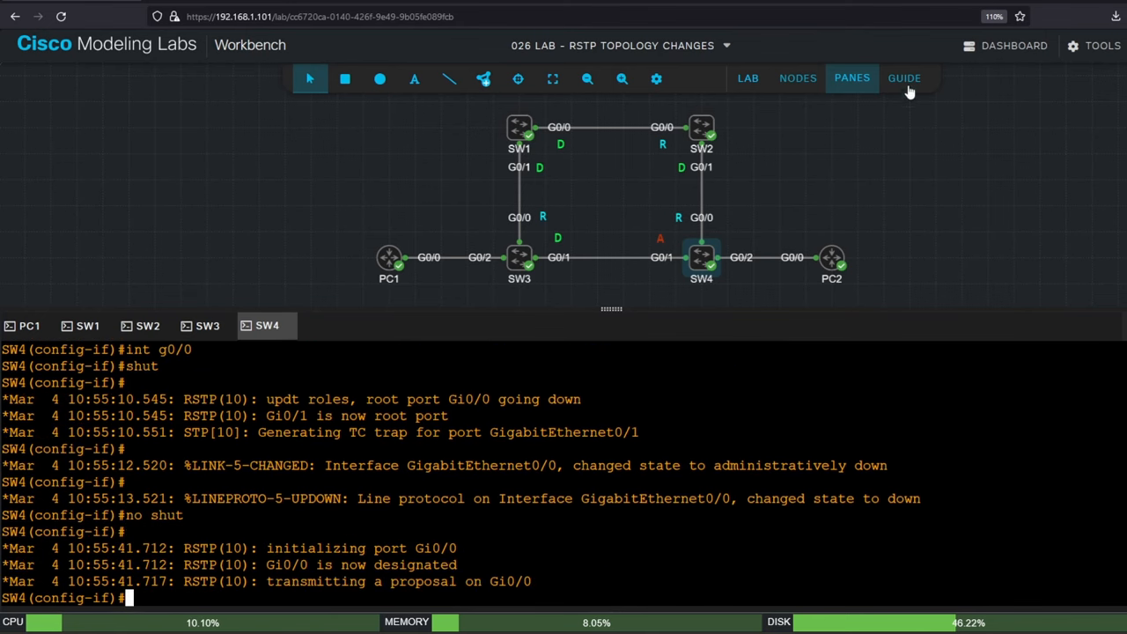
pyautogui.click(905, 77)
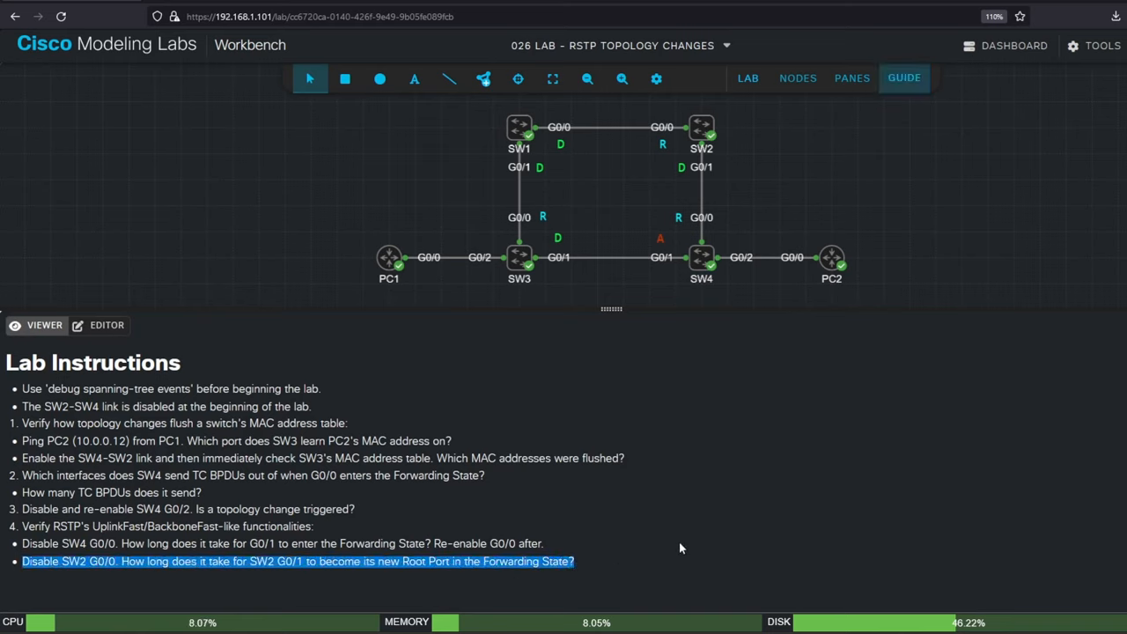
pyautogui.moveTo(649, 141)
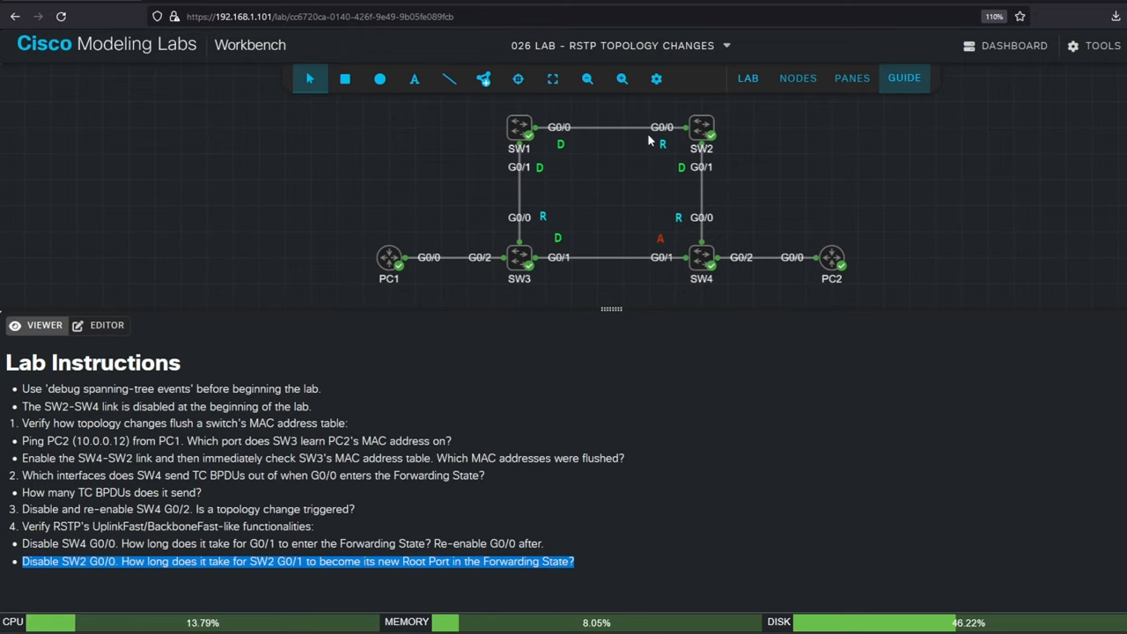
pyautogui.moveTo(727, 185)
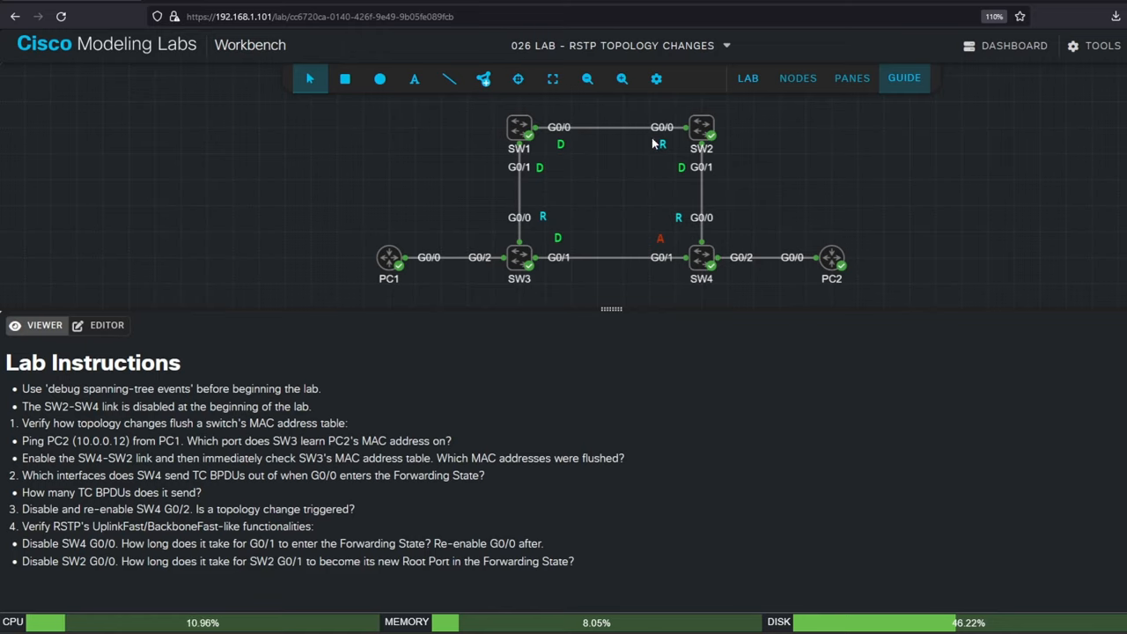
pyautogui.moveTo(648, 155)
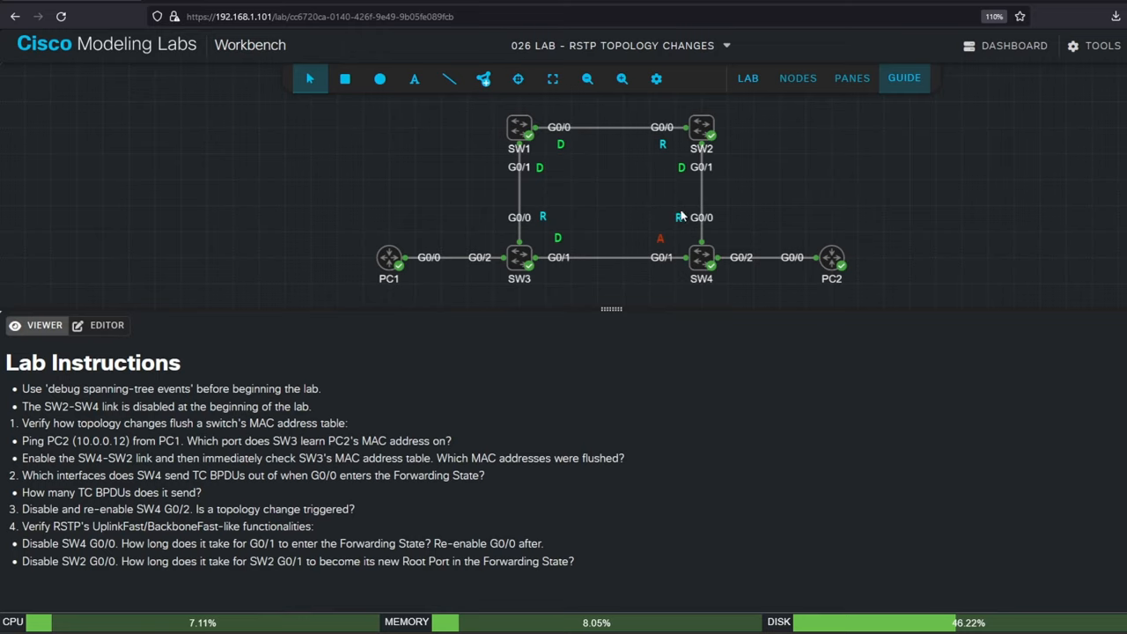
pyautogui.moveTo(743, 187)
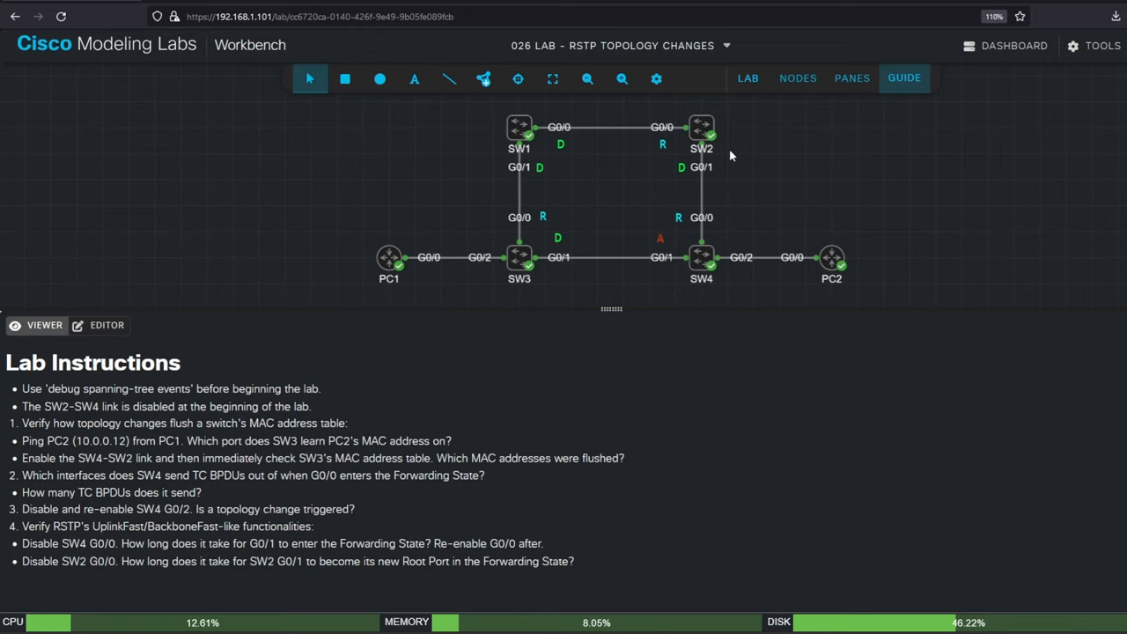
pyautogui.moveTo(728, 240)
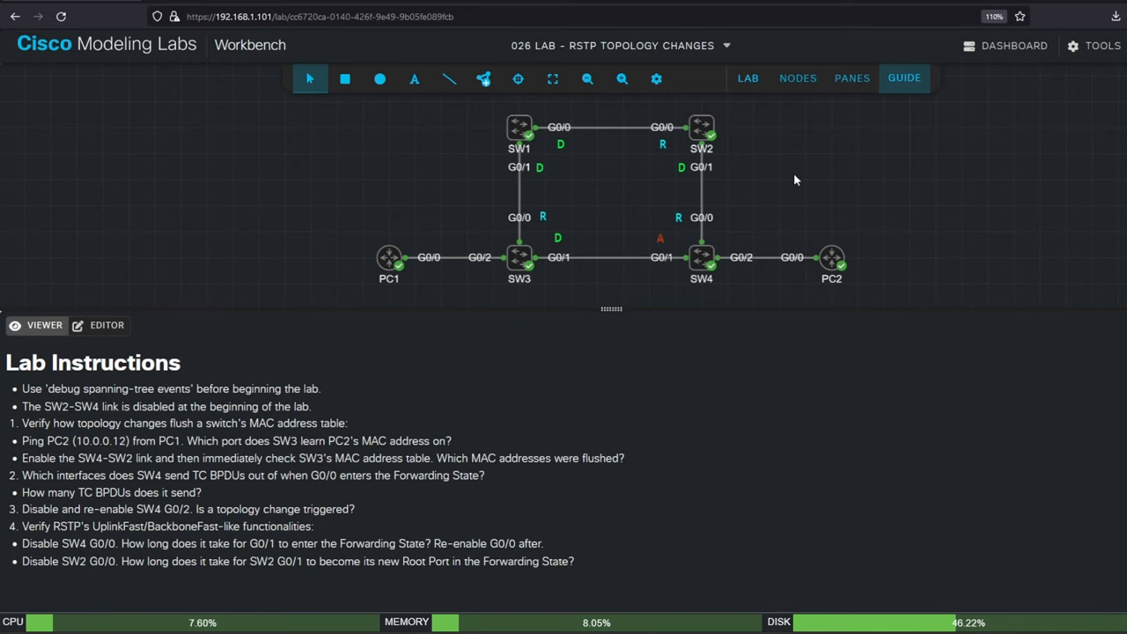
pyautogui.moveTo(796, 181)
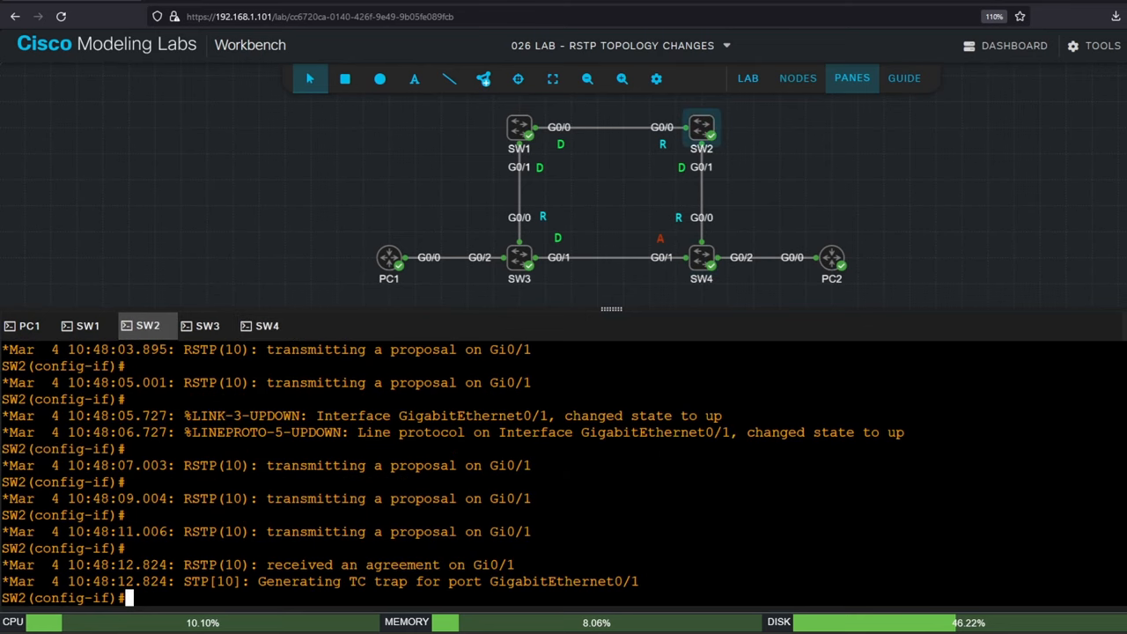
# Step: On SW2, shut G0/0 and watch Gi0/1 immediately become root port in the debug
pyautogui.write('int g0/0')
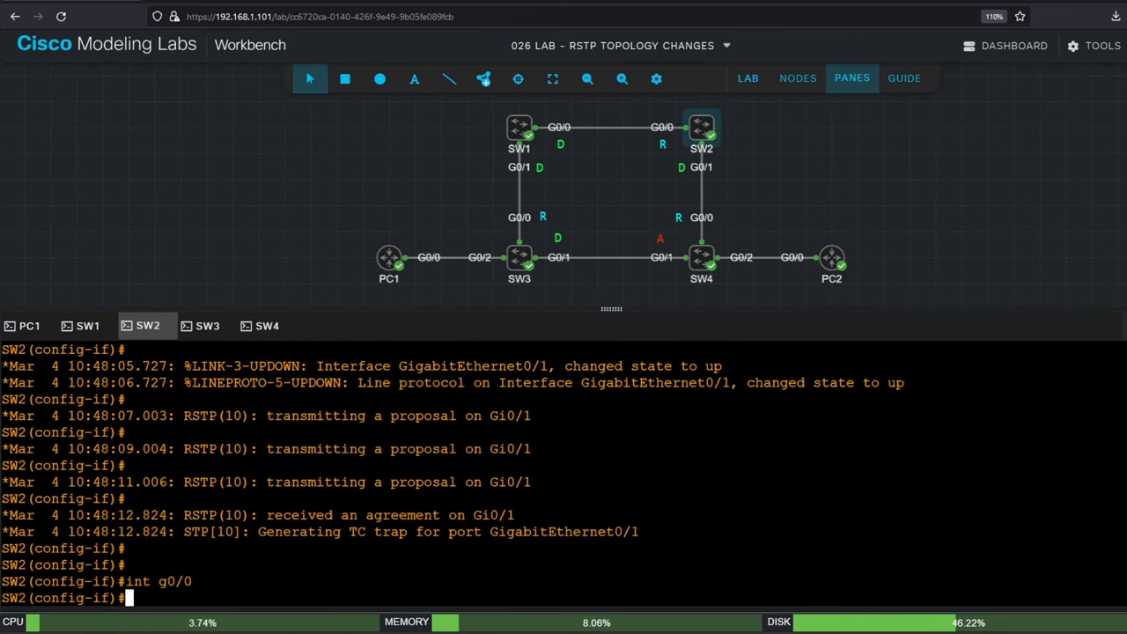
pyautogui.write('shut')
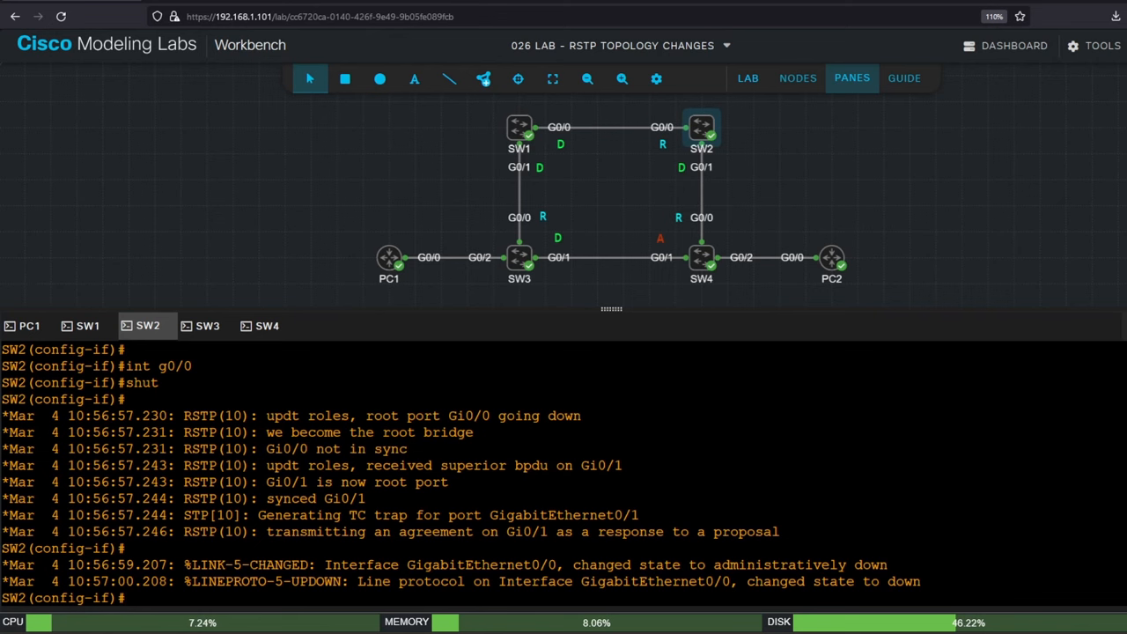
pyautogui.click(904, 78)
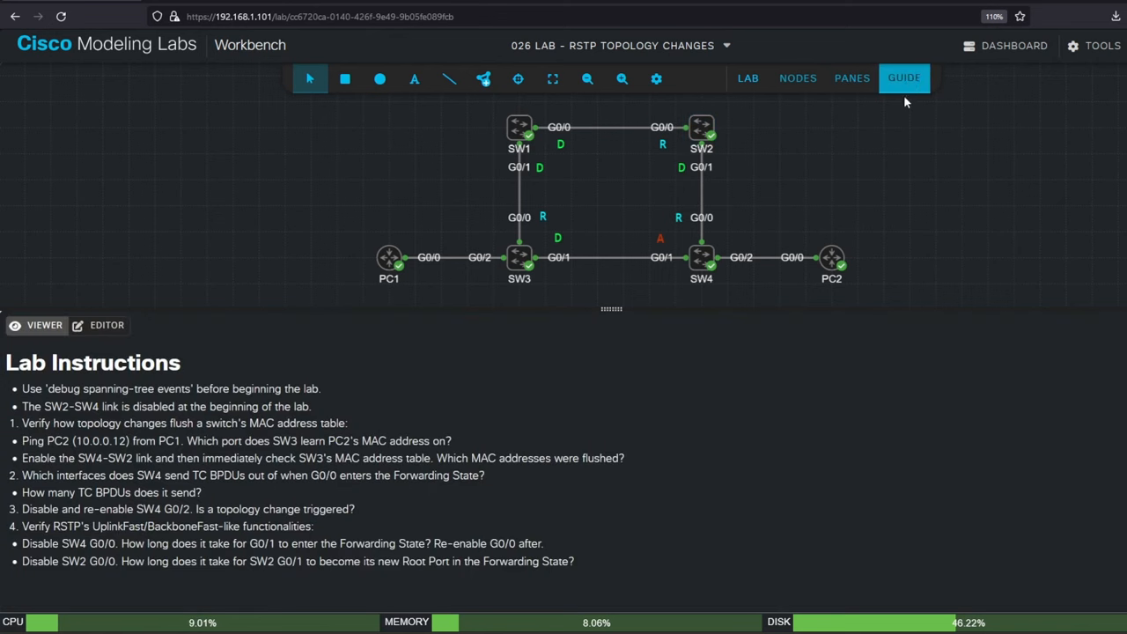
pyautogui.moveTo(923, 225)
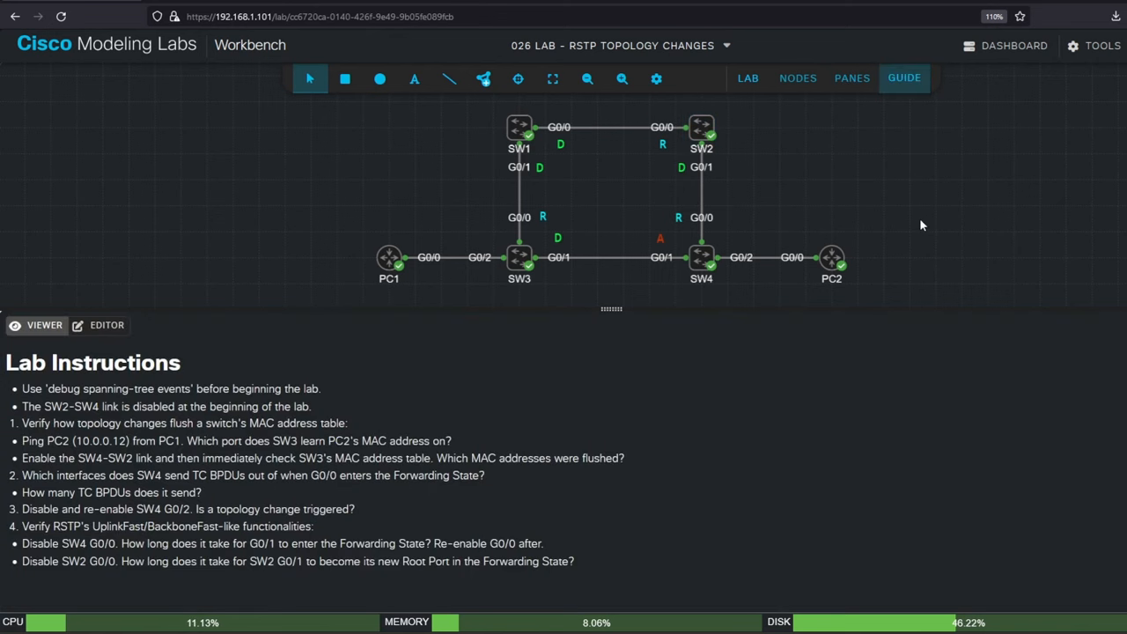